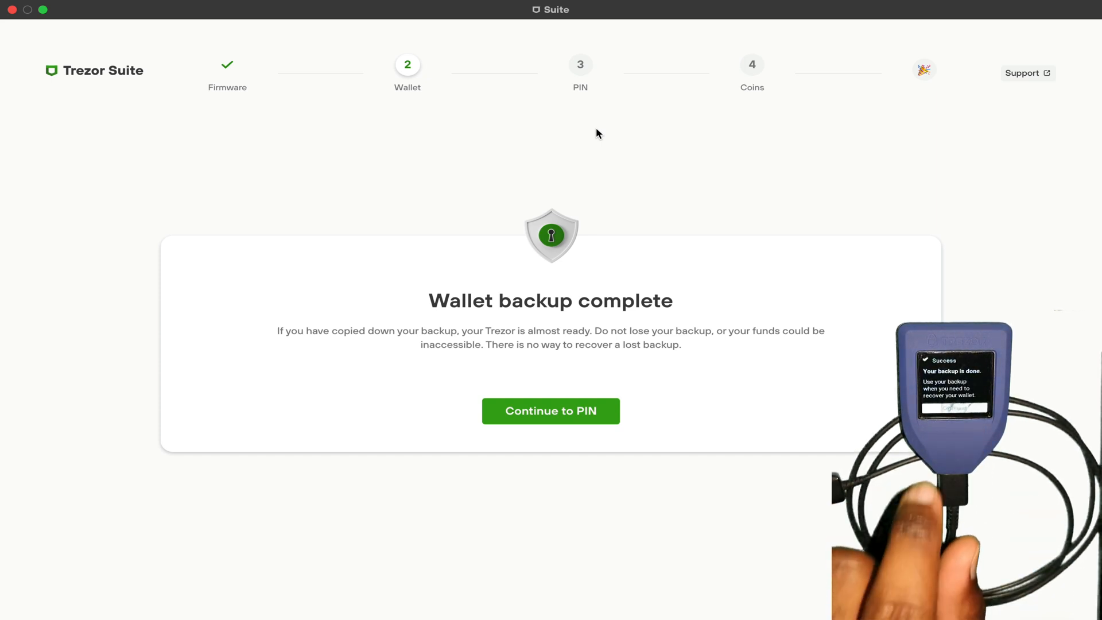
# - Move from the finished backup to PIN setup, set a device PIN, and reach coin activation
pyautogui.click(550, 411)
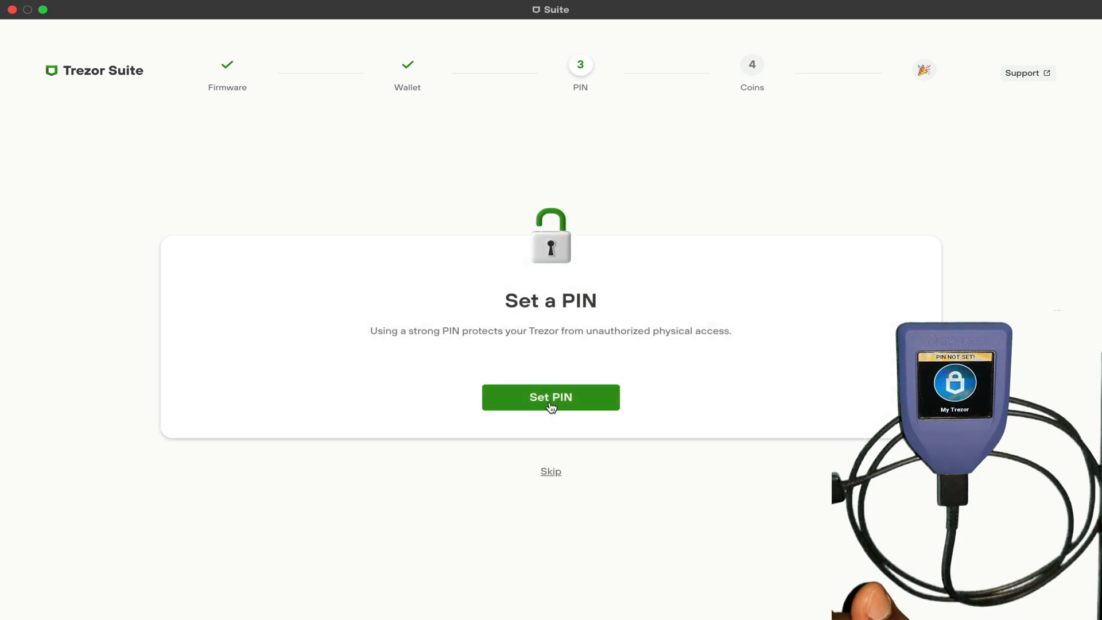
pyautogui.click(551, 397)
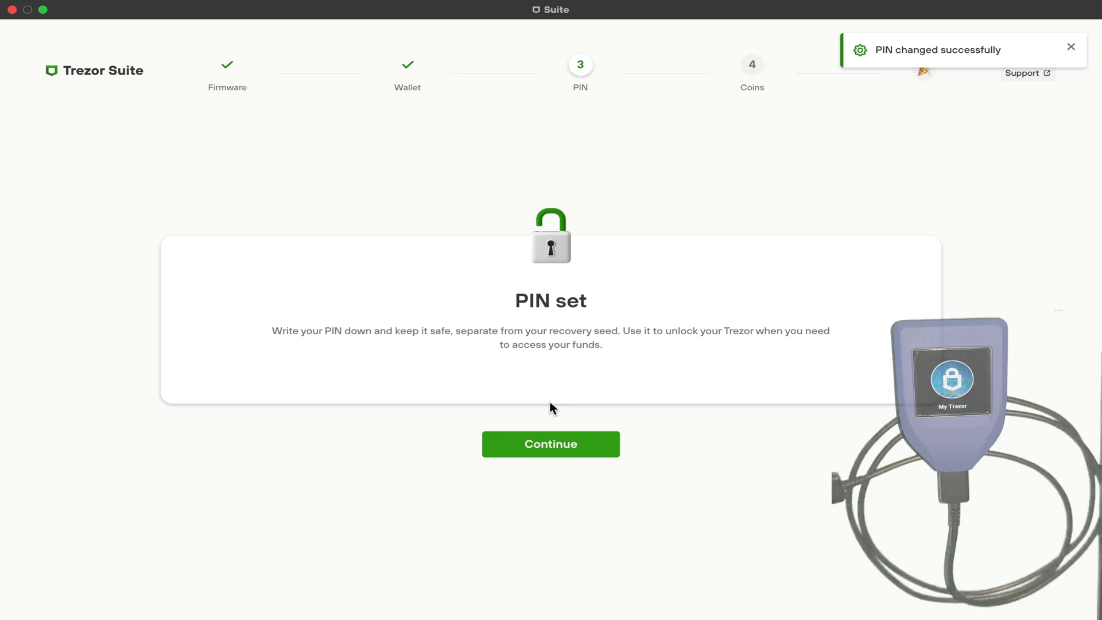
pyautogui.click(551, 444)
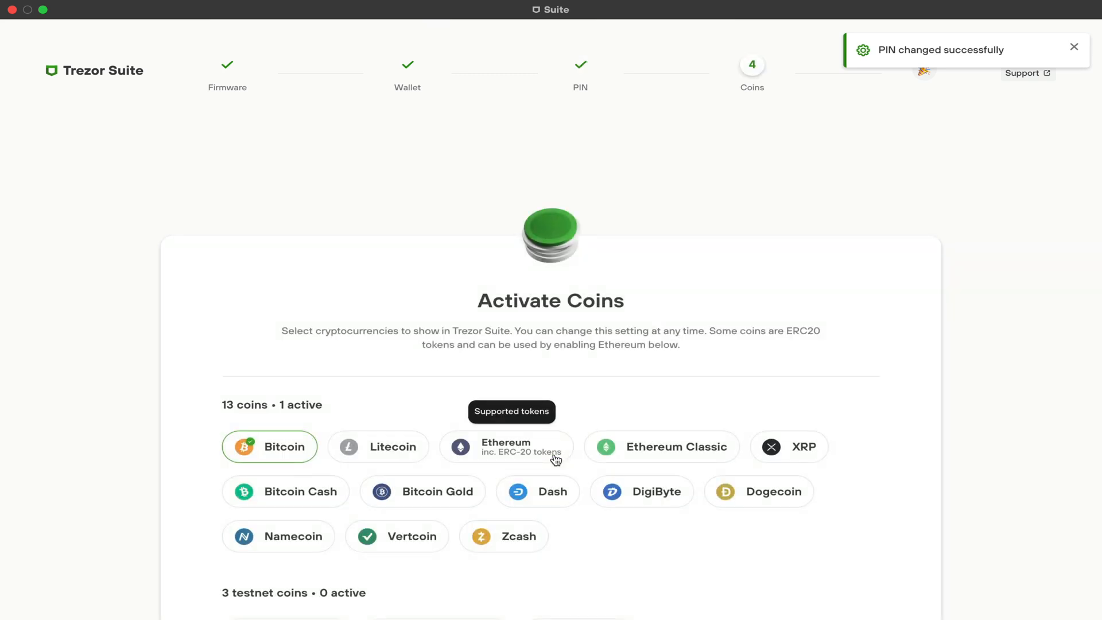
# - Turn on Litecoin and Ethereum (with ERC-20 tokens) in the coin list, then complete setup
pyautogui.scroll(-3)
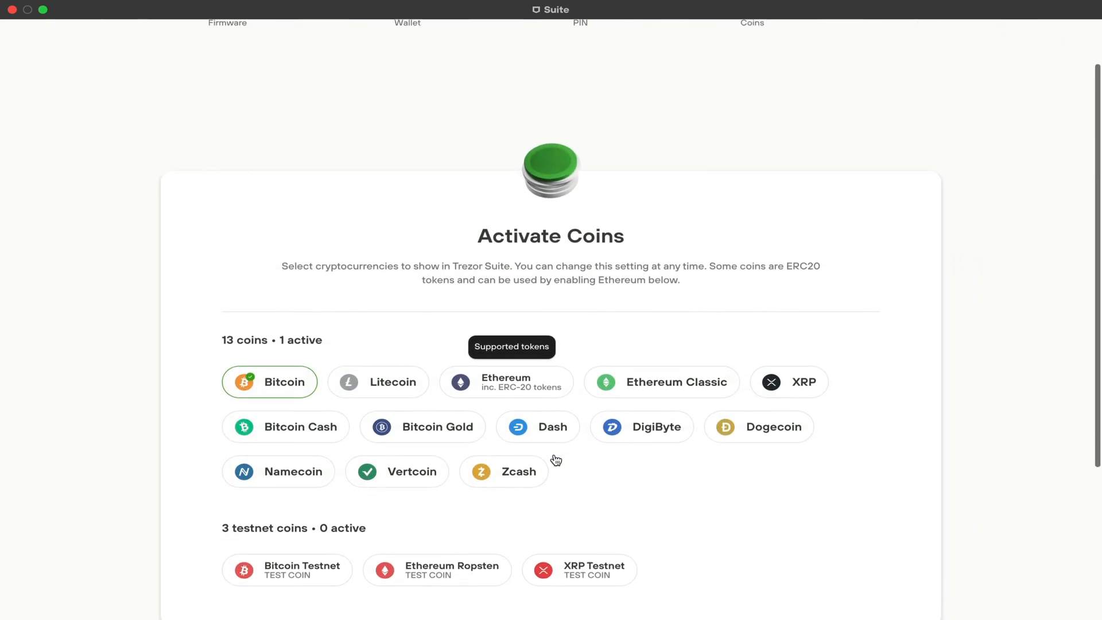
pyautogui.scroll(-3)
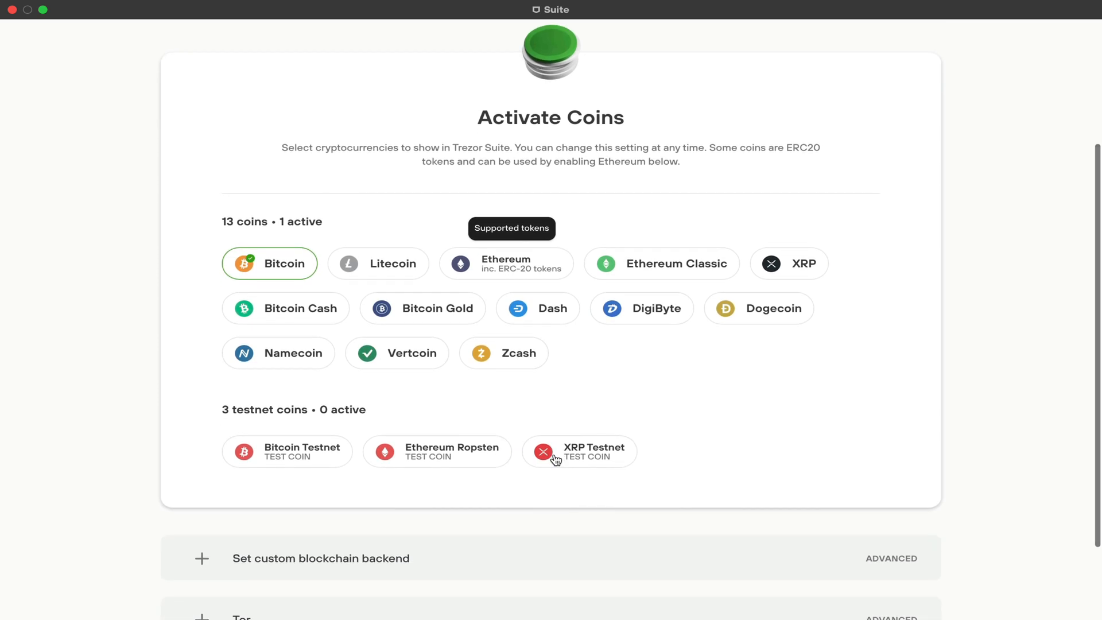
pyautogui.moveTo(502, 406)
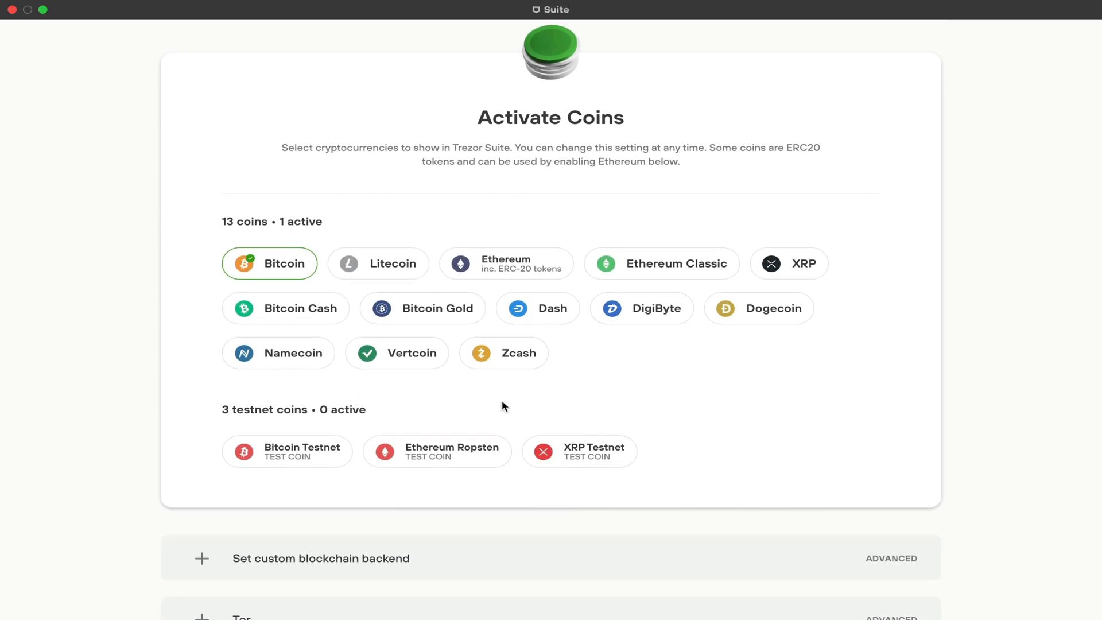
pyautogui.moveTo(537, 404)
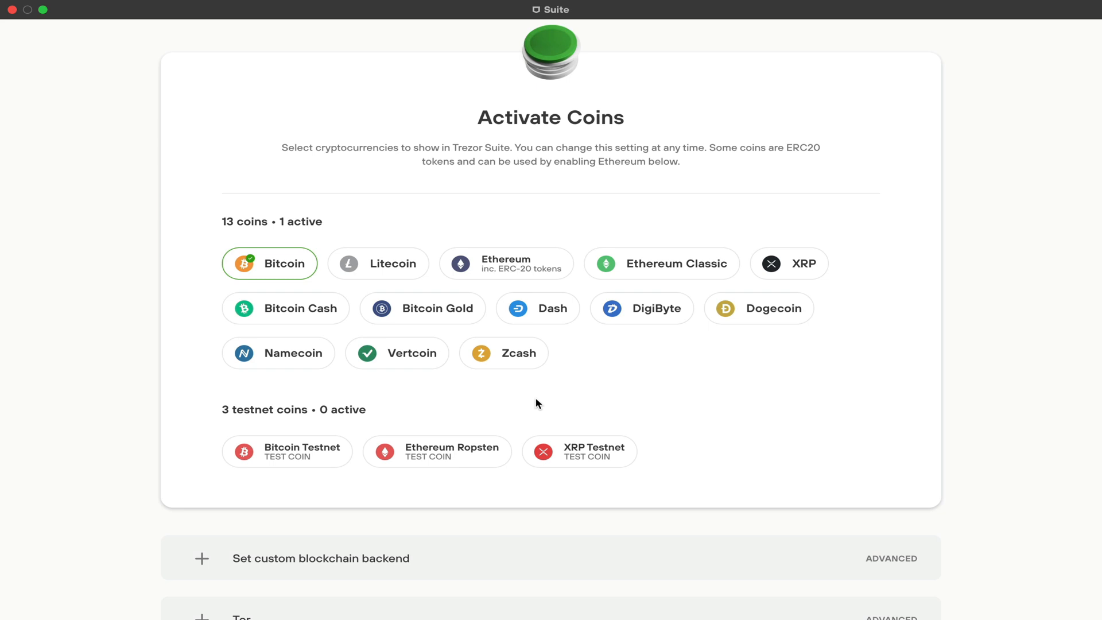
pyautogui.moveTo(541, 376)
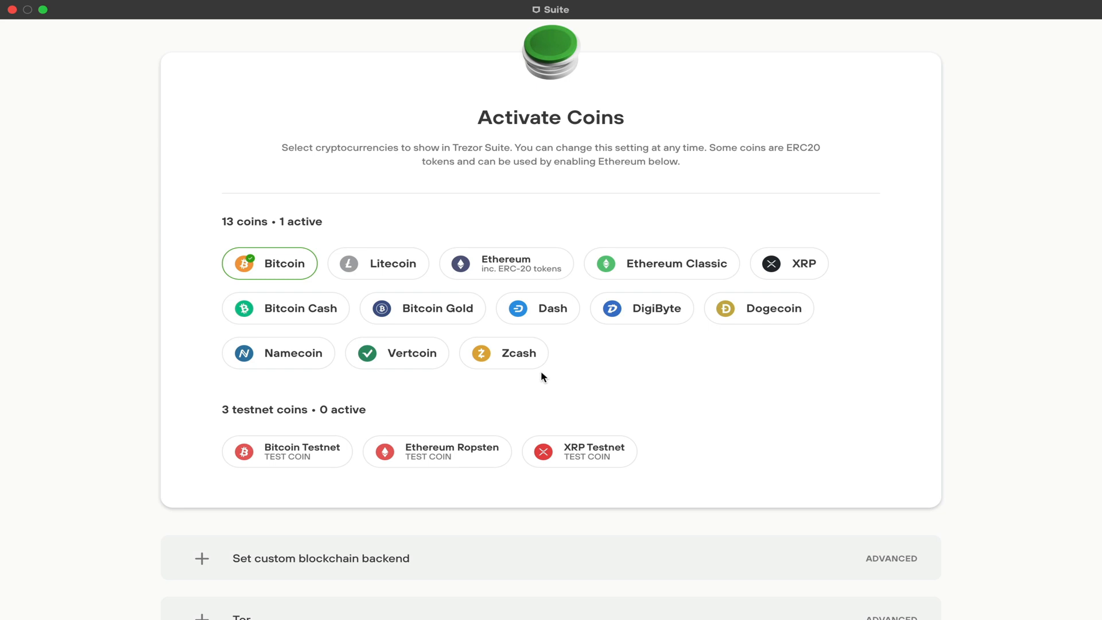
pyautogui.scroll(-3)
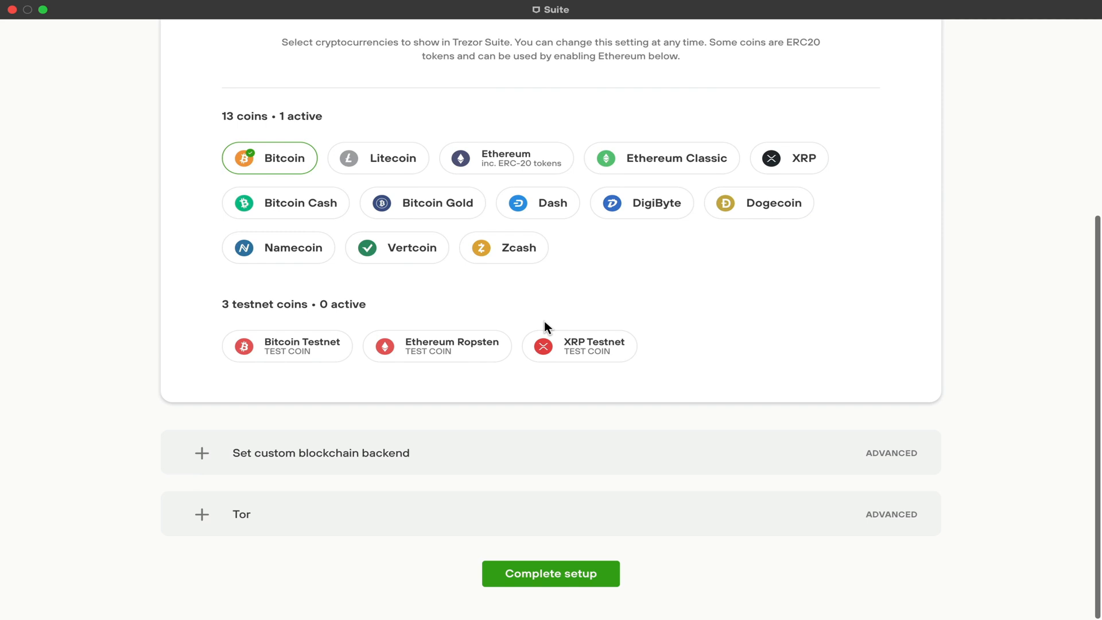
pyautogui.moveTo(540, 347)
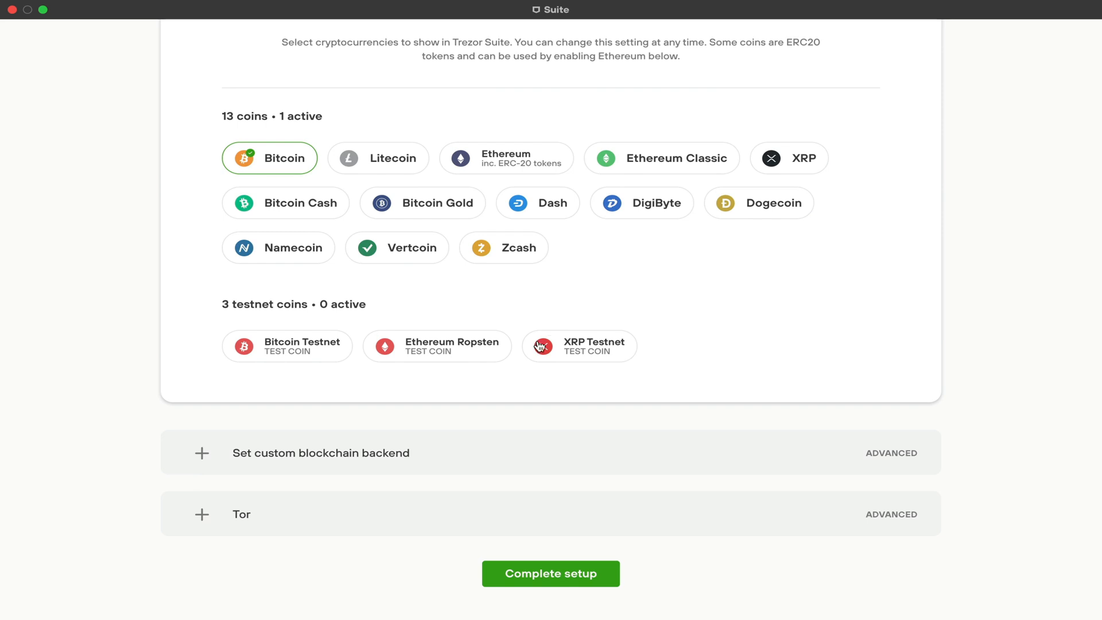
pyautogui.moveTo(517, 529)
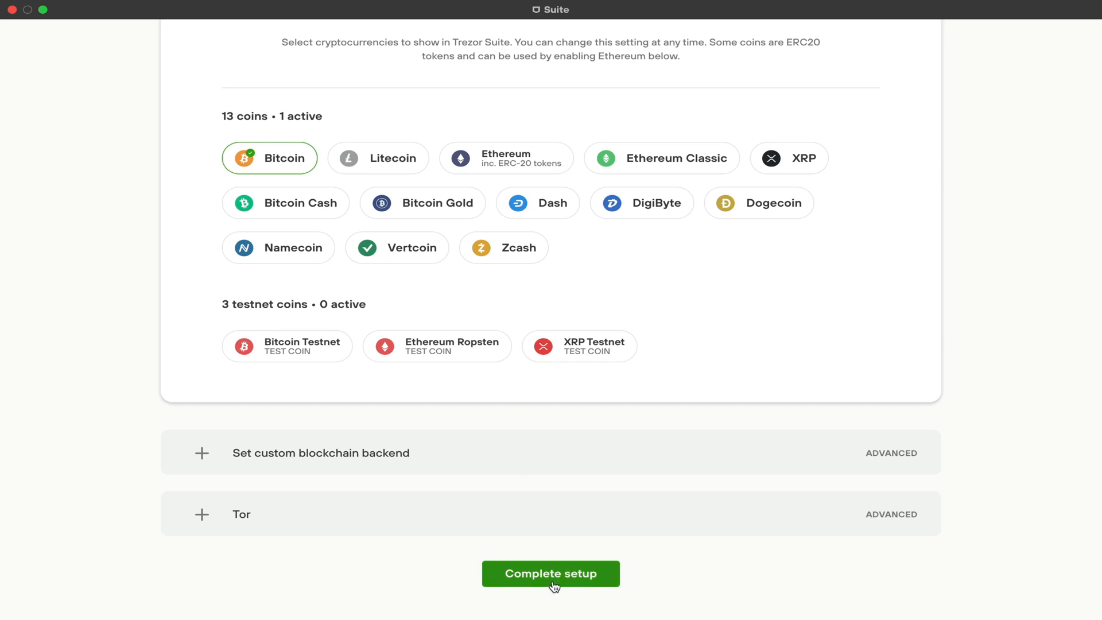
pyautogui.click(379, 158)
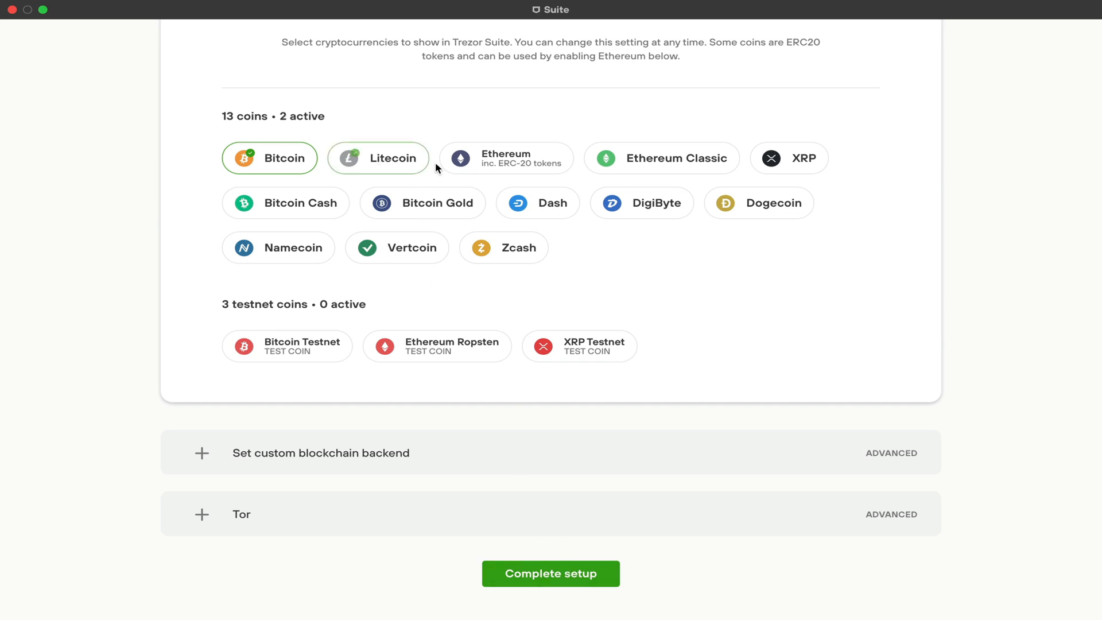
pyautogui.click(505, 157)
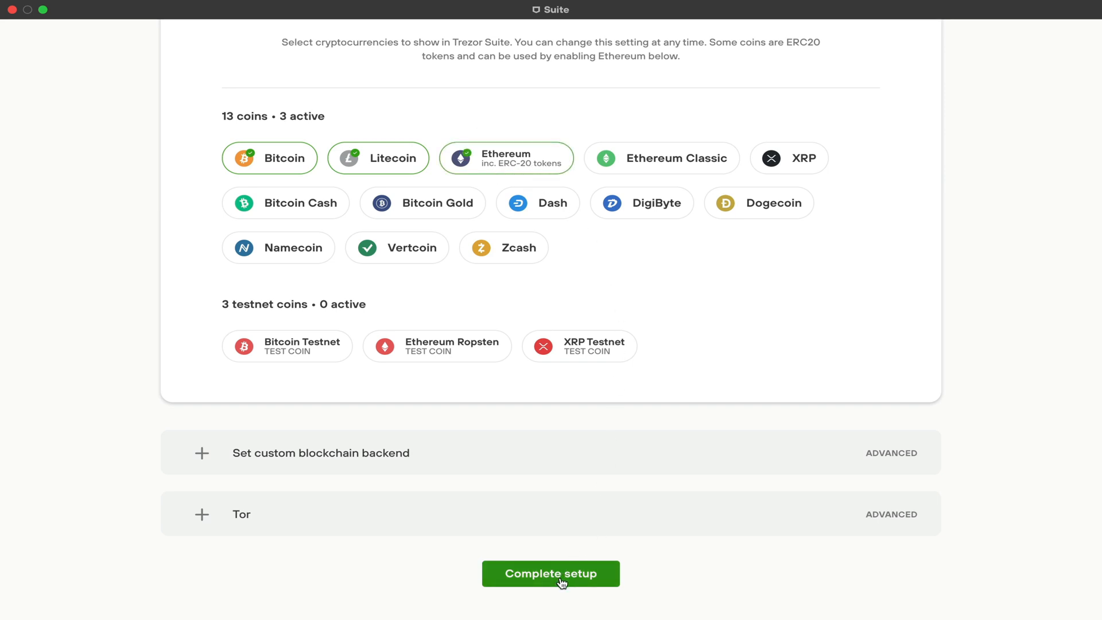
pyautogui.click(550, 573)
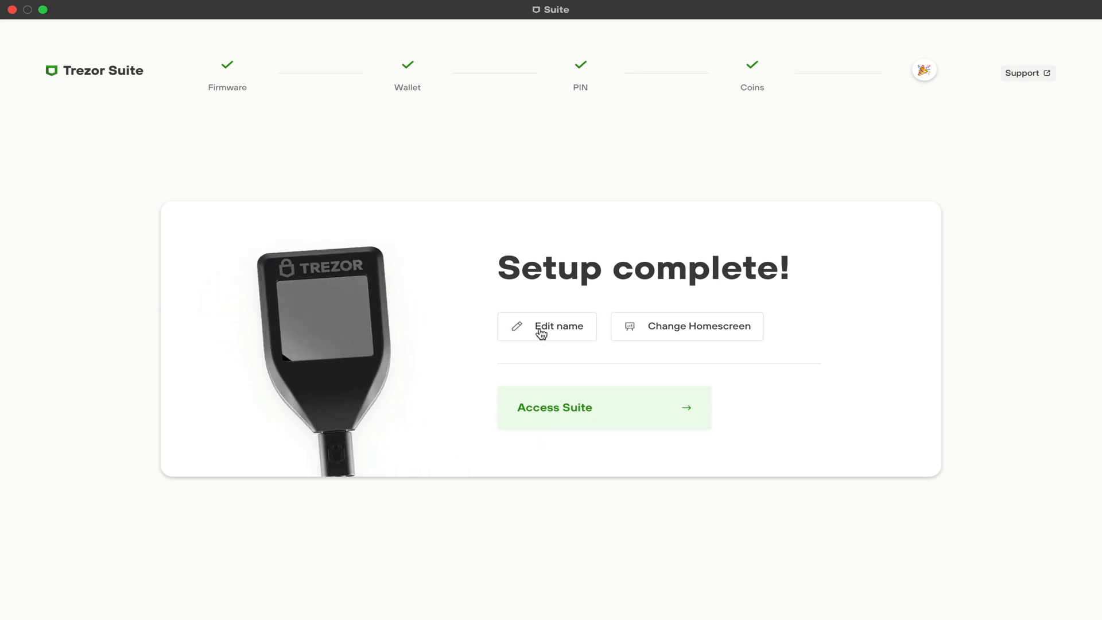
# - Edit the device name to 'Caribbean Crypto' and save it
pyautogui.click(547, 326)
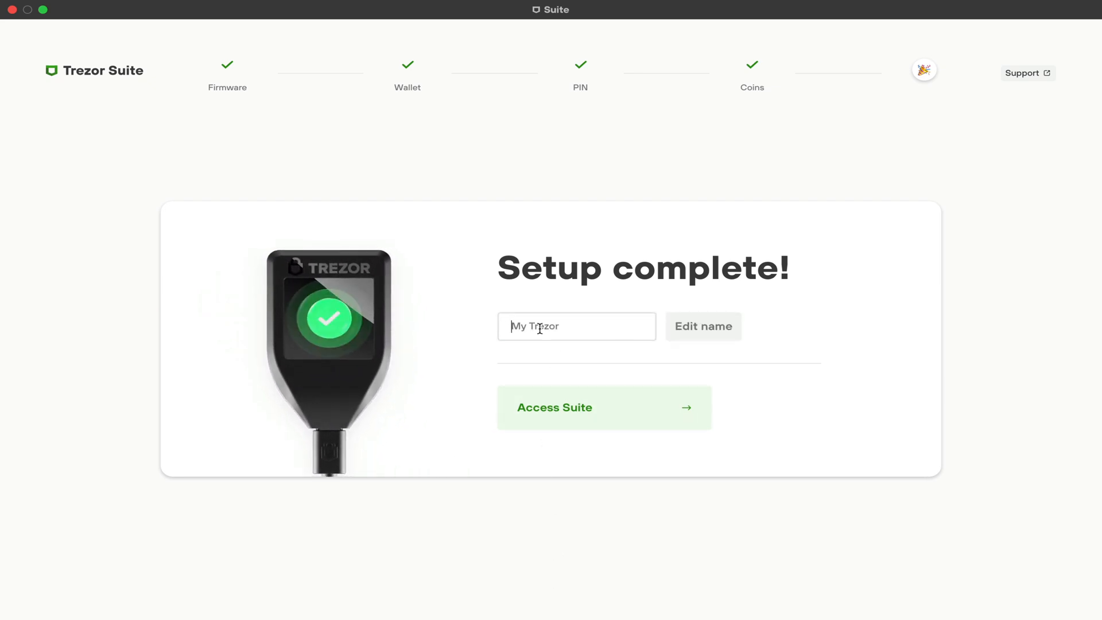
pyautogui.write('Caribbean')
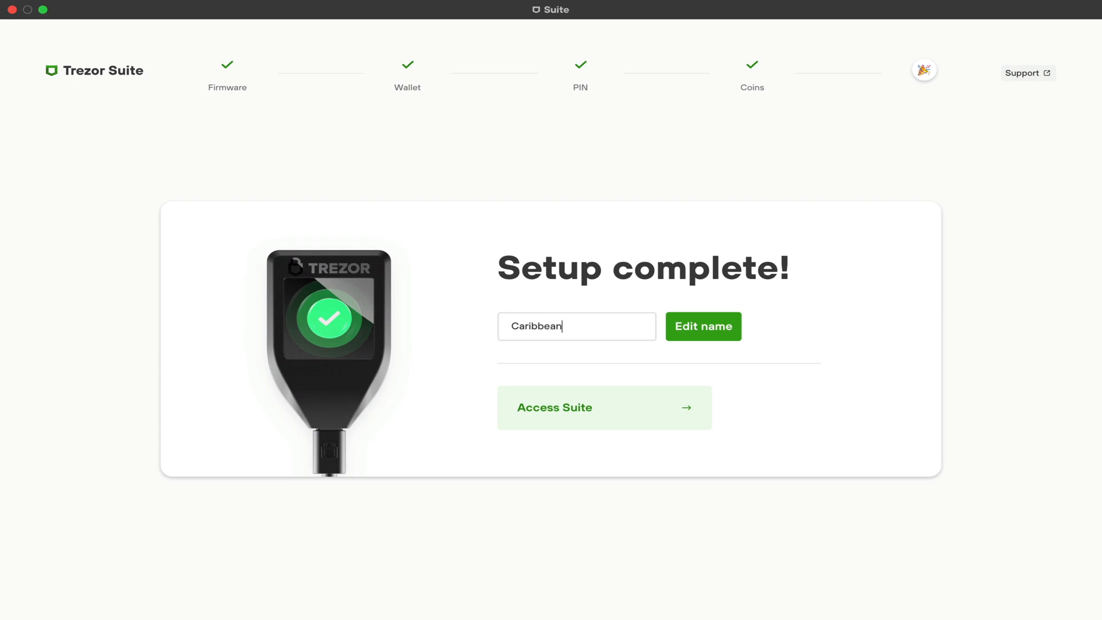
pyautogui.write('Crypto')
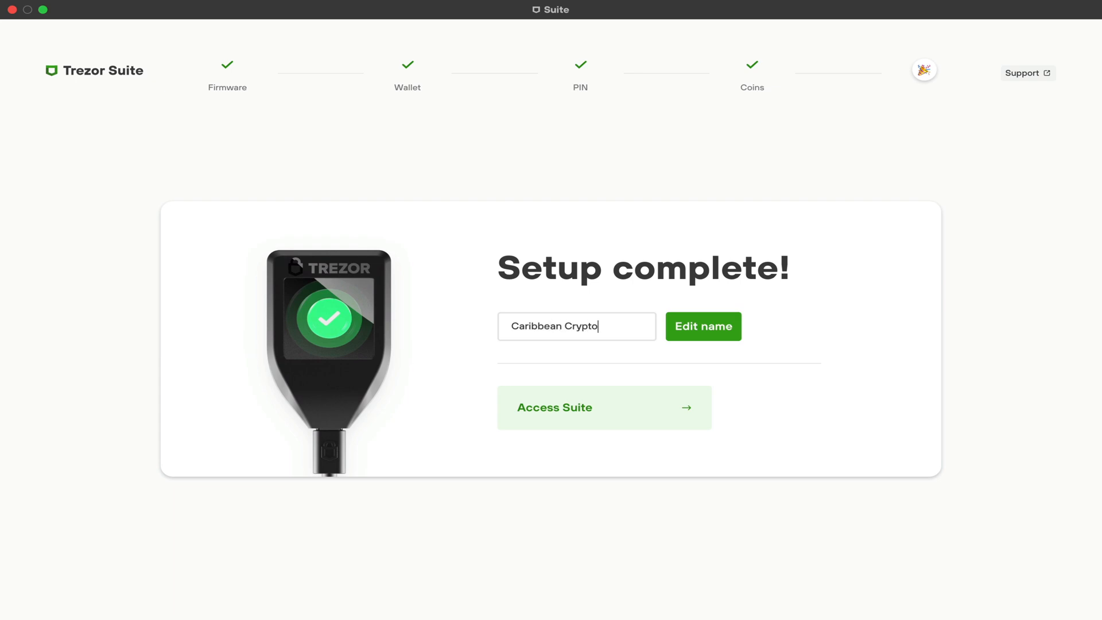
pyautogui.write('Tips')
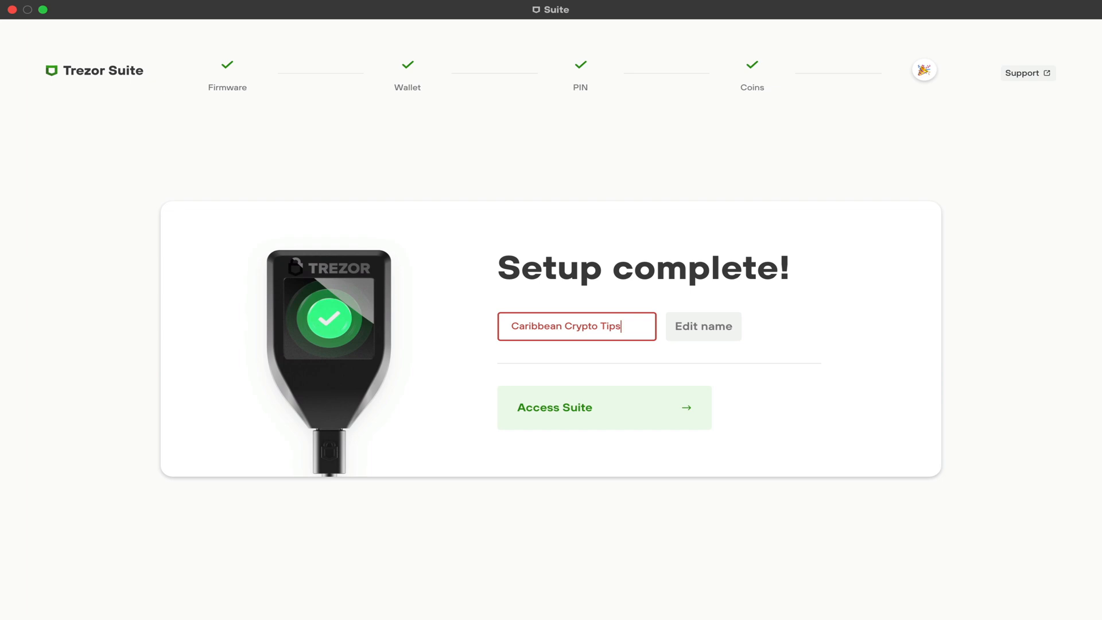
pyautogui.press('BackSpace')
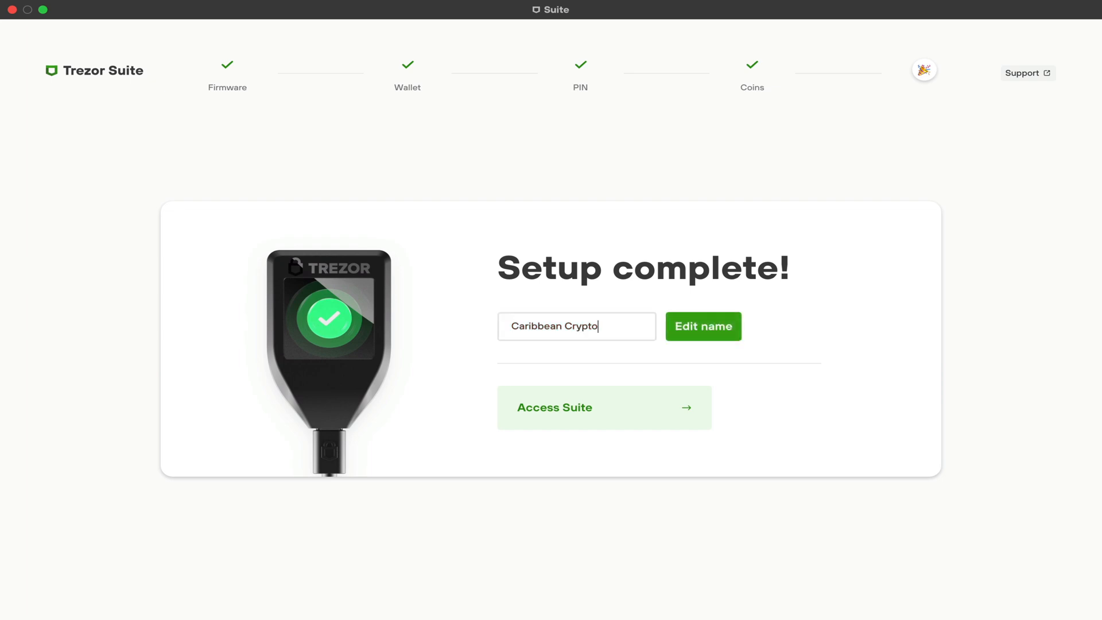
pyautogui.moveTo(711, 334)
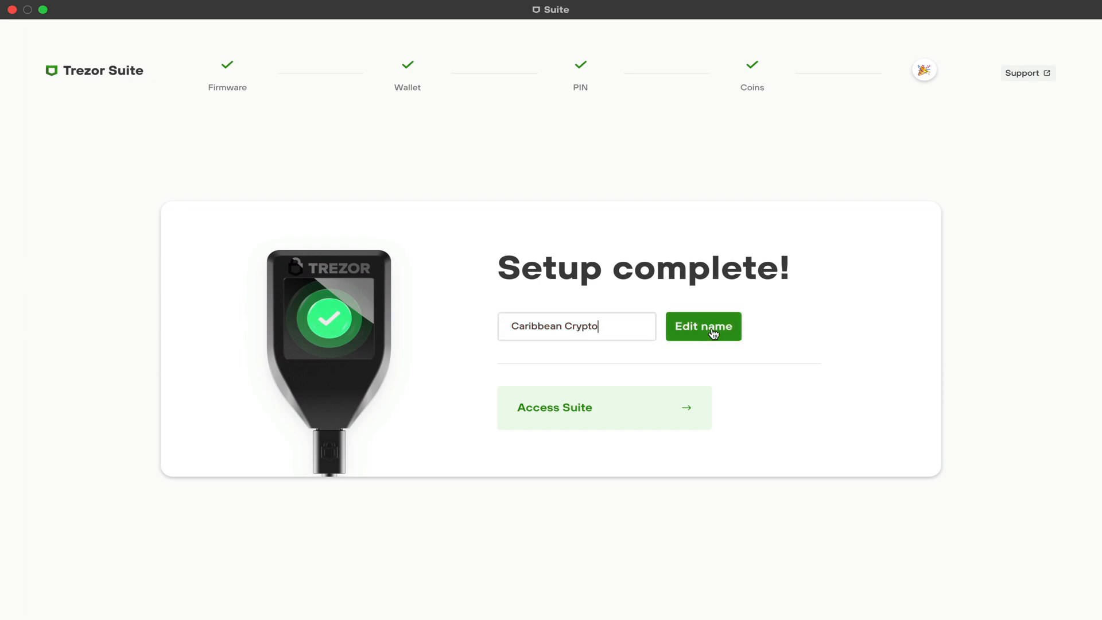
pyautogui.click(701, 326)
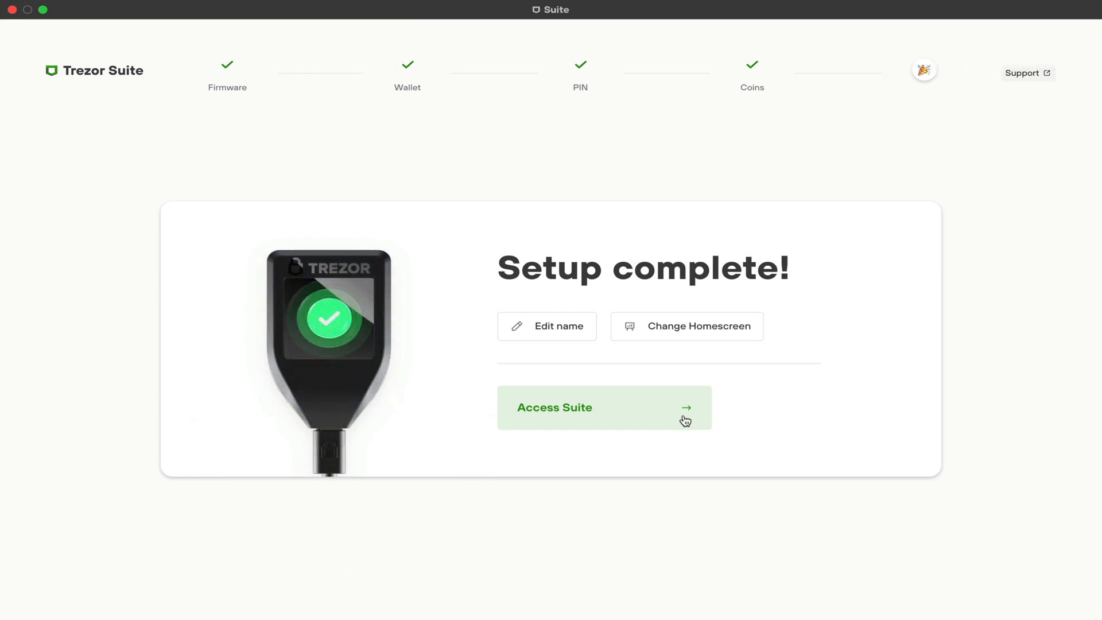
pyautogui.click(603, 408)
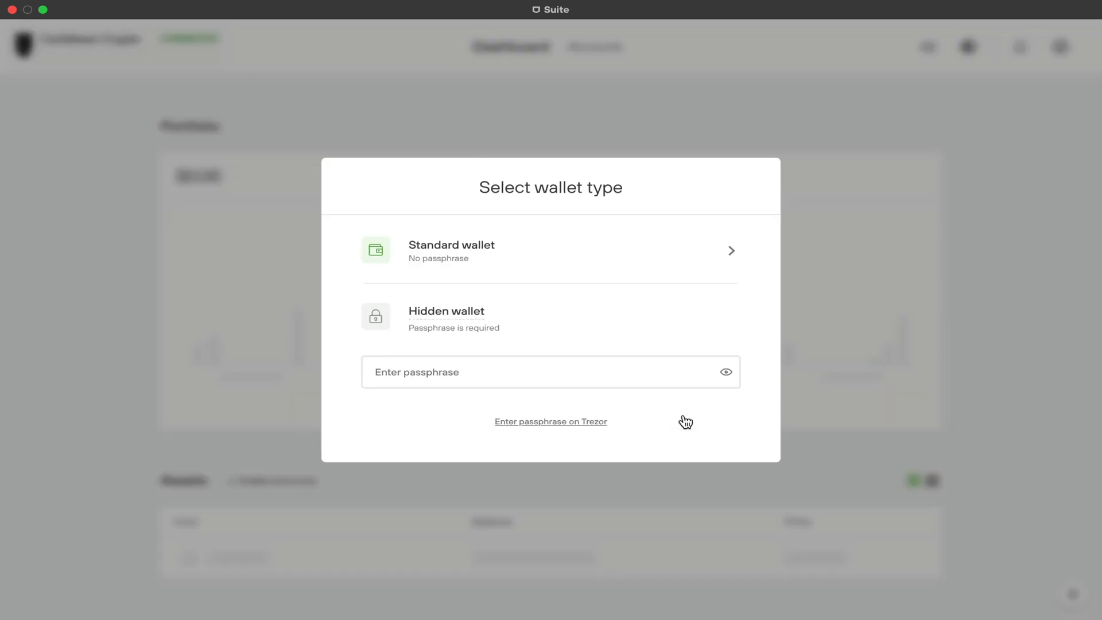
pyautogui.moveTo(496, 259)
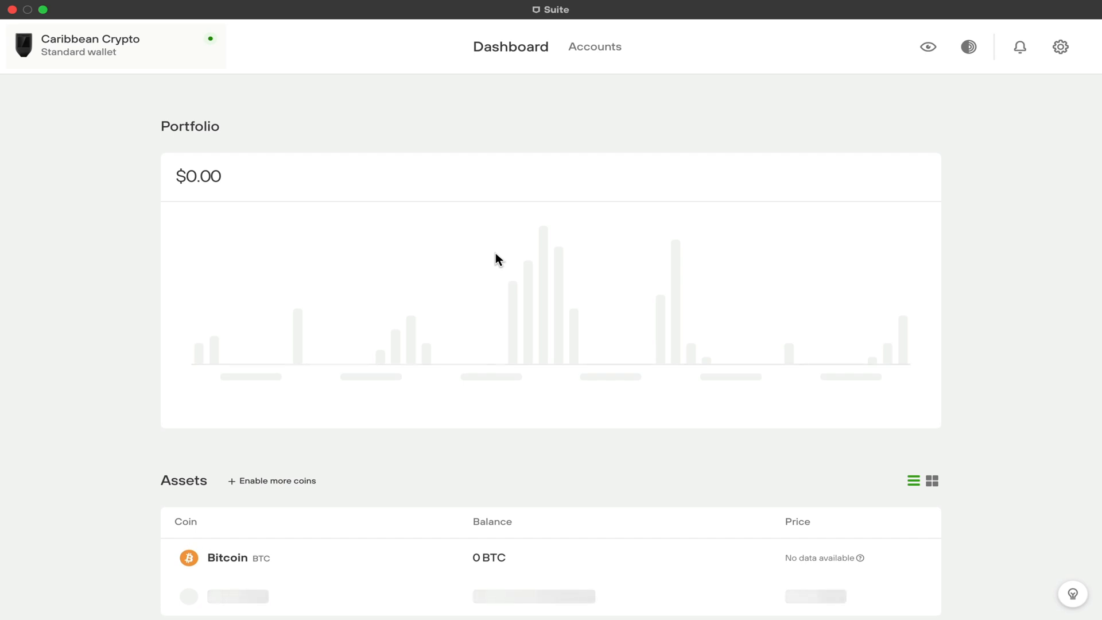
pyautogui.scroll(-3)
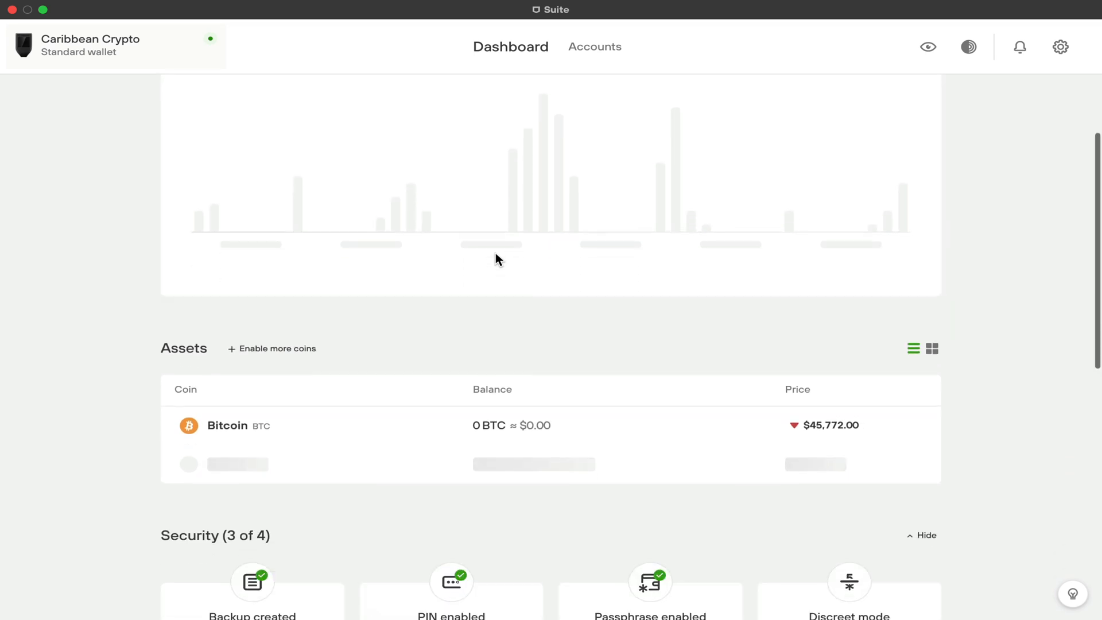
pyautogui.scroll(-3)
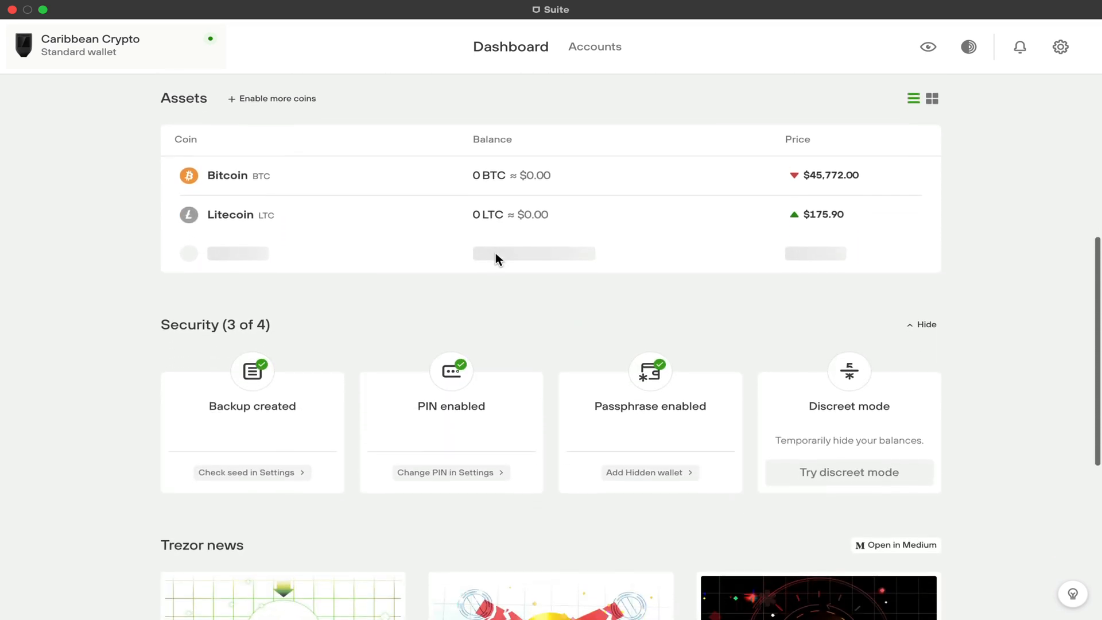
pyautogui.scroll(-3)
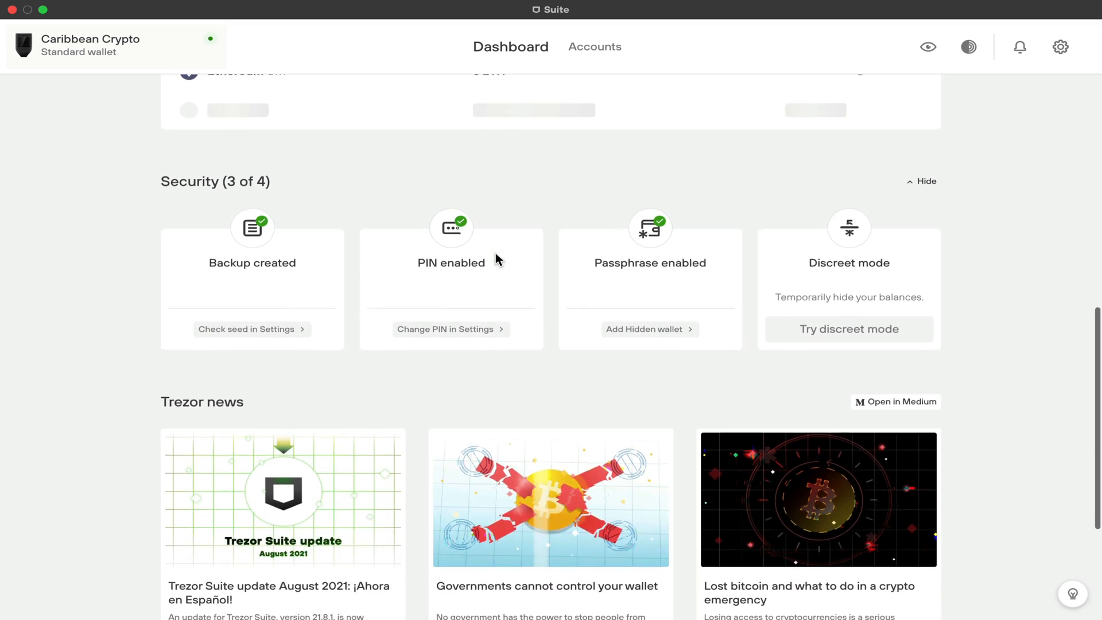
pyautogui.scroll(-3)
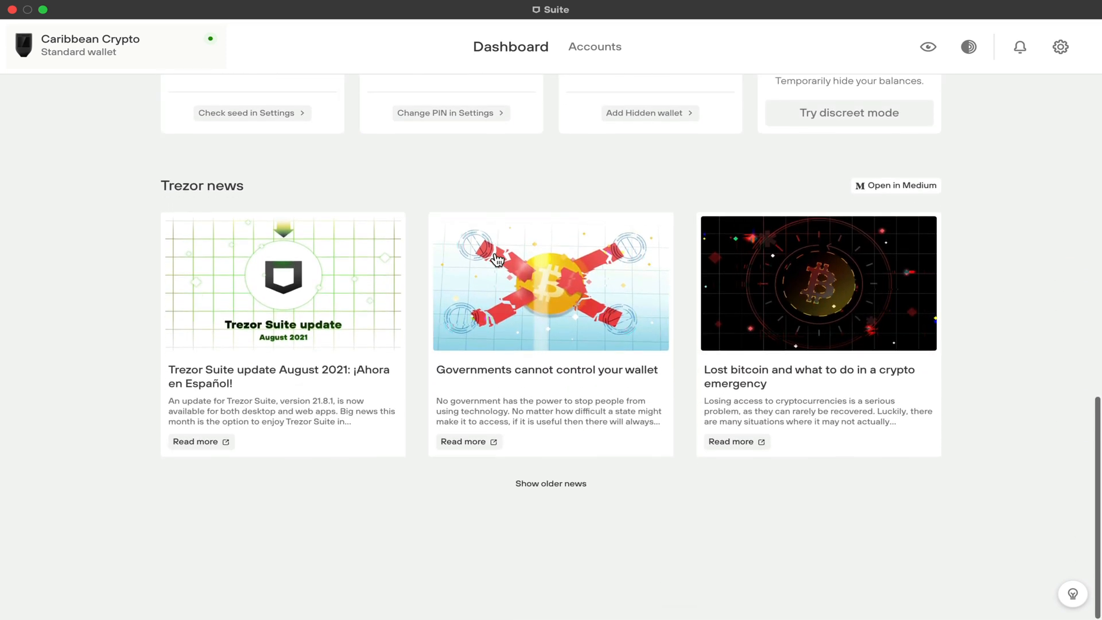
pyautogui.scroll(3)
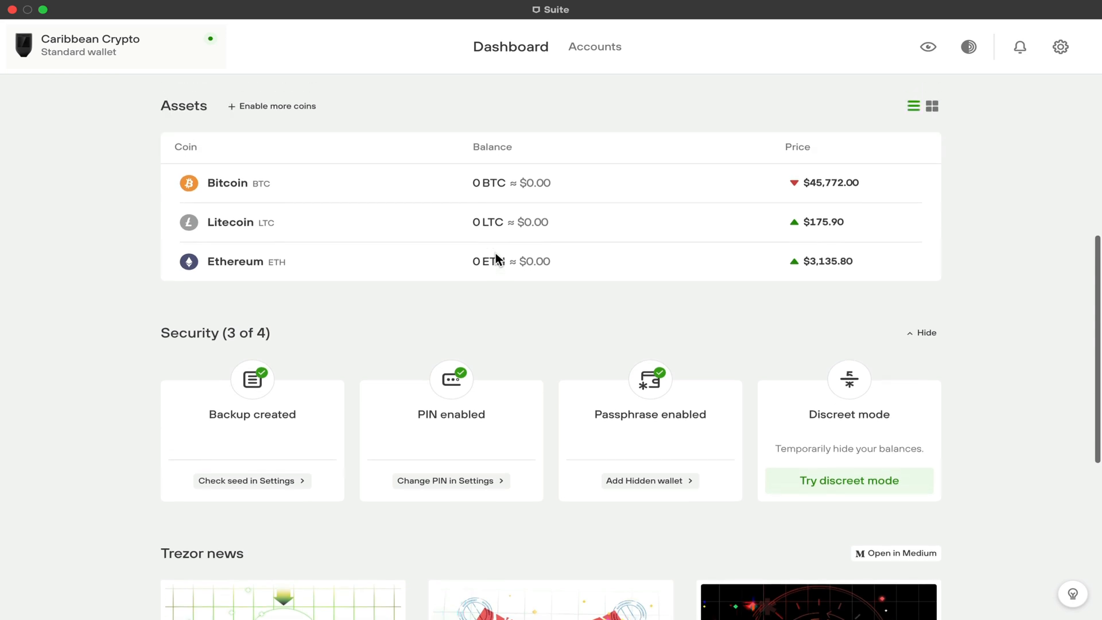
pyautogui.scroll(3)
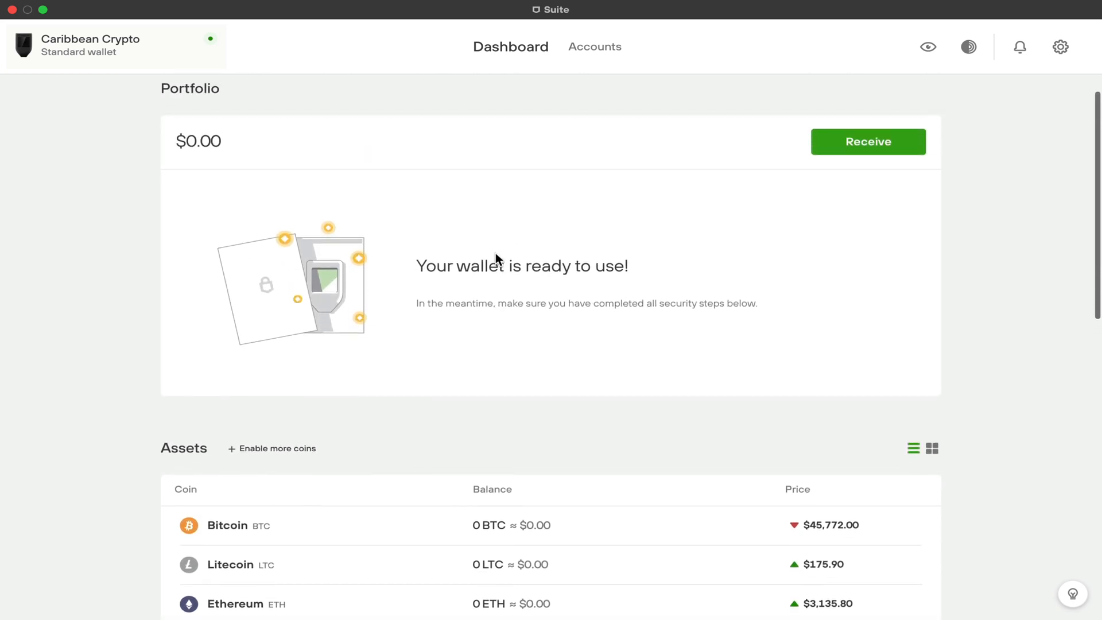
pyautogui.scroll(-3)
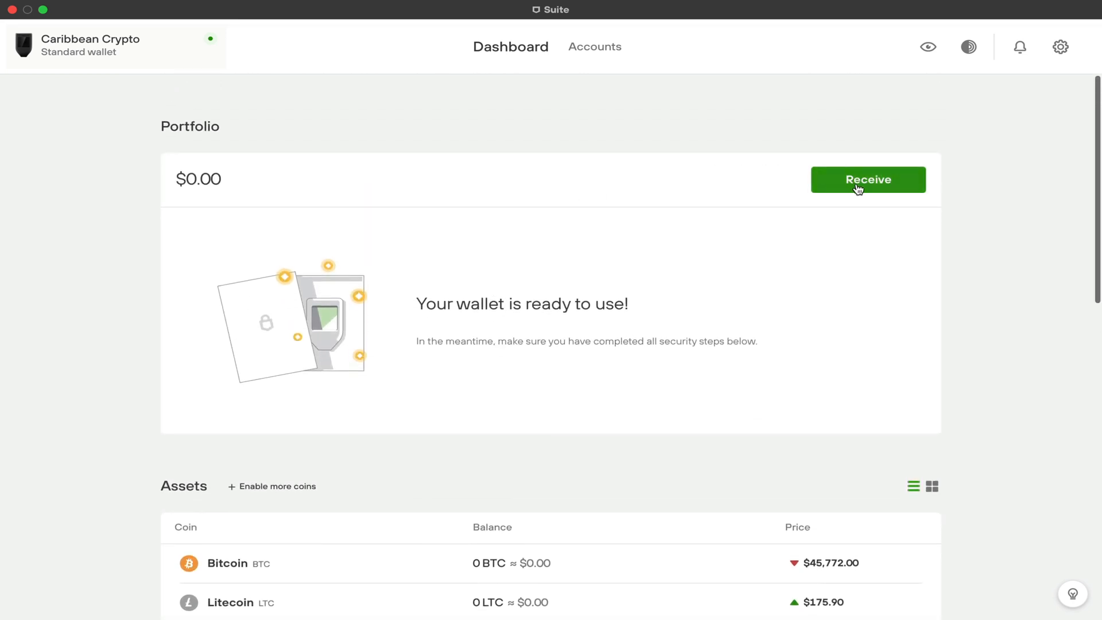
# - Show the full Bitcoin #1 receiving address, verify it on the device, then close the dialog
pyautogui.click(867, 179)
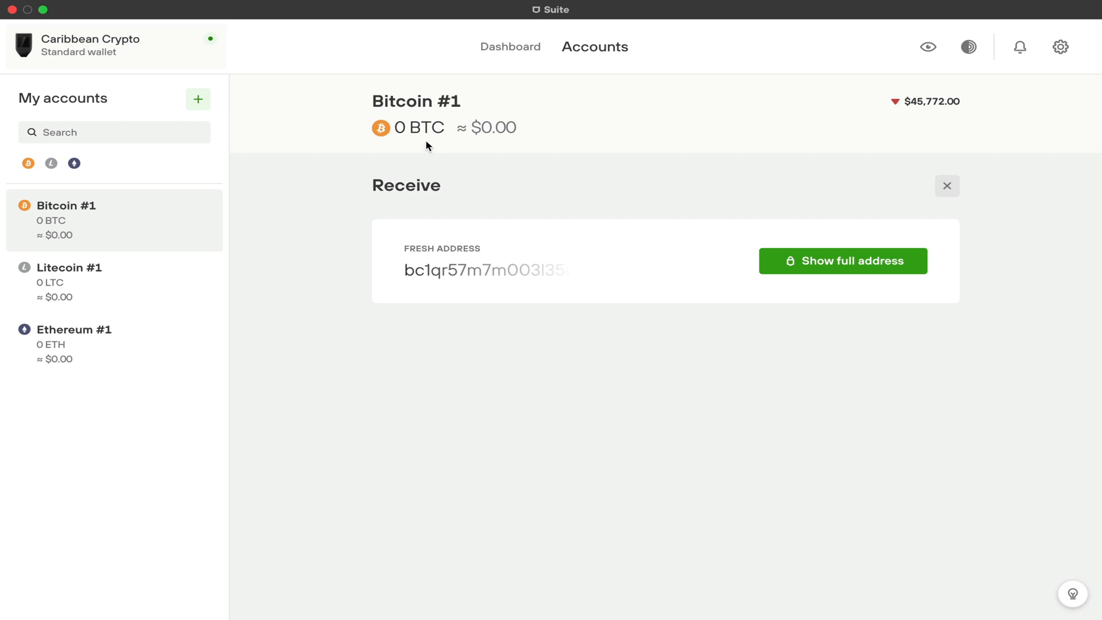
pyautogui.moveTo(483, 113)
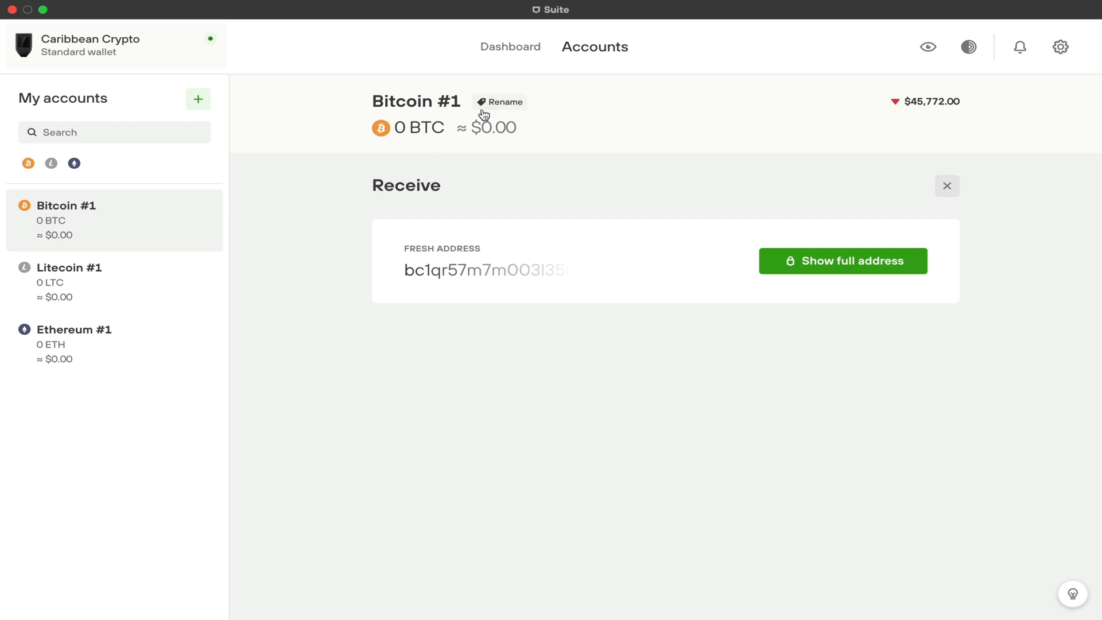
pyautogui.moveTo(505, 105)
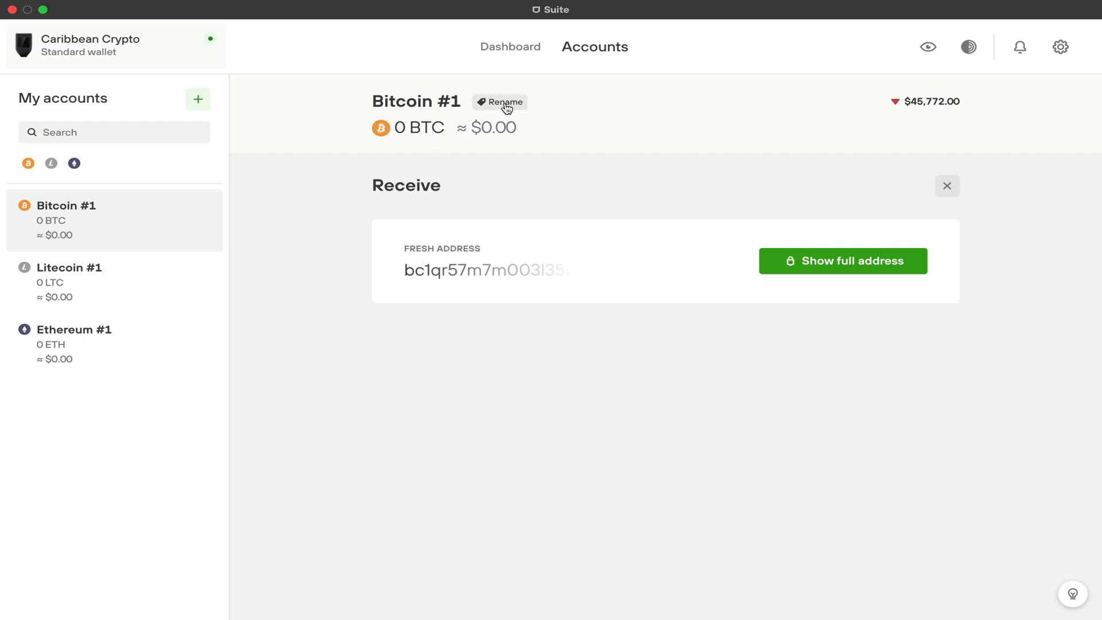
pyautogui.moveTo(148, 186)
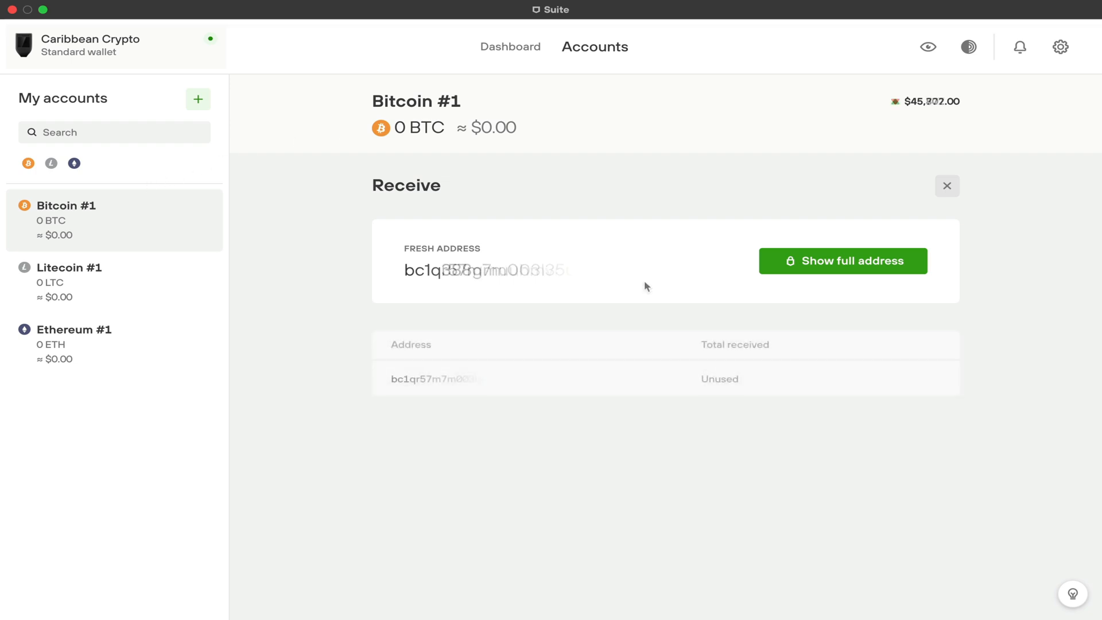
pyautogui.moveTo(851, 277)
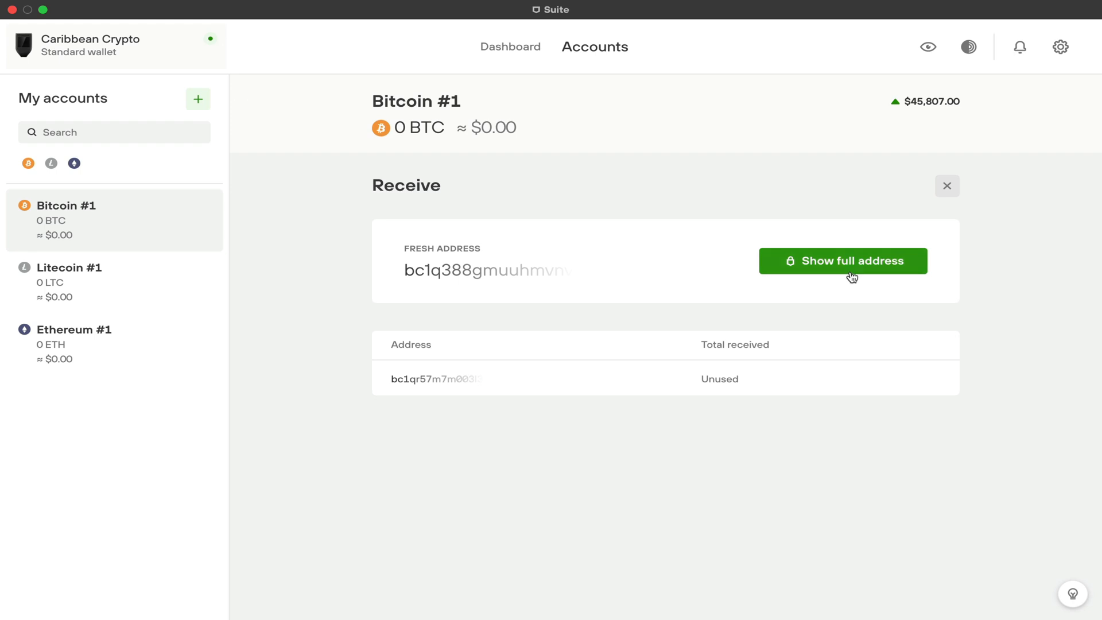
pyautogui.click(842, 261)
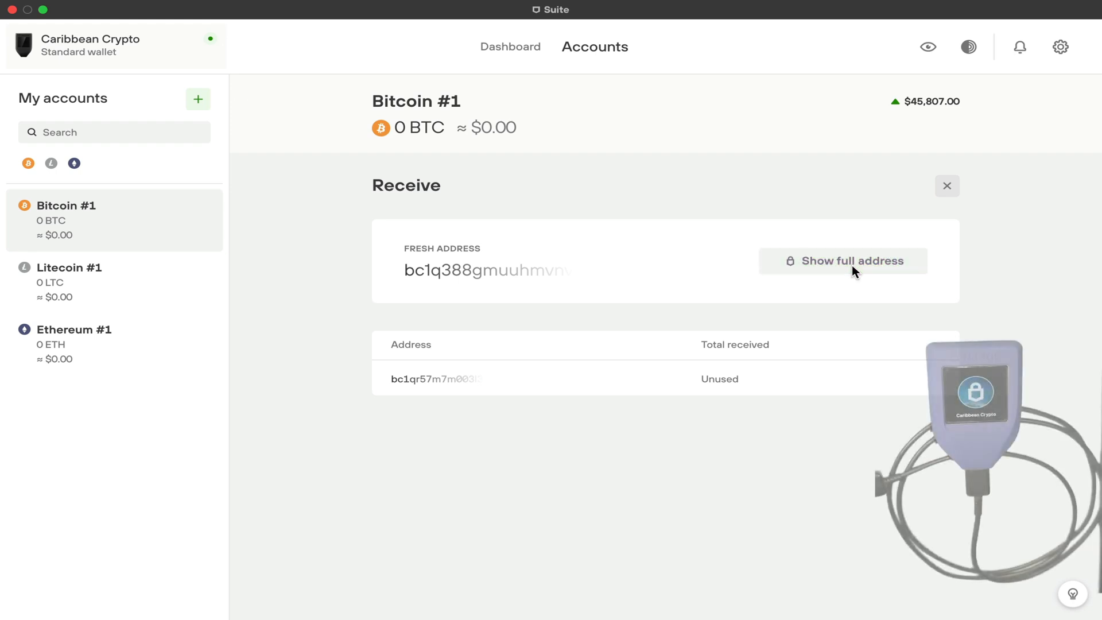
pyautogui.click(843, 260)
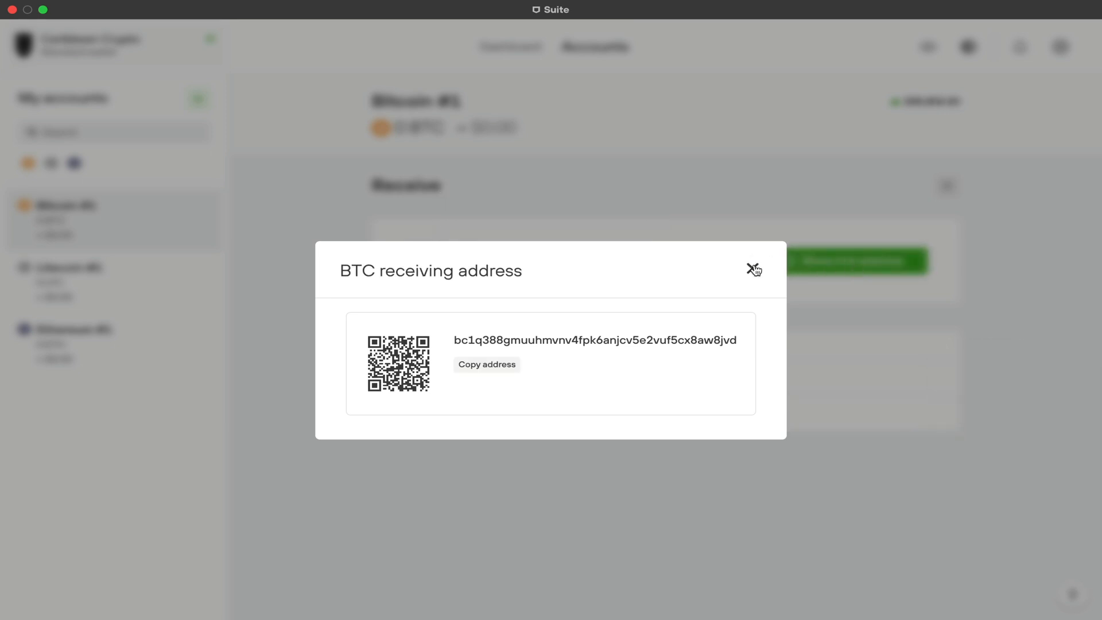
pyautogui.click(752, 269)
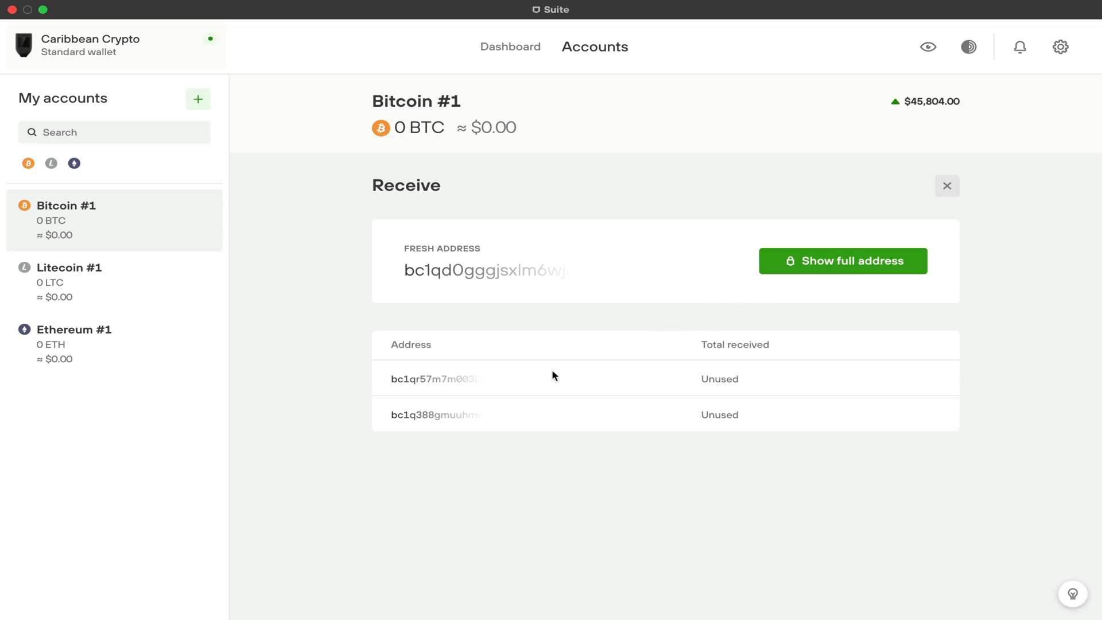
pyautogui.moveTo(480, 423)
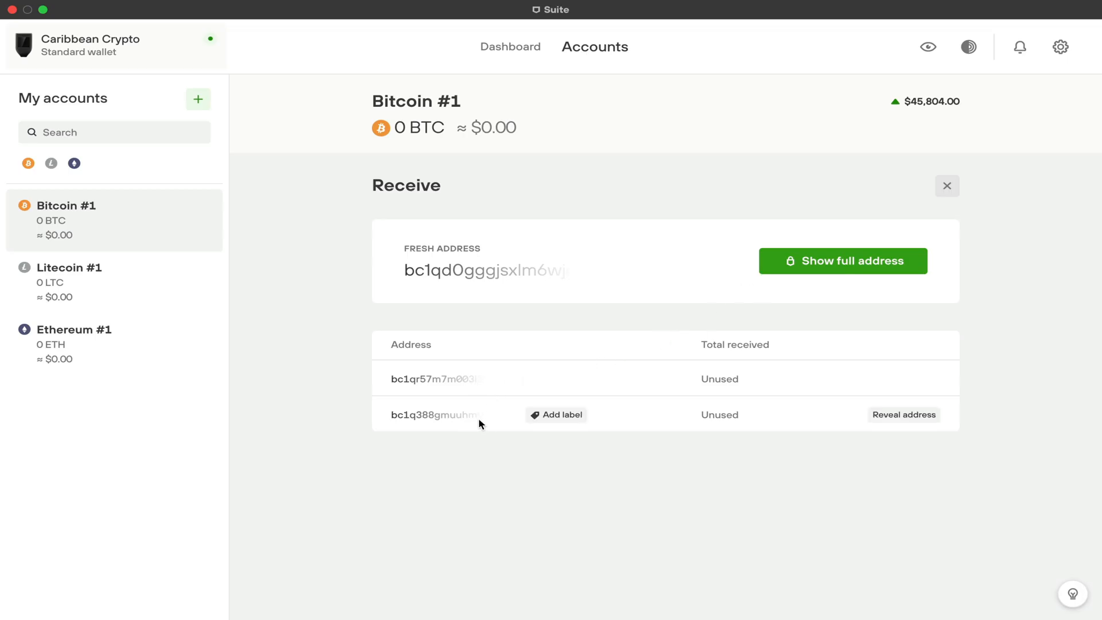
pyautogui.moveTo(483, 459)
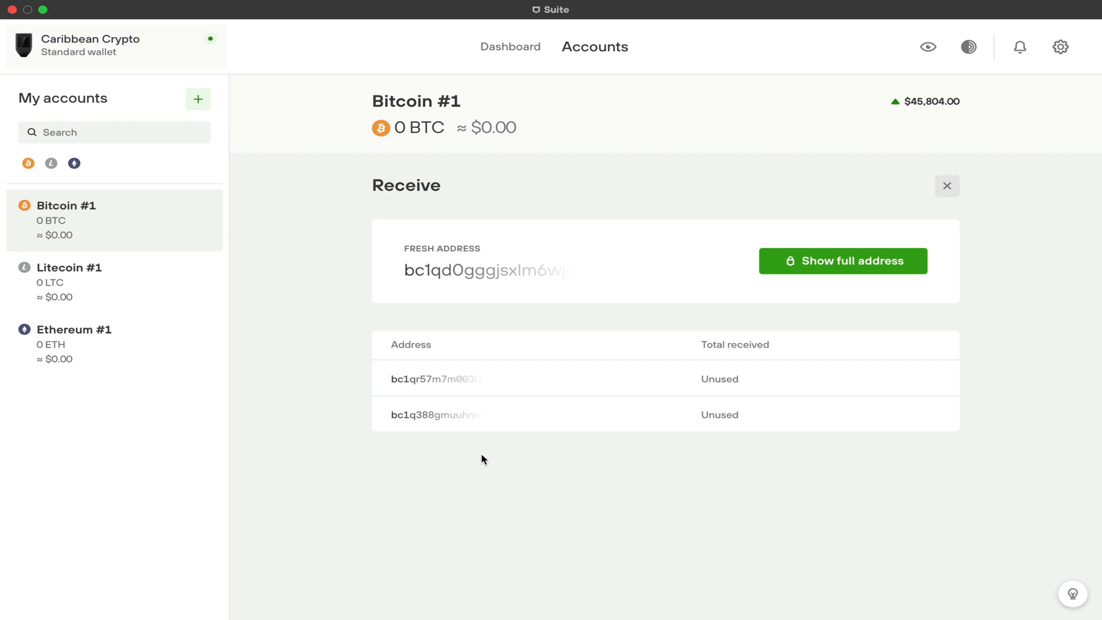
# - Start a new account from My accounts and expand Activate more coins
pyautogui.click(197, 98)
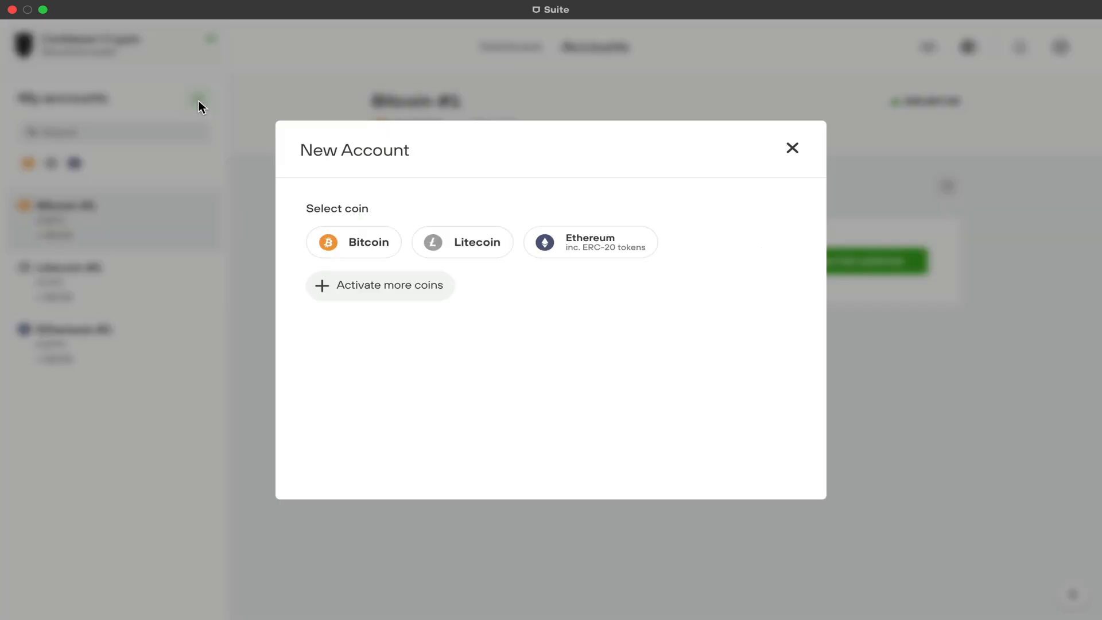
pyautogui.click(380, 284)
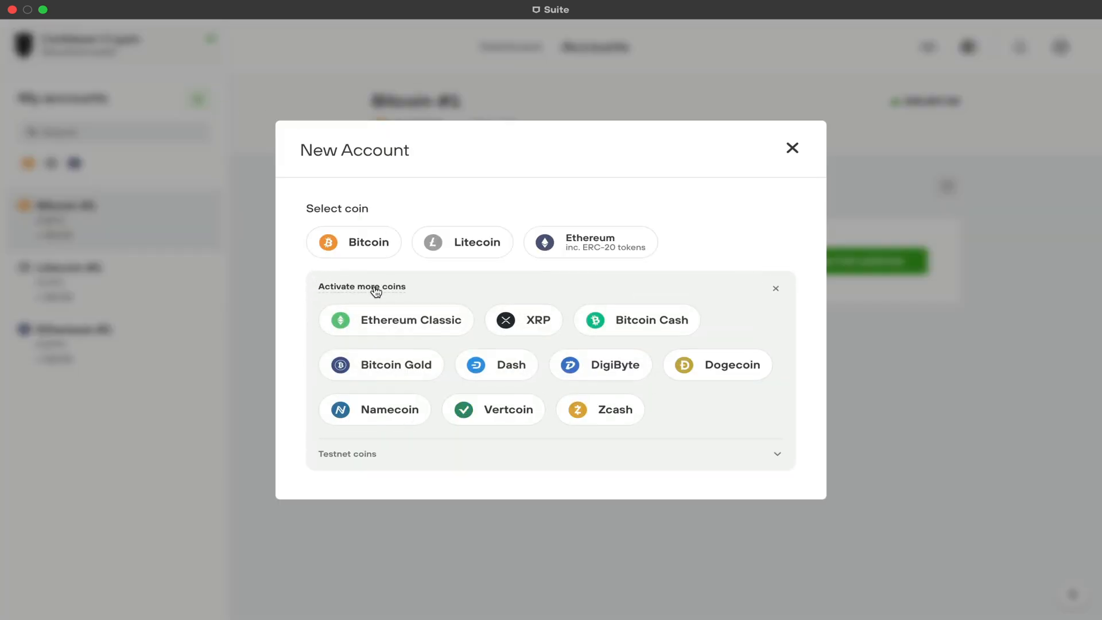
pyautogui.moveTo(496, 369)
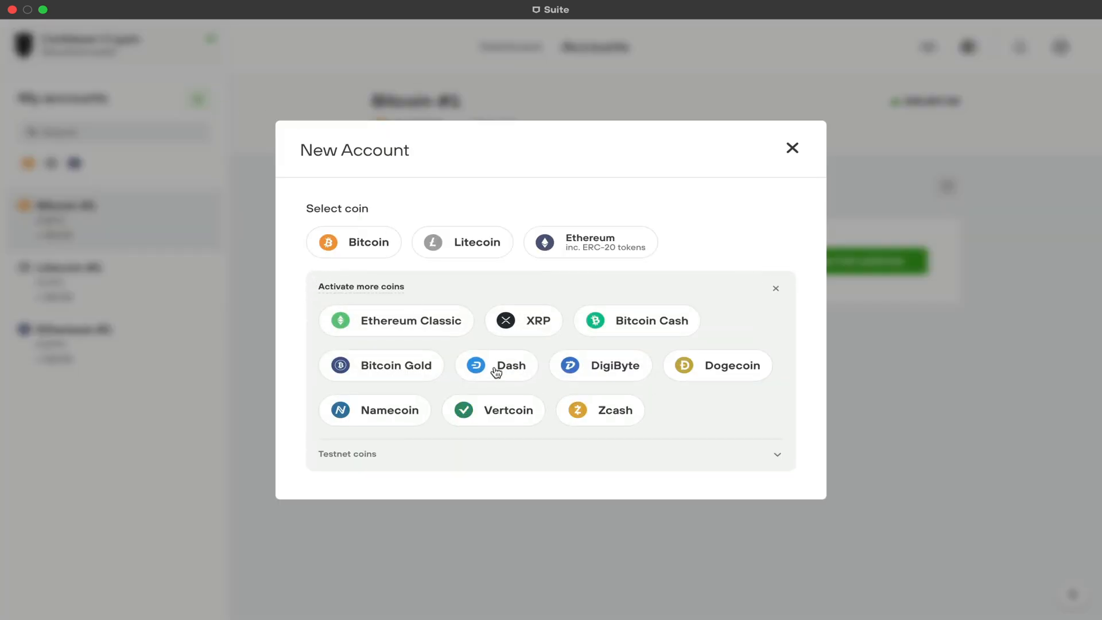
pyautogui.moveTo(343, 308)
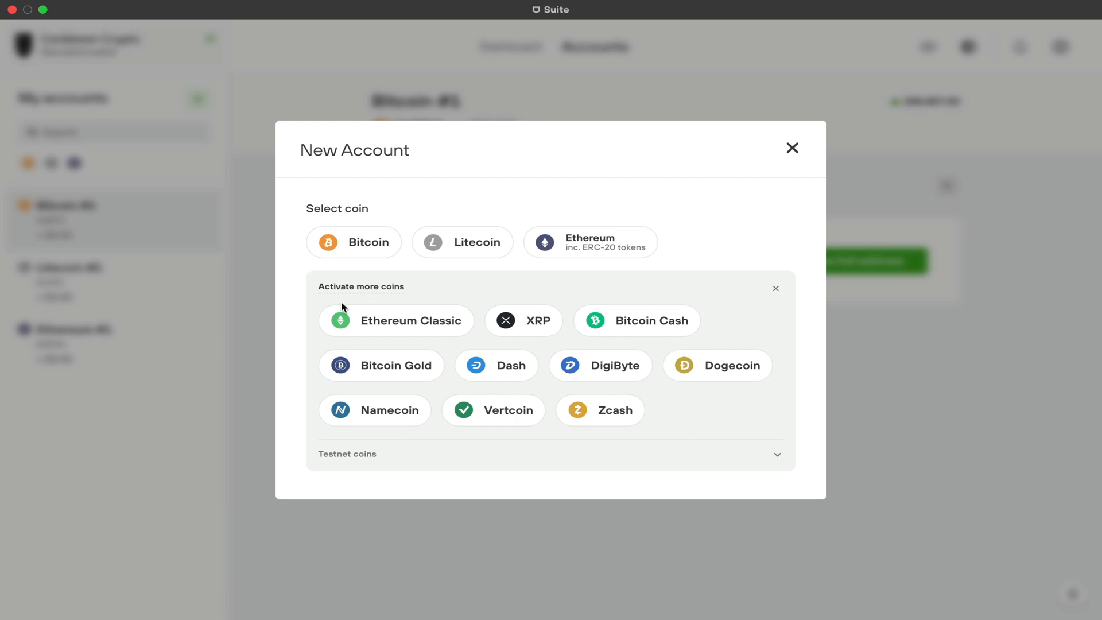
pyautogui.moveTo(414, 426)
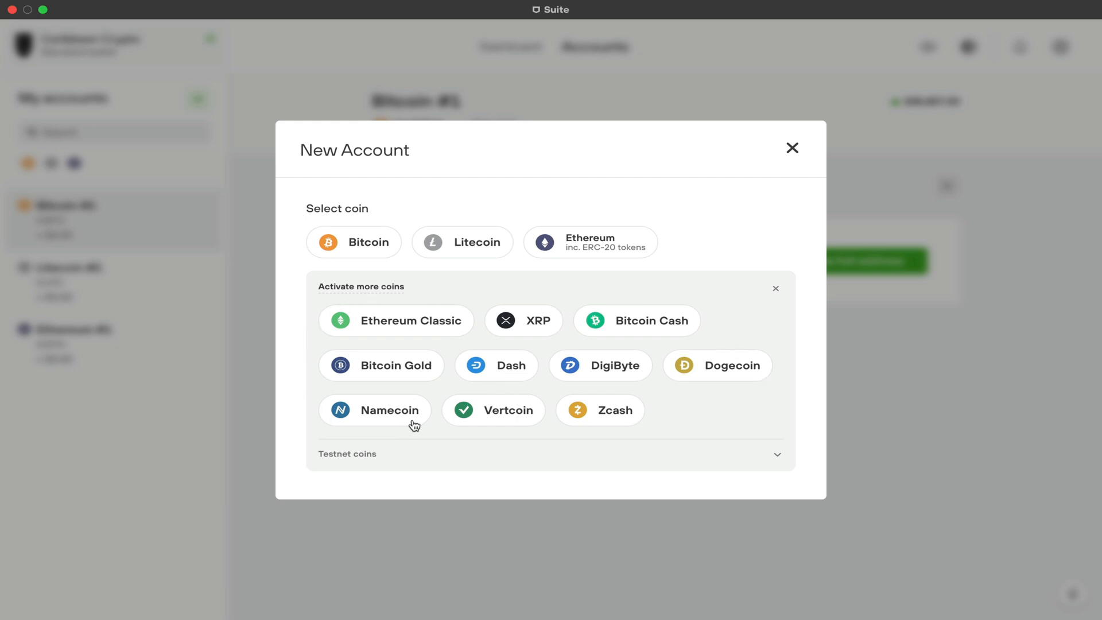
pyautogui.moveTo(368, 289)
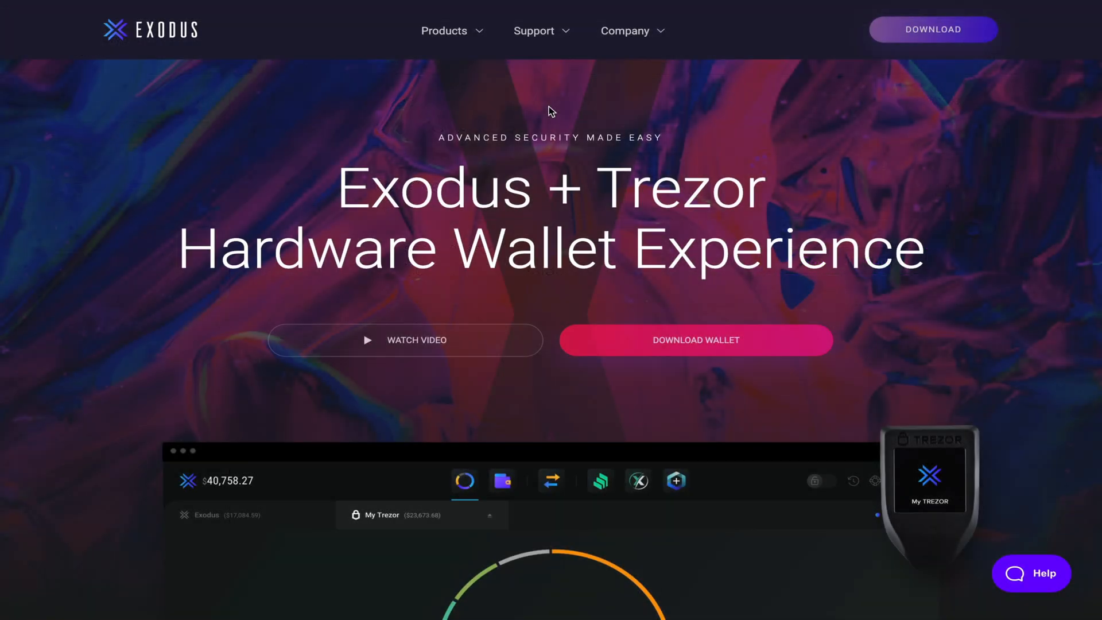
# - Scroll the Exodus Trezor page past the video and wallet showcase to '3 simple steps'
pyautogui.scroll(-3)
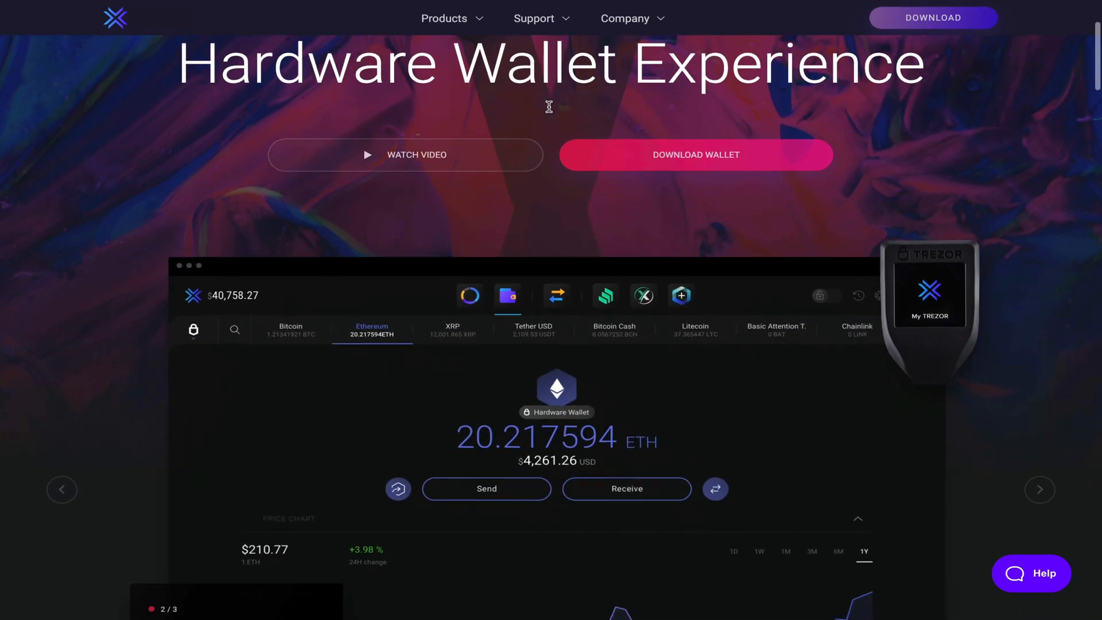
pyautogui.scroll(-3)
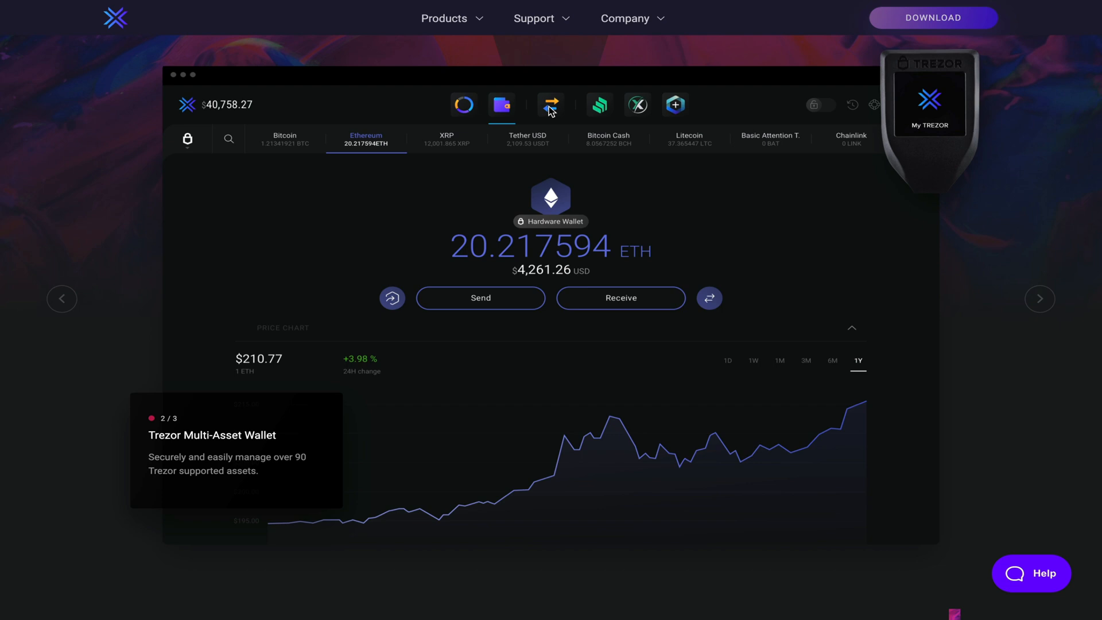
pyautogui.moveTo(1017, 262)
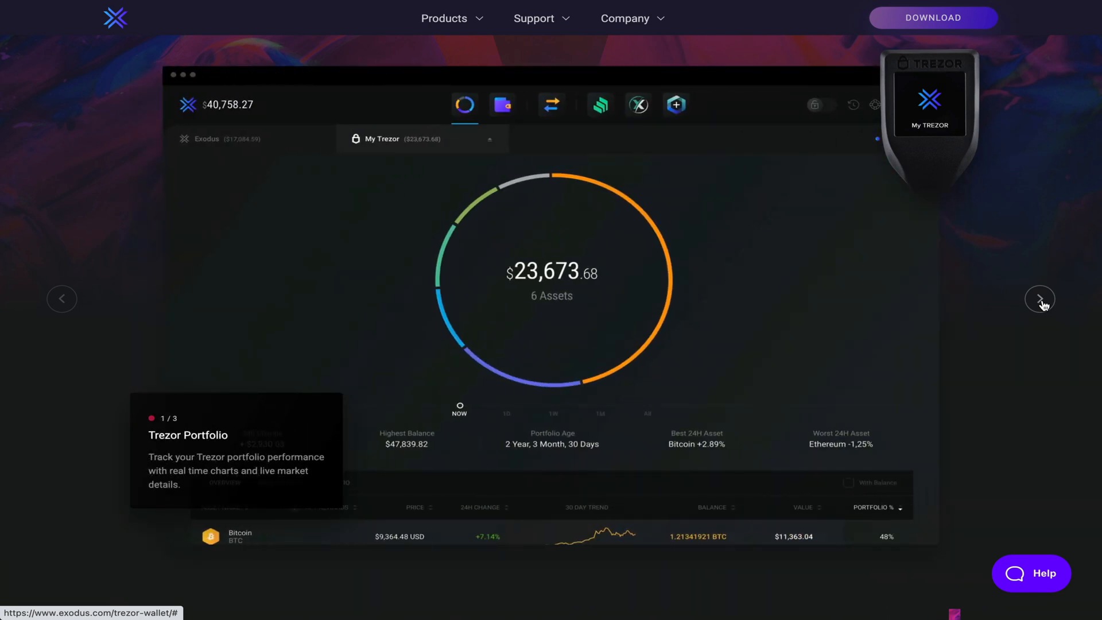
pyautogui.click(1039, 298)
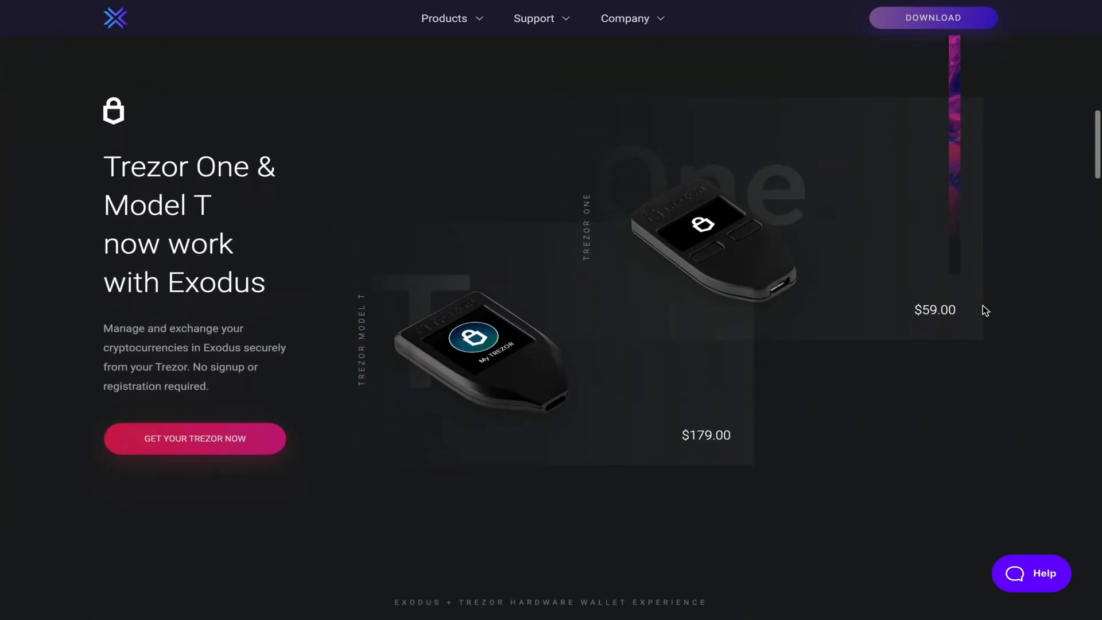
pyautogui.scroll(-3)
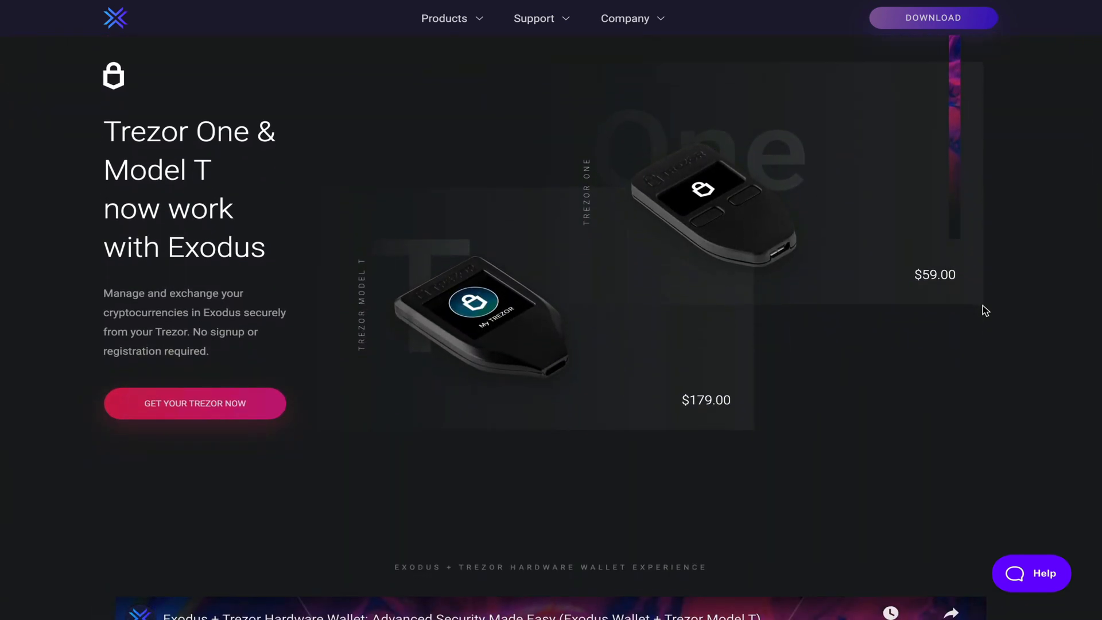
pyautogui.scroll(-3)
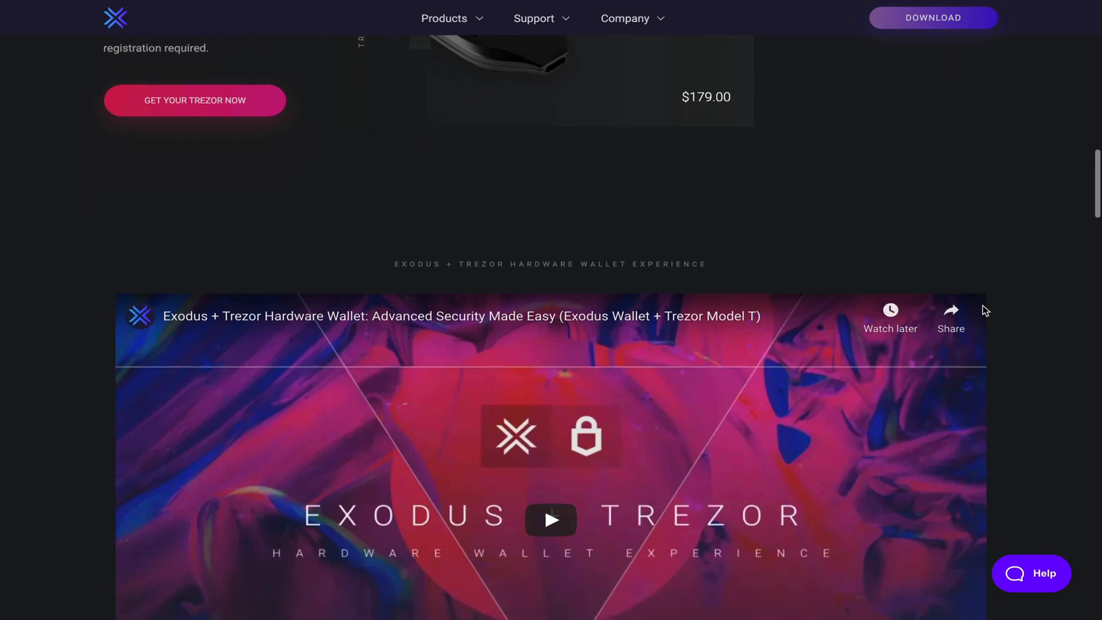
pyautogui.scroll(-3)
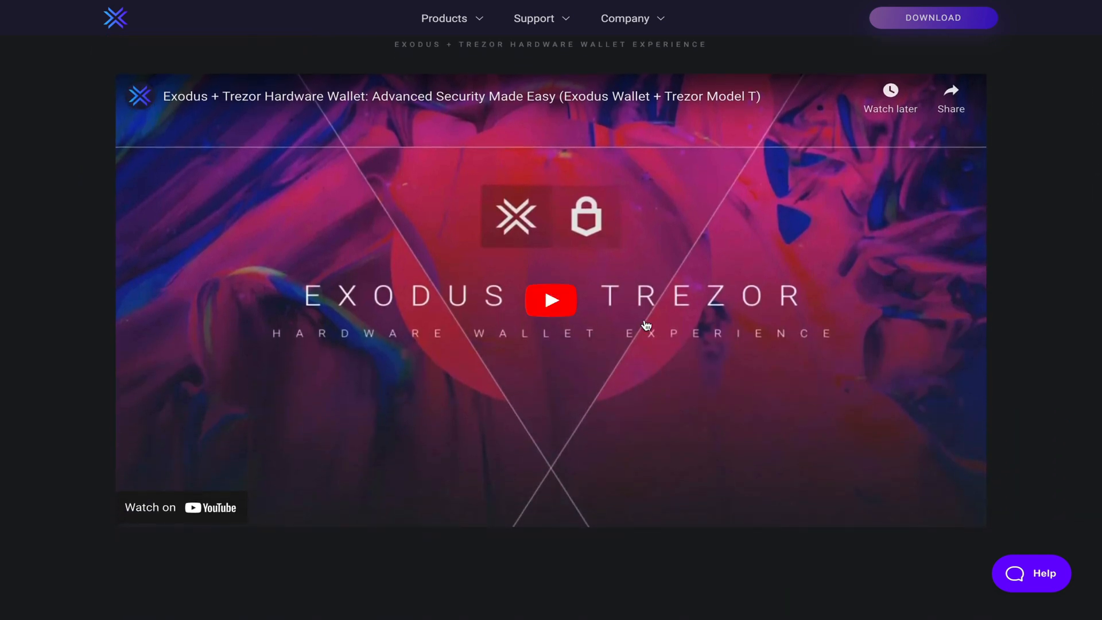
pyautogui.scroll(-3)
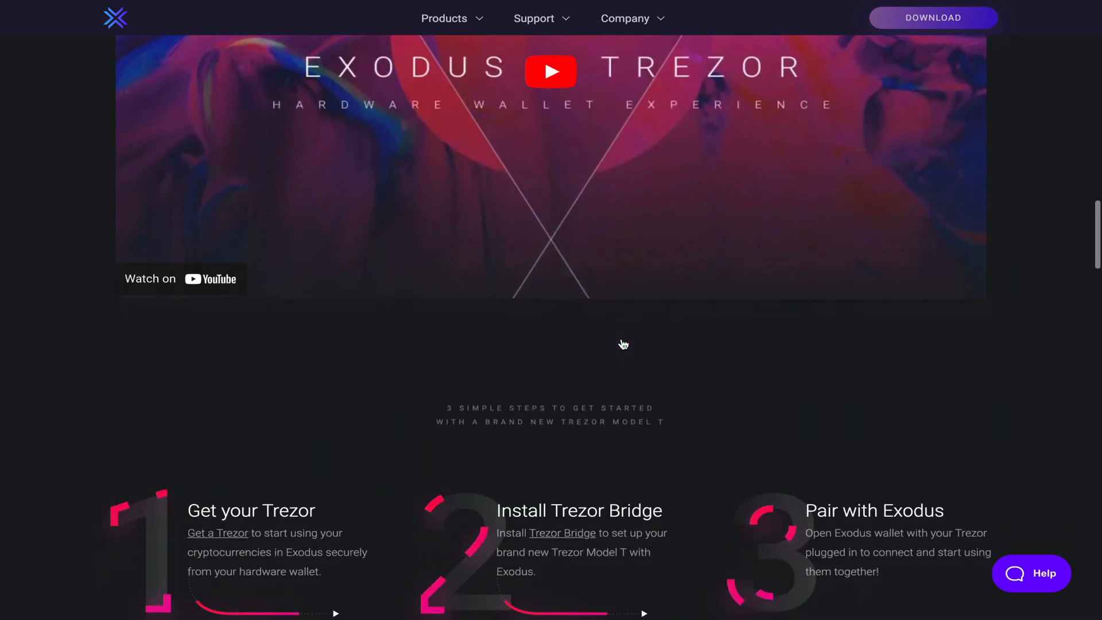
pyautogui.scroll(-3)
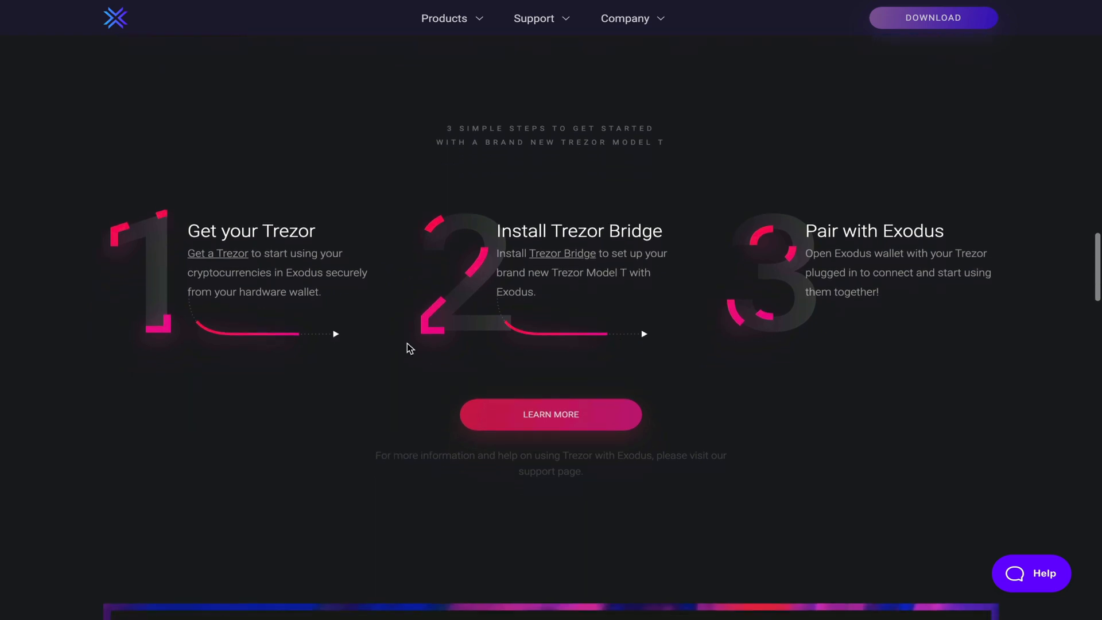
pyautogui.moveTo(391, 313)
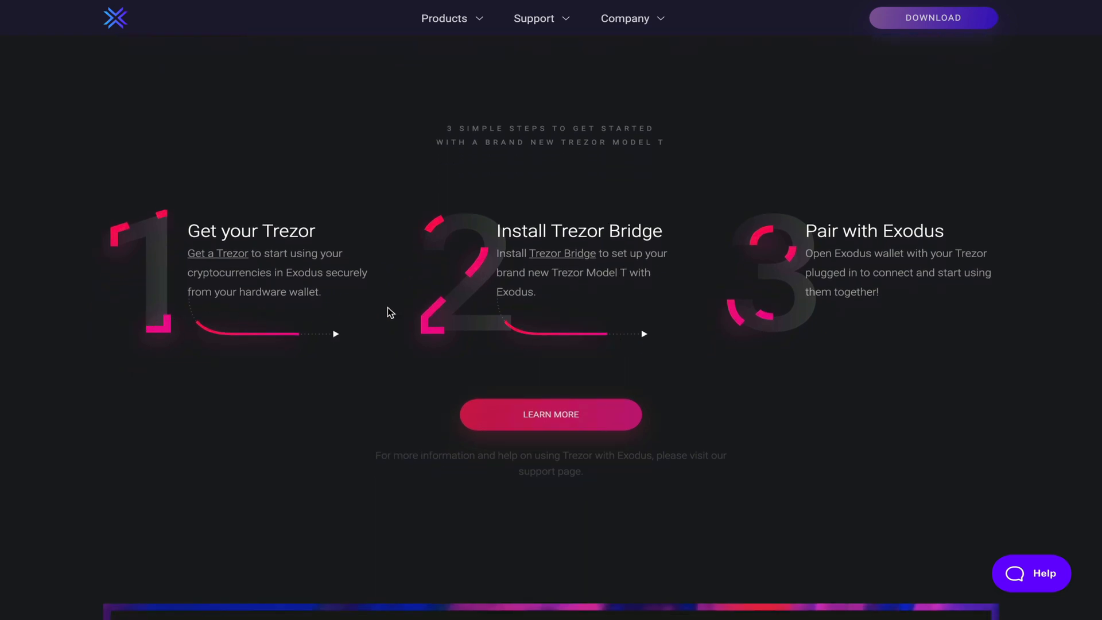
pyautogui.moveTo(843, 315)
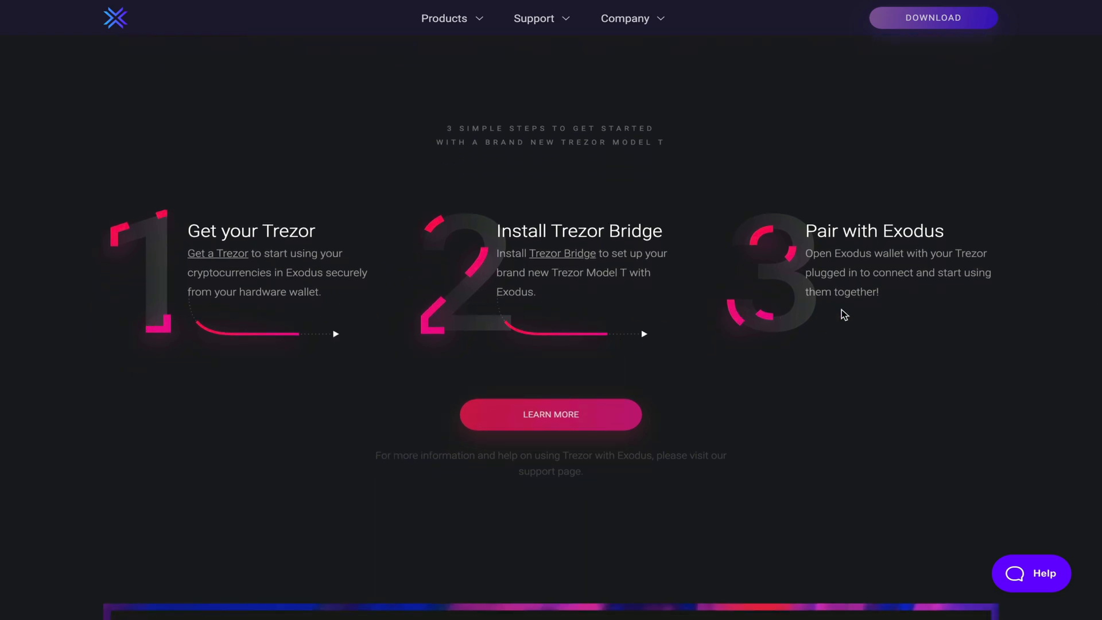
pyautogui.scroll(-3)
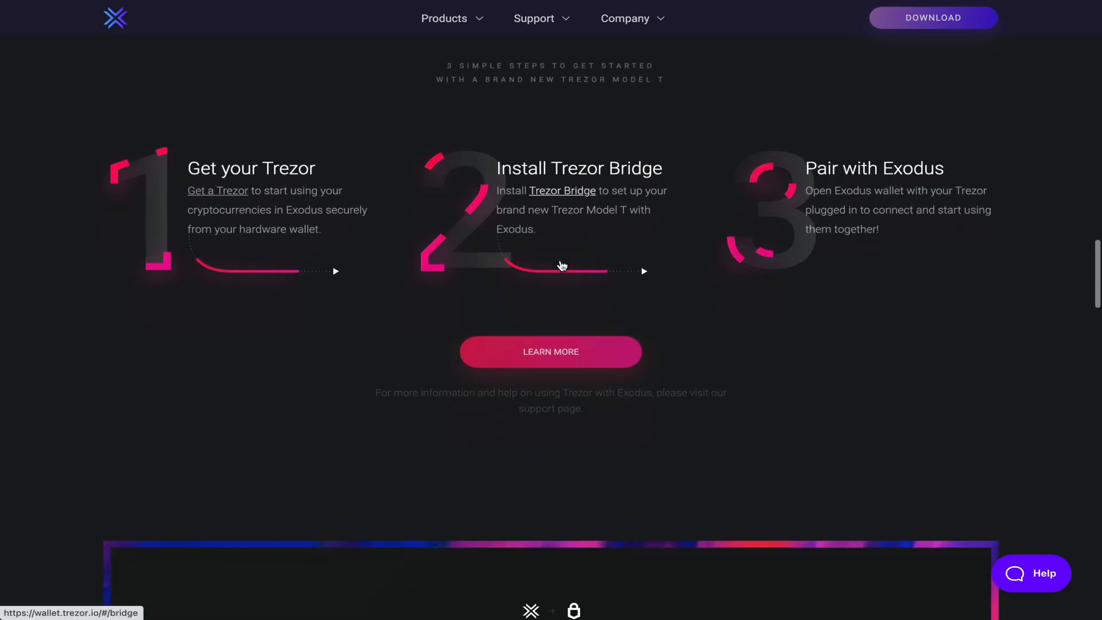
pyautogui.scroll(-3)
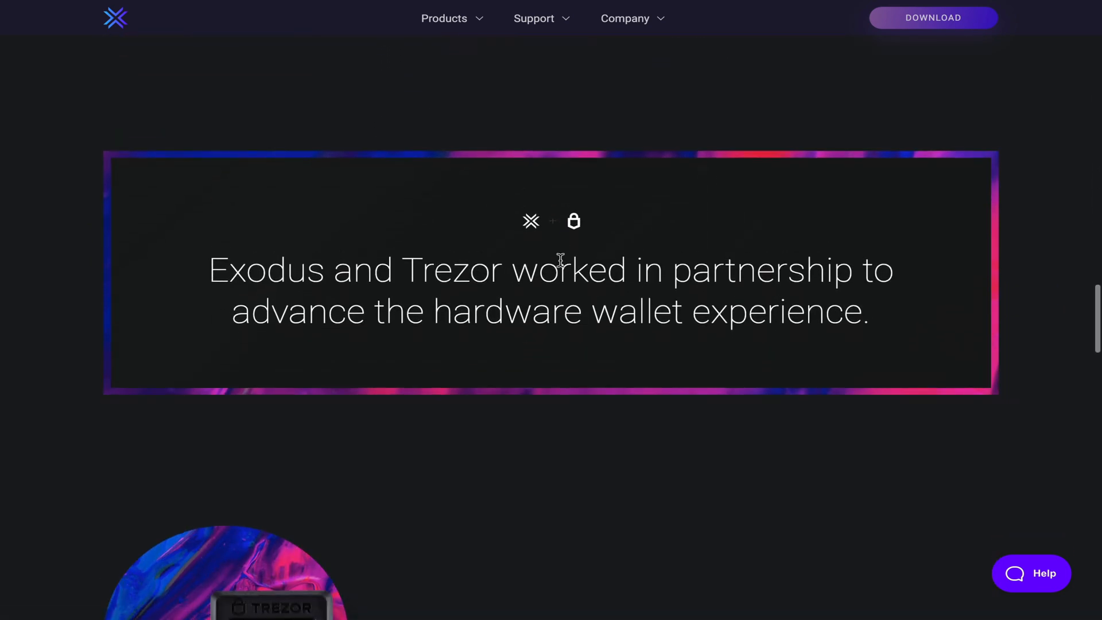
pyautogui.scroll(-3)
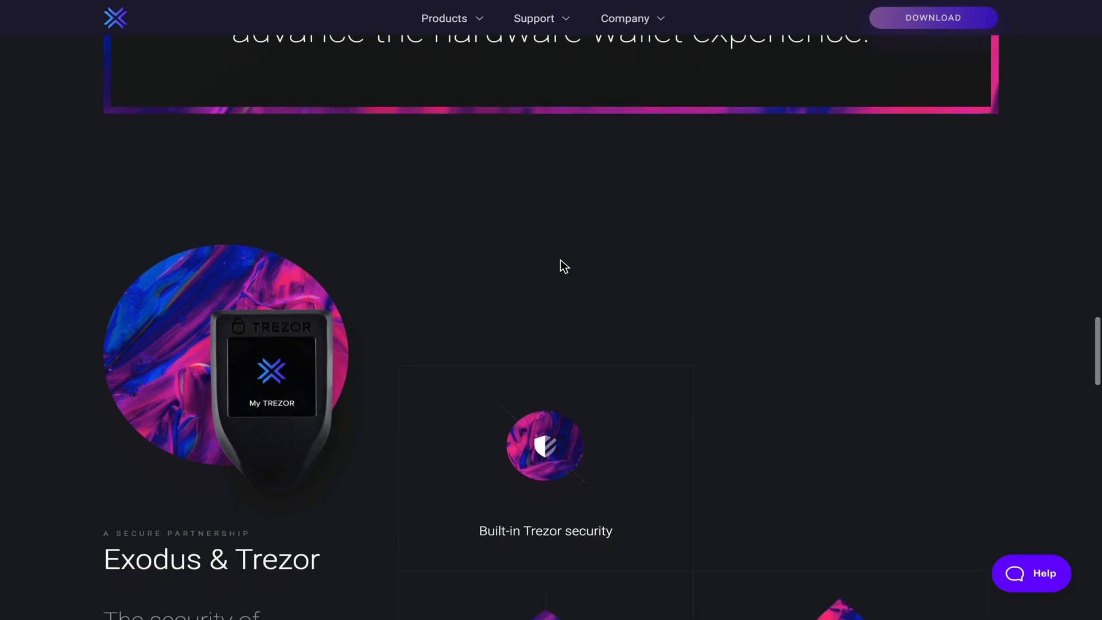
pyautogui.scroll(-3)
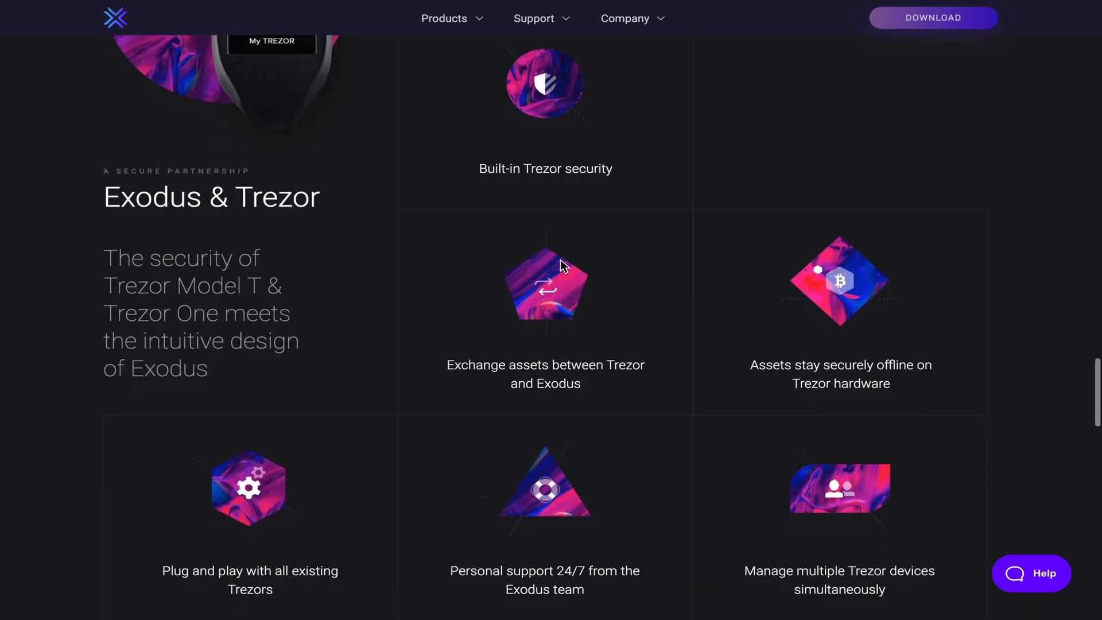
pyautogui.scroll(-3)
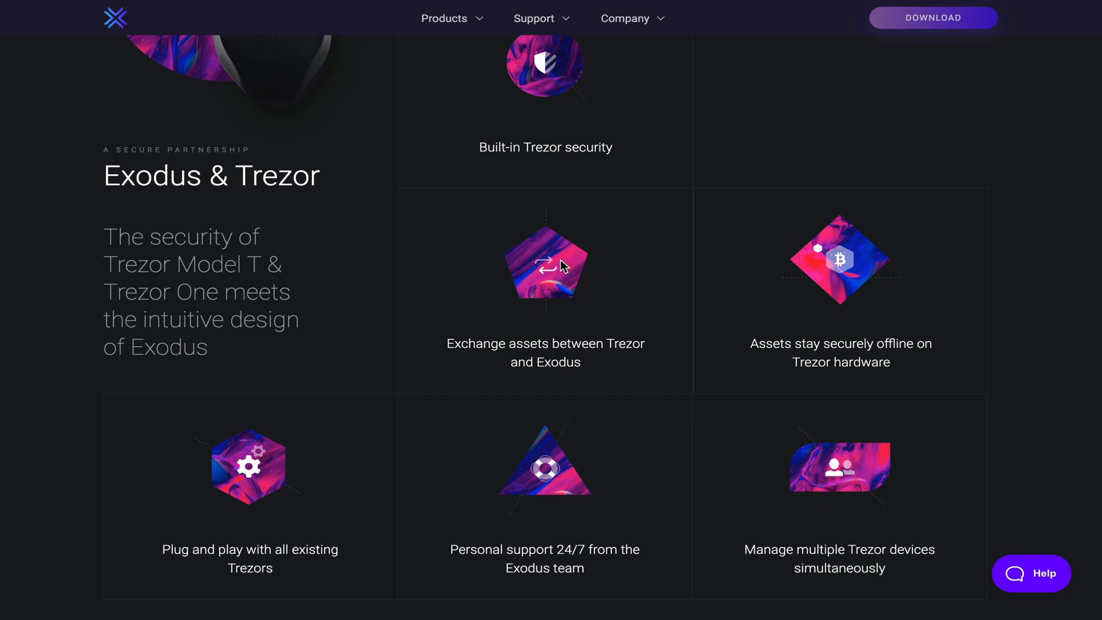
pyautogui.scroll(-3)
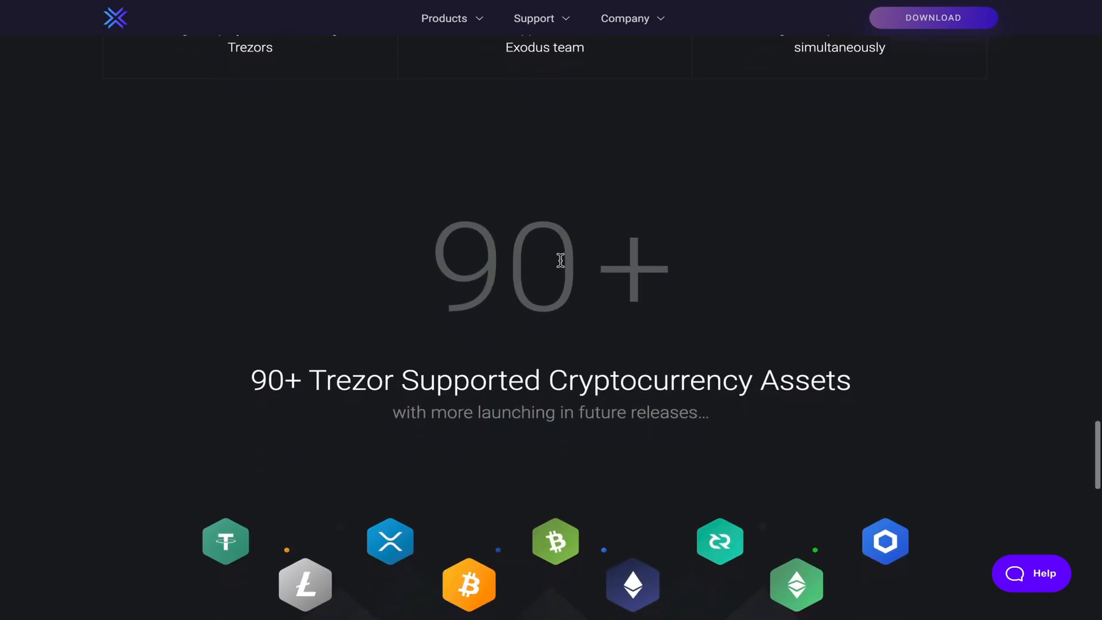
pyautogui.scroll(-3)
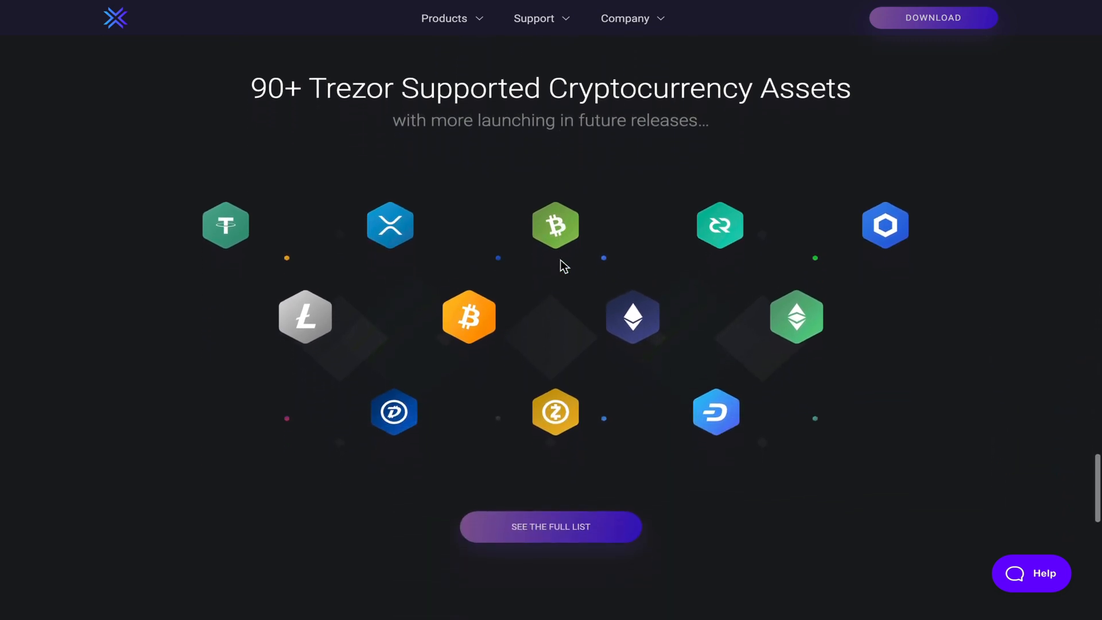
pyautogui.scroll(-3)
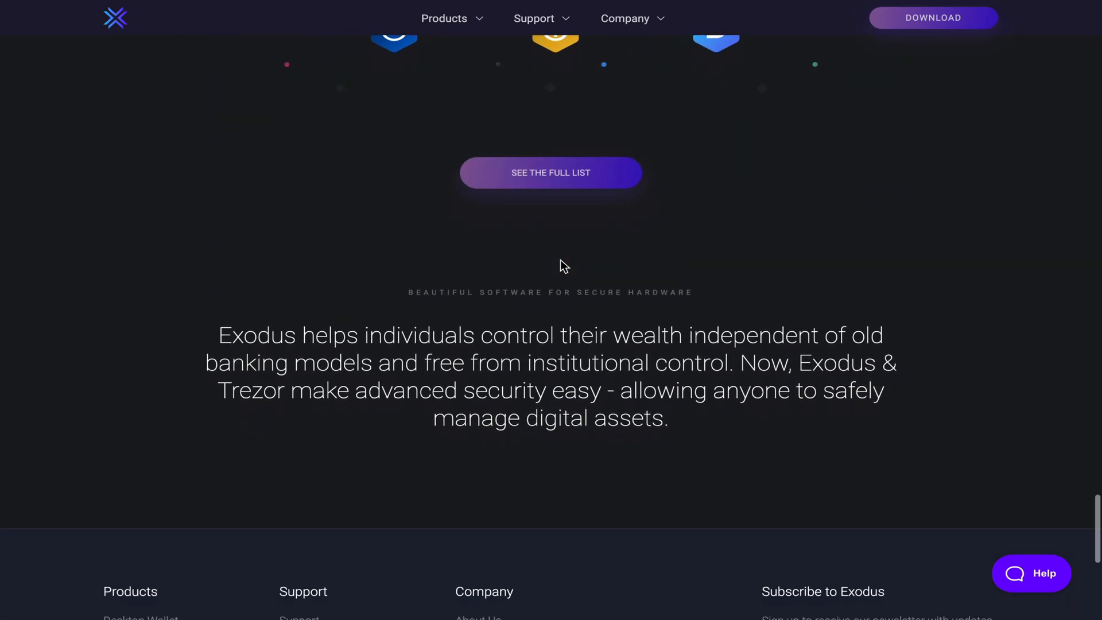
pyautogui.scroll(-3)
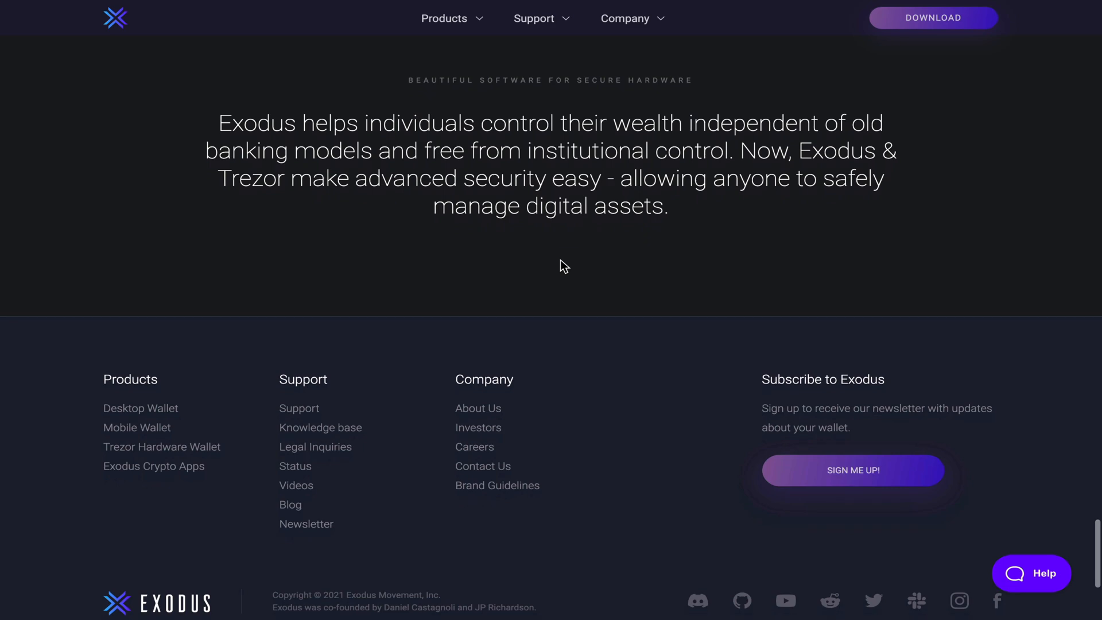
pyautogui.scroll(3)
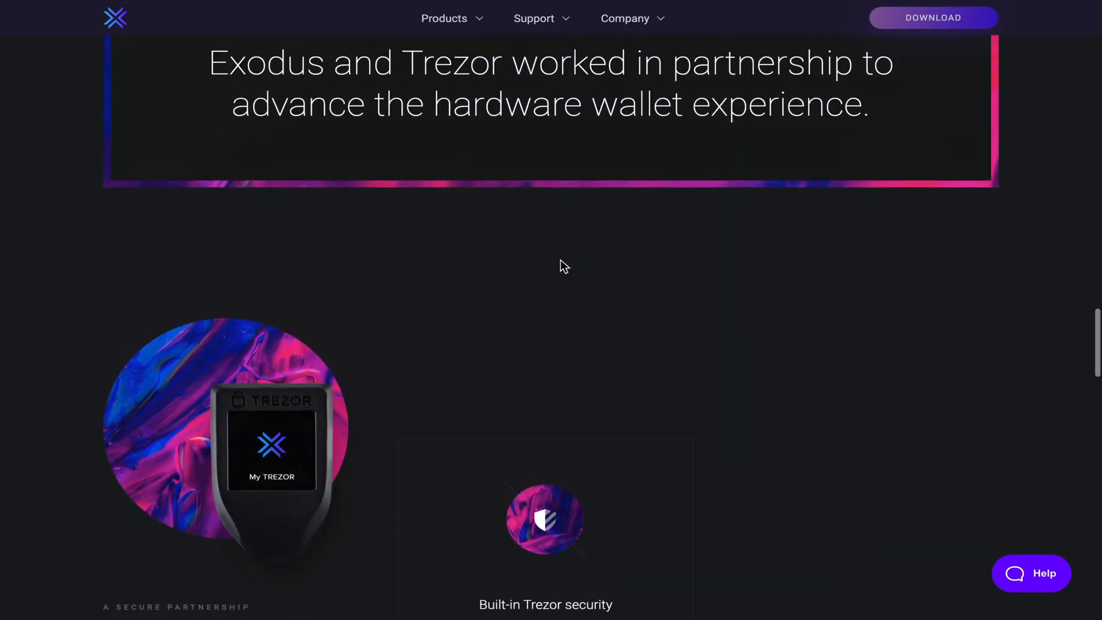
pyautogui.scroll(-3)
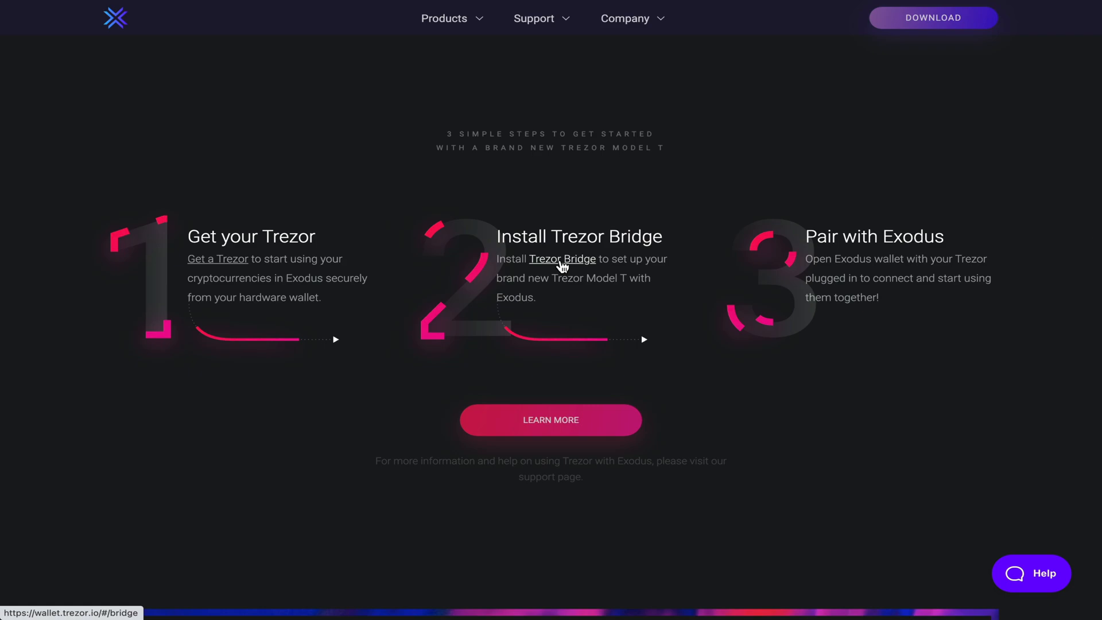
# - Go to the Trezor Bridge page and download Bridge 2.0.27 for macOS
pyautogui.click(562, 259)
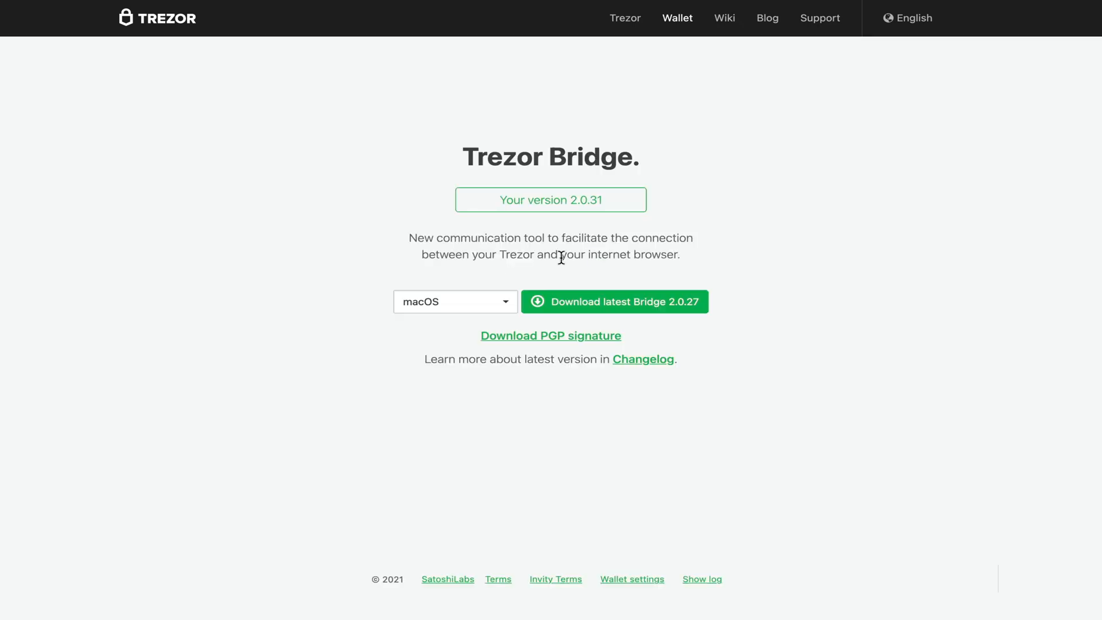
pyautogui.click(613, 301)
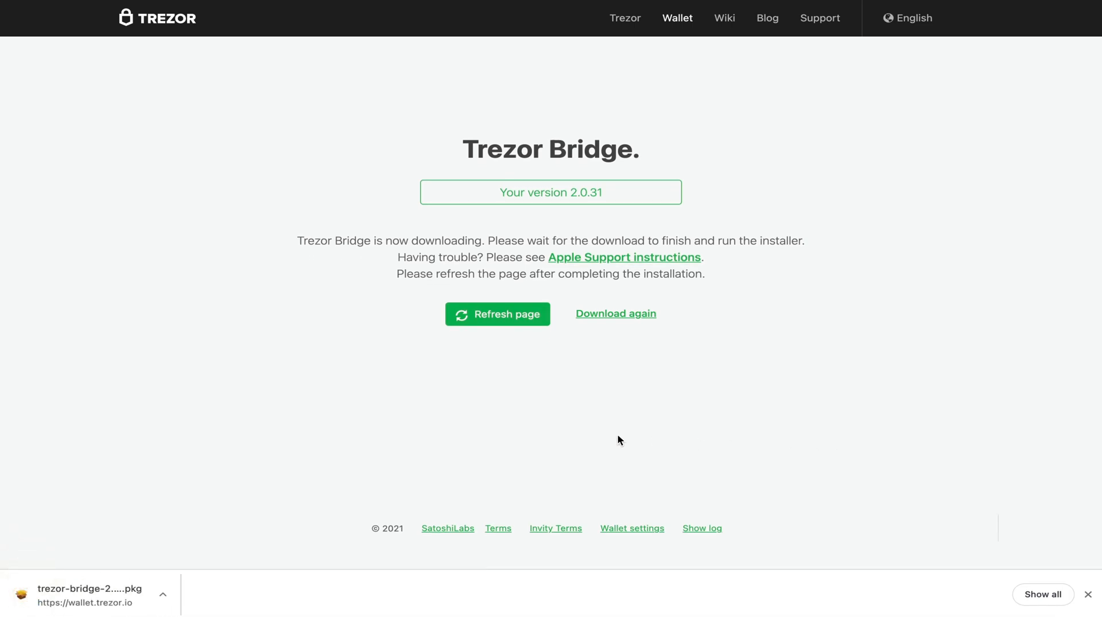
pyautogui.click(113, 594)
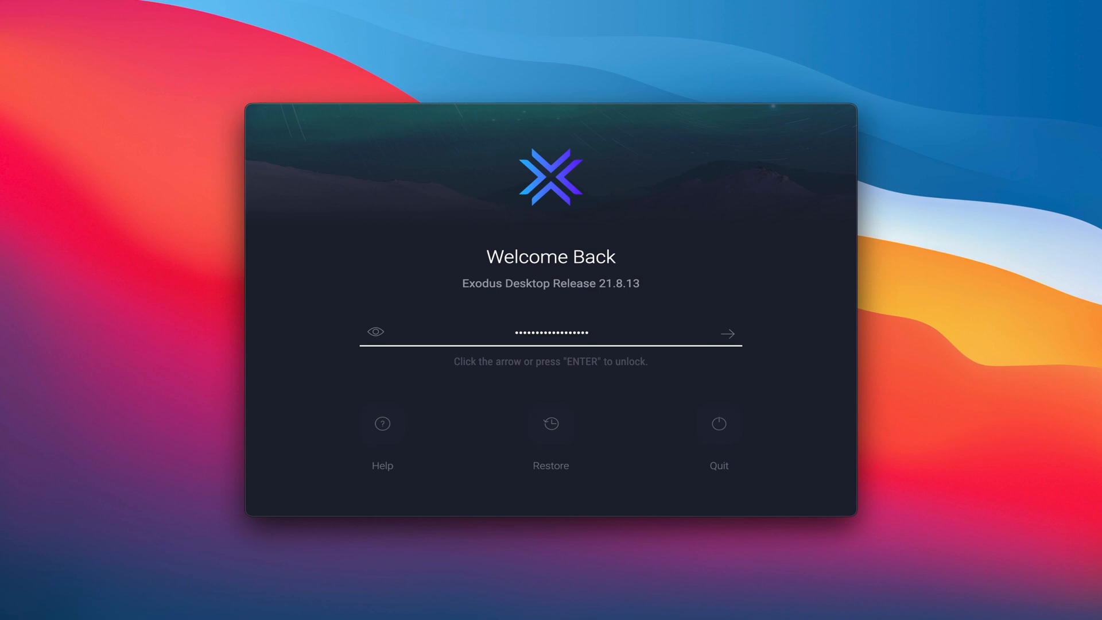
# - Unlock Exodus, enter the BIP39 passphrase on the Trezor, and continue to the portfolio
pyautogui.click(728, 333)
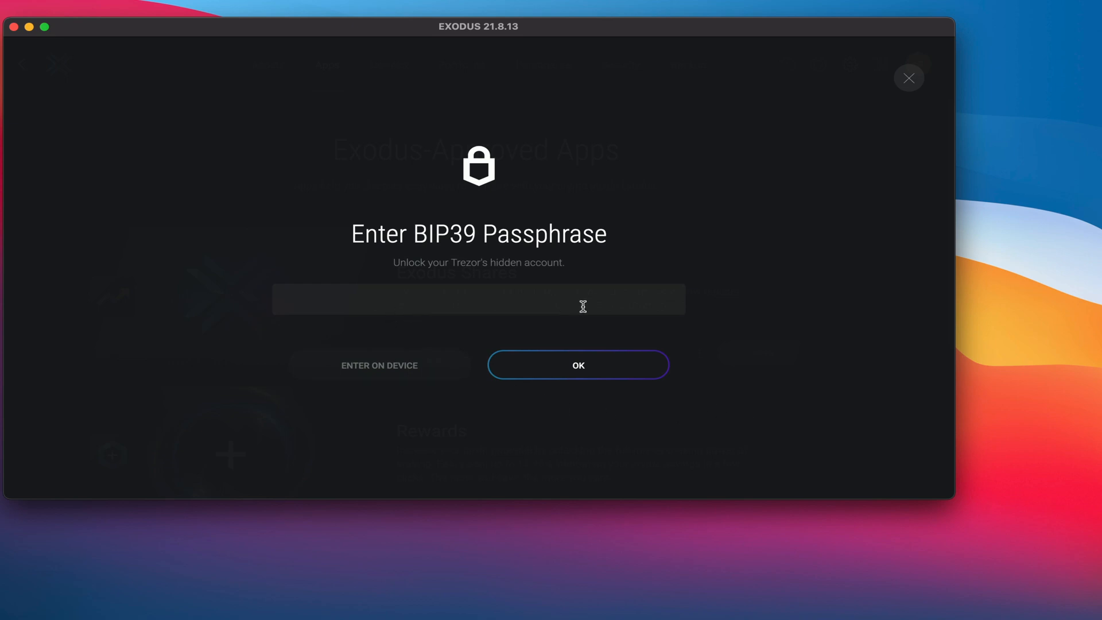
pyautogui.moveTo(641, 303)
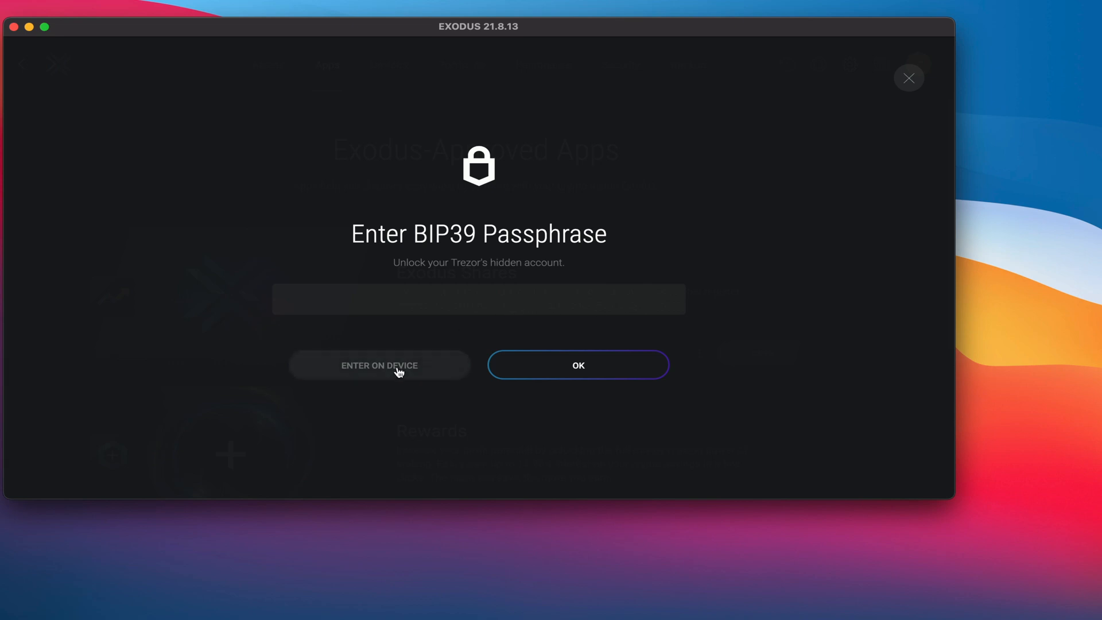
pyautogui.click(379, 365)
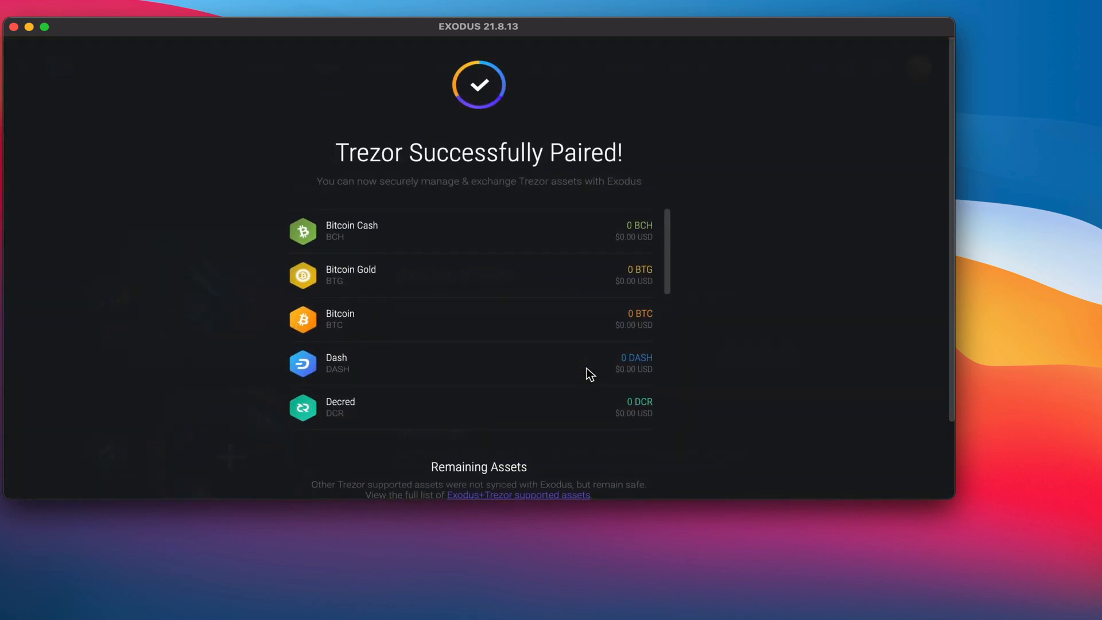
pyautogui.scroll(-3)
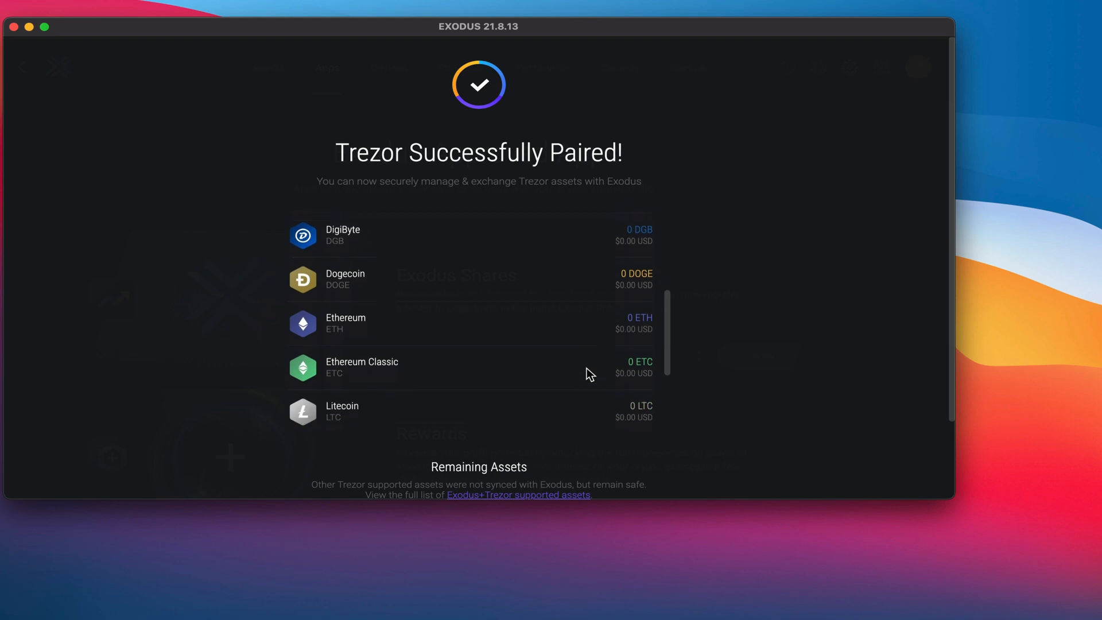
pyautogui.scroll(-3)
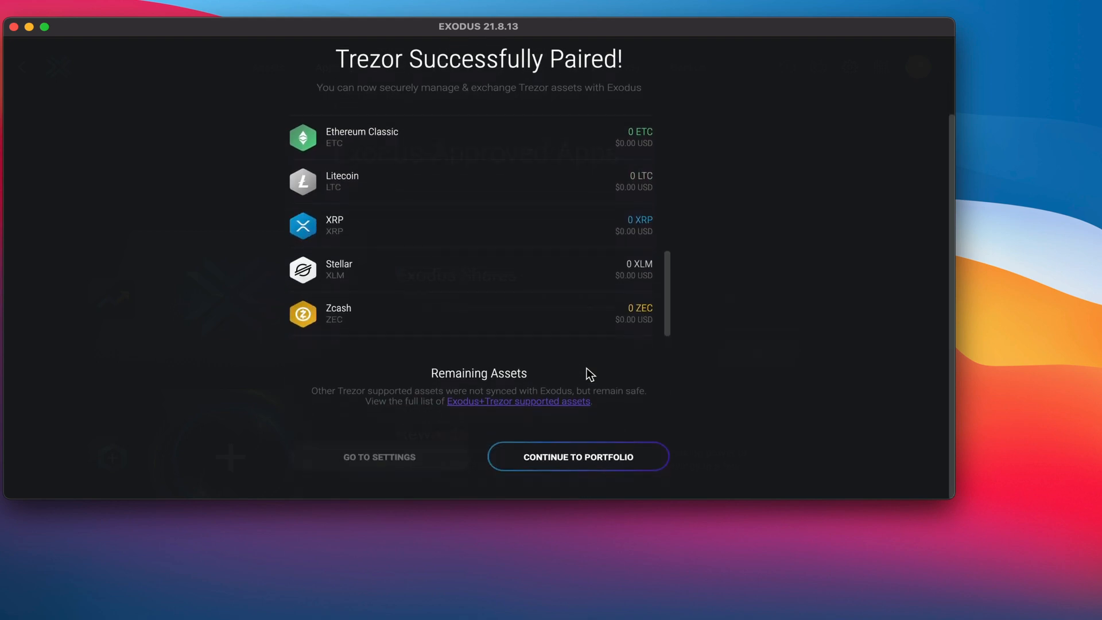
pyautogui.click(577, 457)
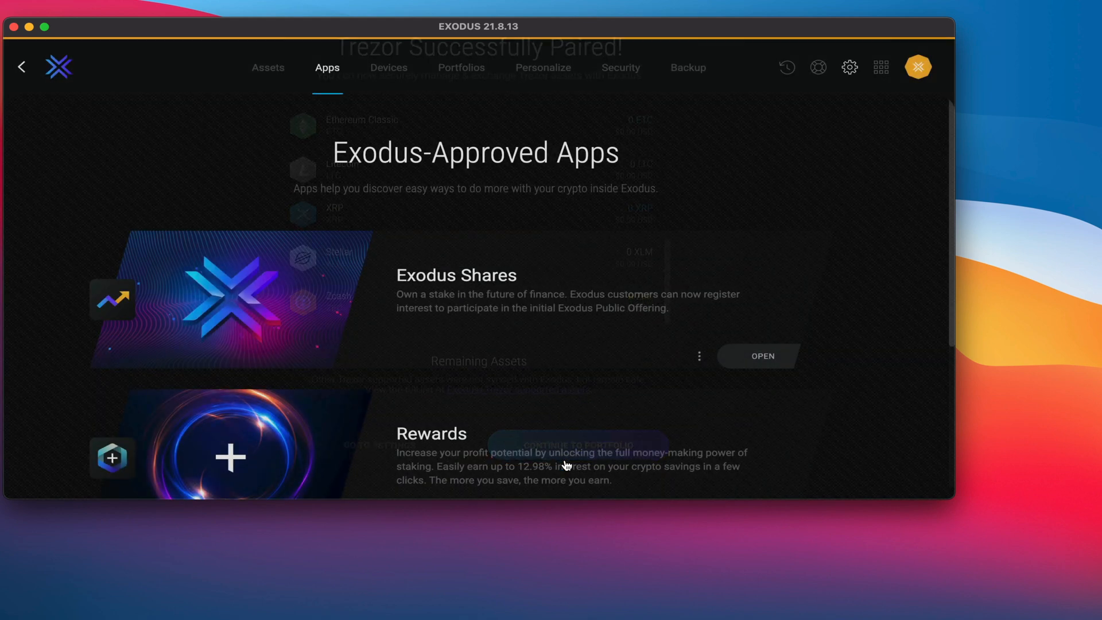
# - Switch to the Wallet tab to view the Caribbean Crypto hardware wallet's zero-BTC Bitcoin page
pyautogui.click(369, 67)
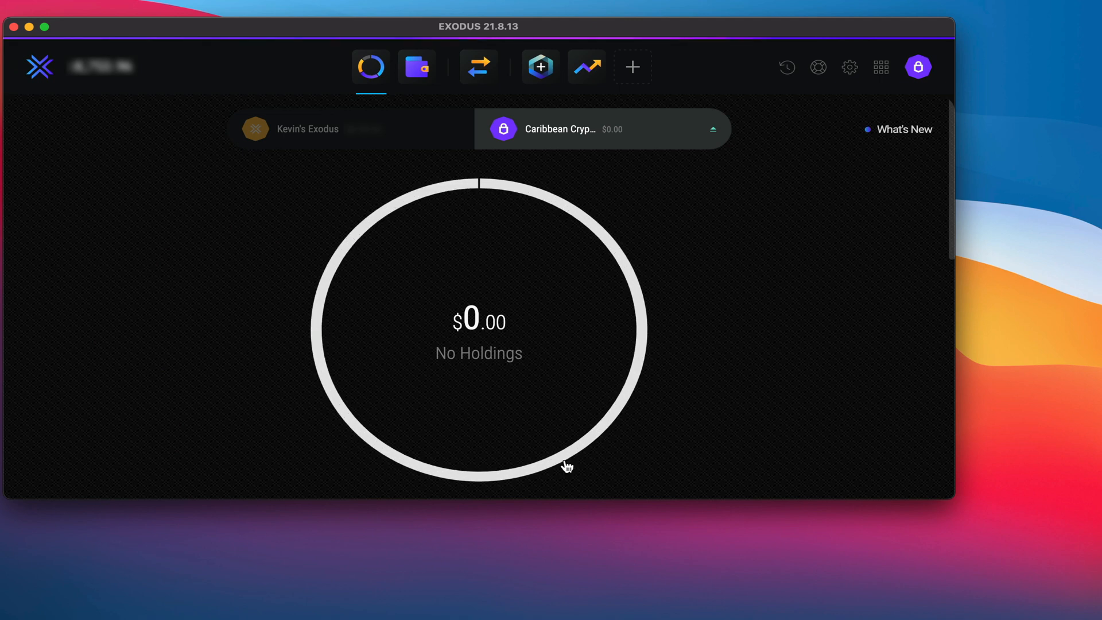
pyautogui.moveTo(462, 278)
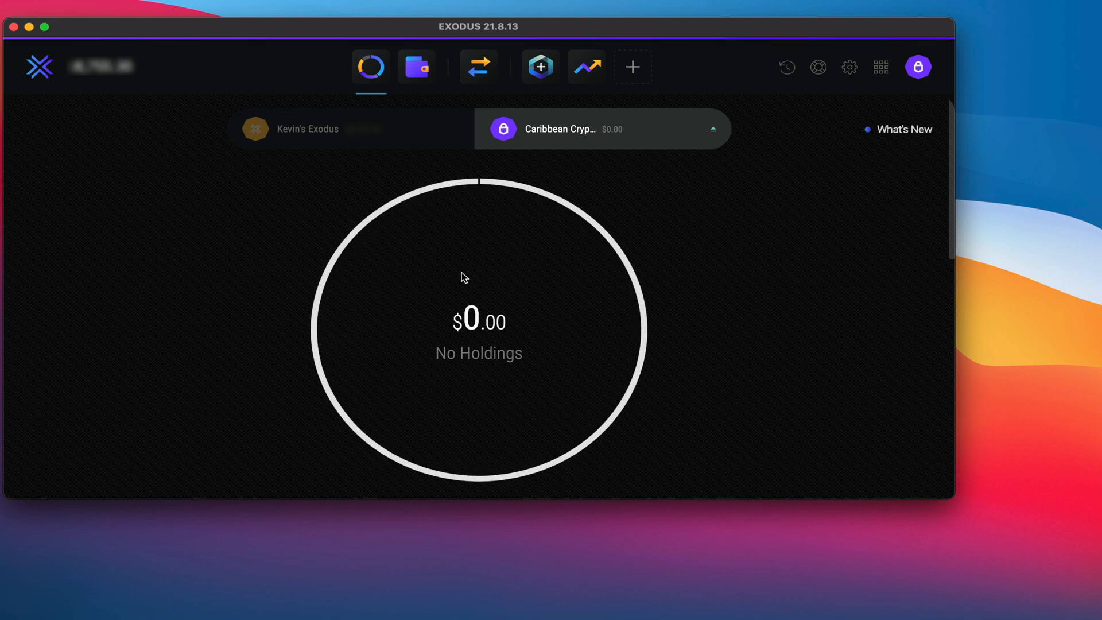
pyautogui.moveTo(402, 220)
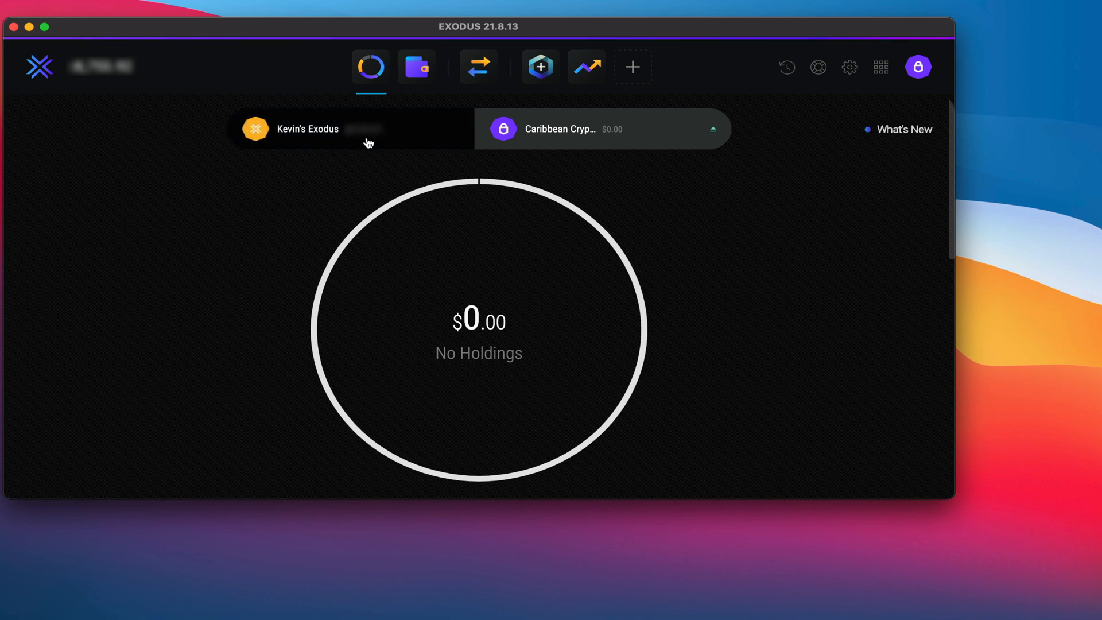
pyautogui.moveTo(441, 86)
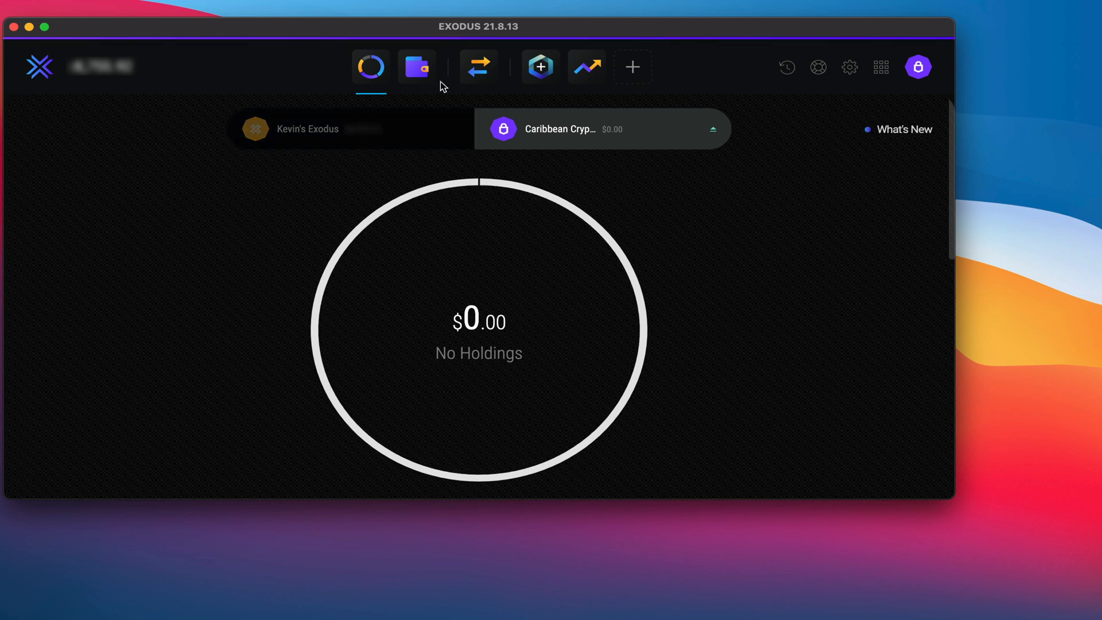
pyautogui.click(416, 67)
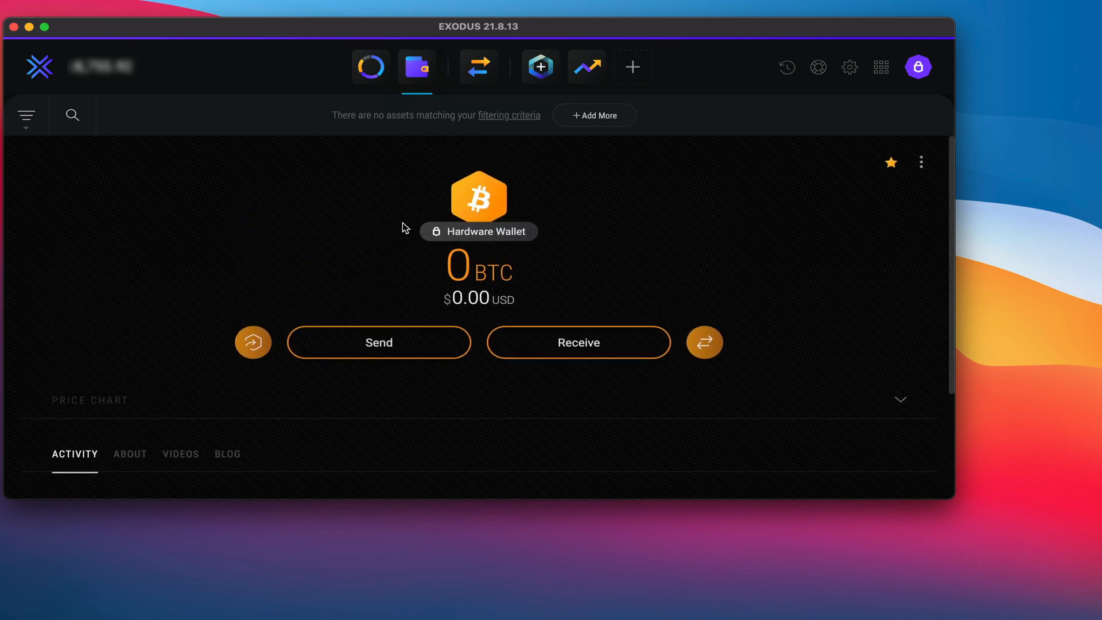
# - Show the Bitcoin receive address with its QR code, then close it
pyautogui.click(578, 342)
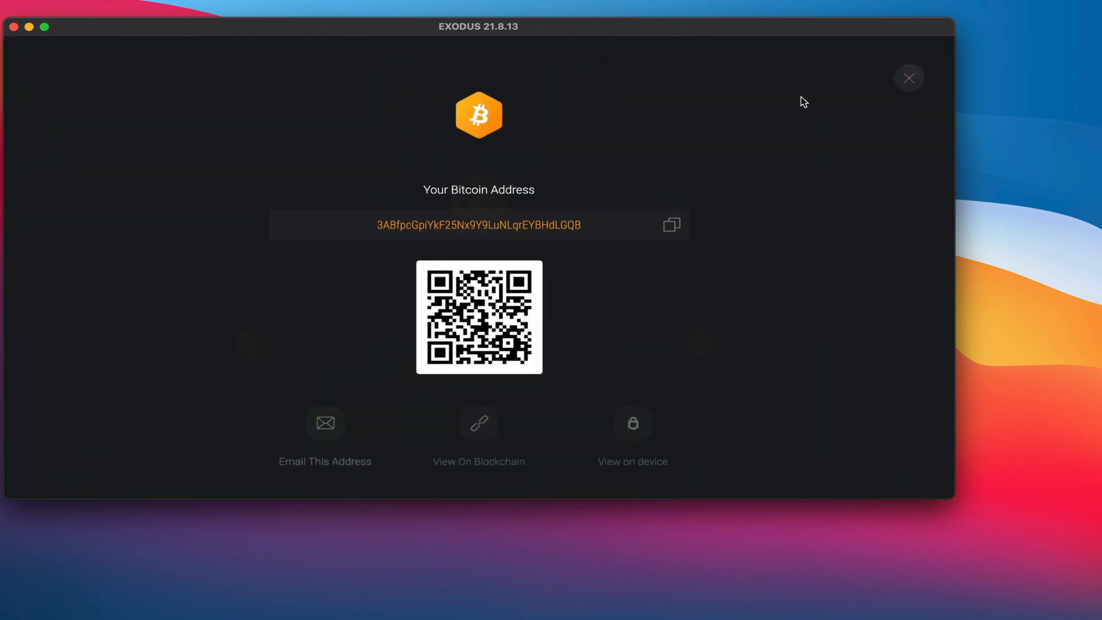
pyautogui.click(908, 78)
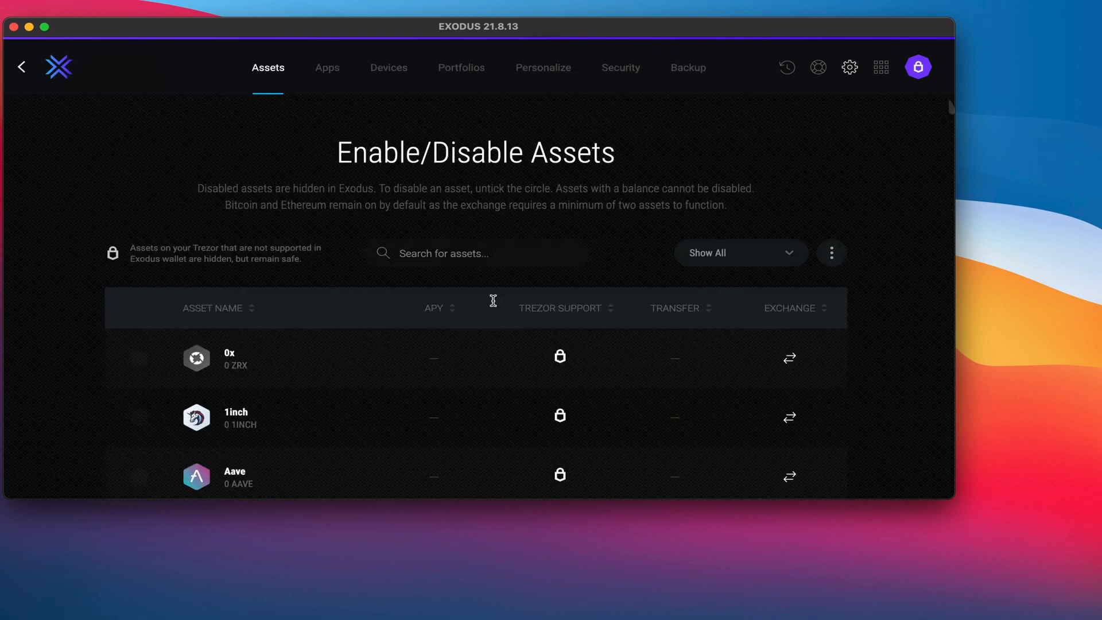
# - Open Transfer Funds for Chainlink (LINK) from Kevin's Exodus to Caribbean Crypto
pyautogui.scroll(-3)
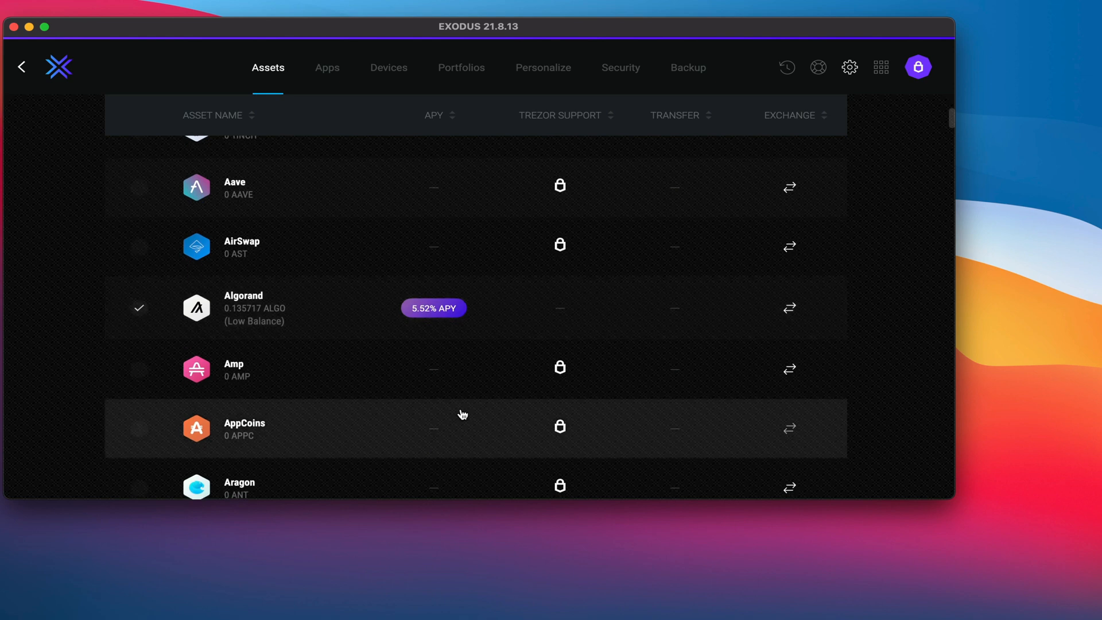
pyautogui.scroll(-3)
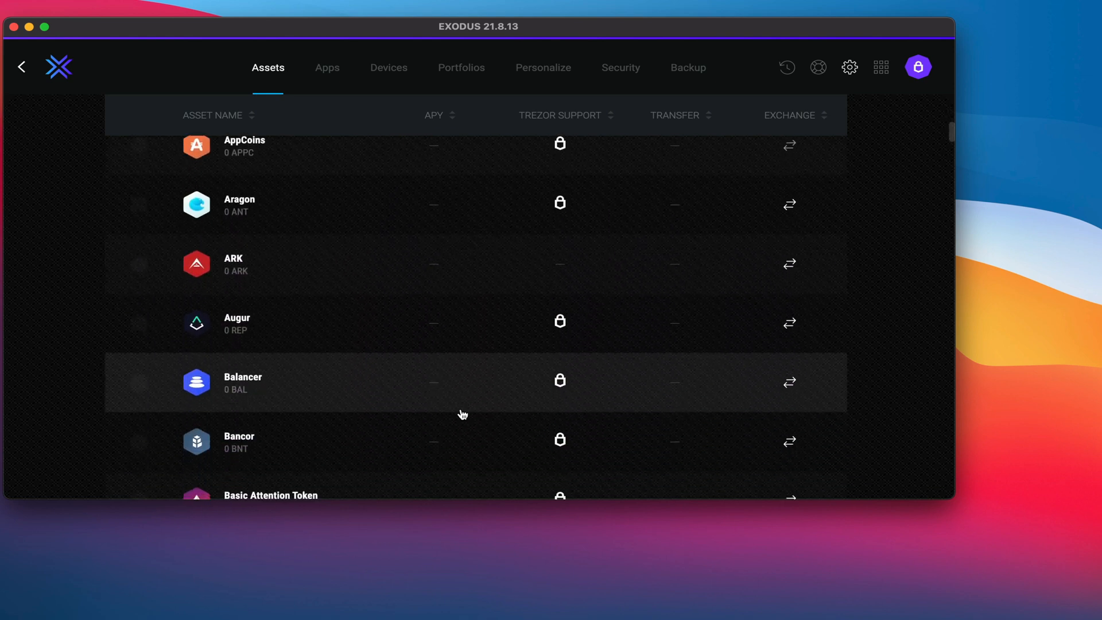
pyautogui.scroll(-3)
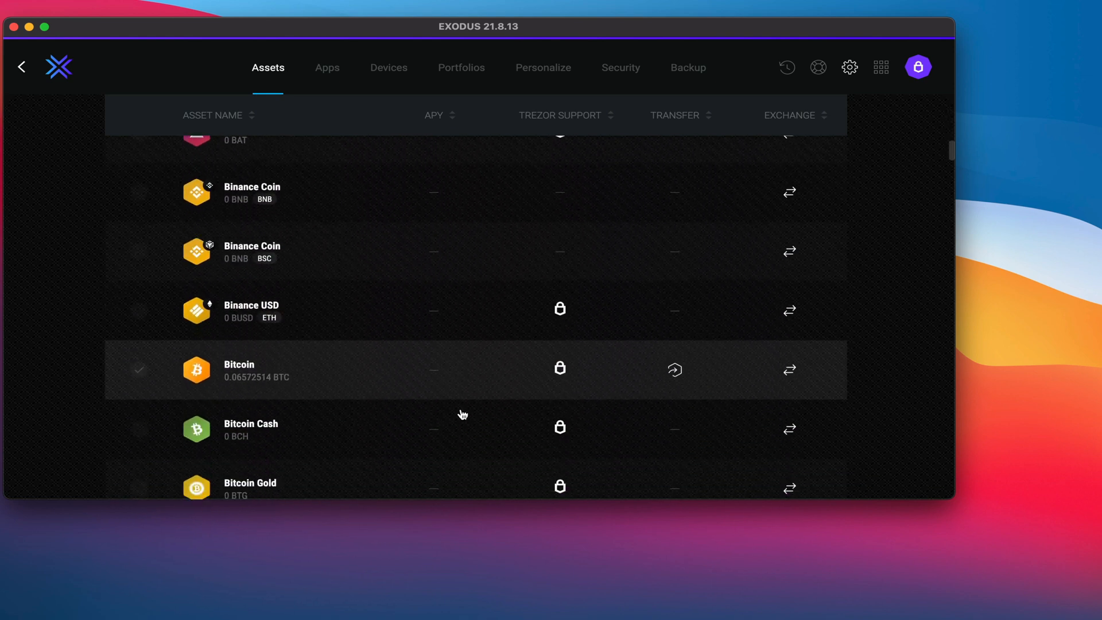
pyautogui.scroll(-3)
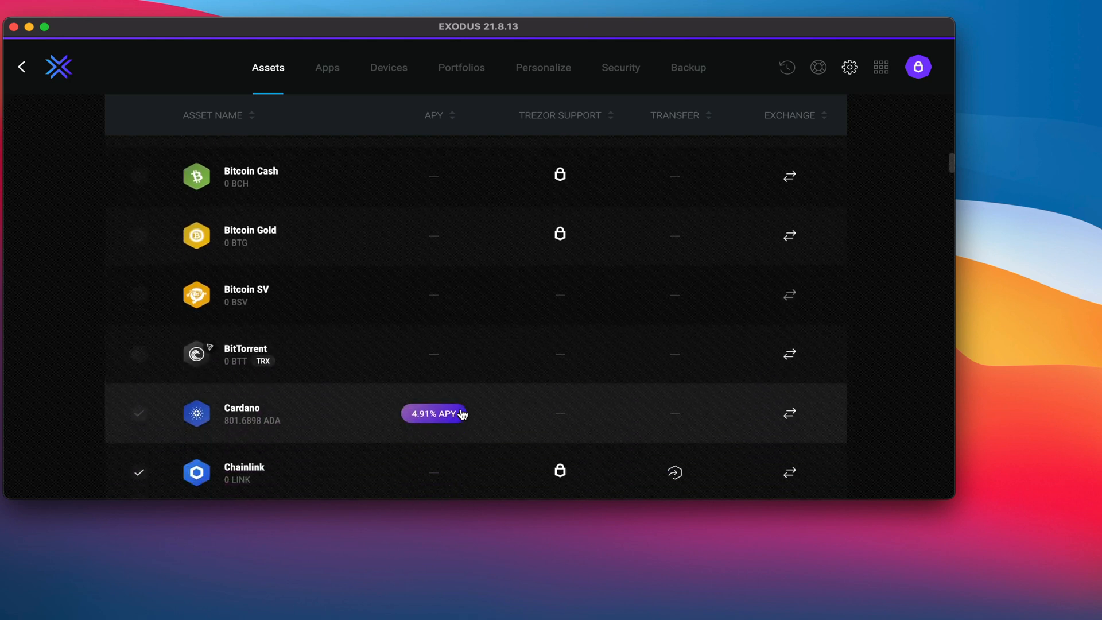
pyautogui.scroll(-3)
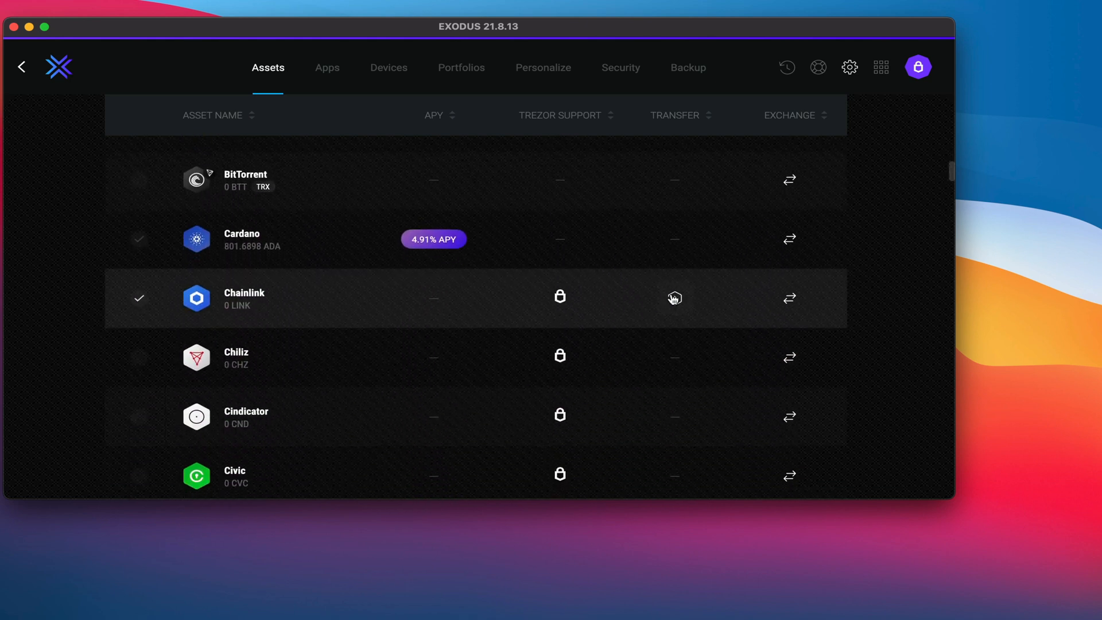
pyautogui.click(674, 298)
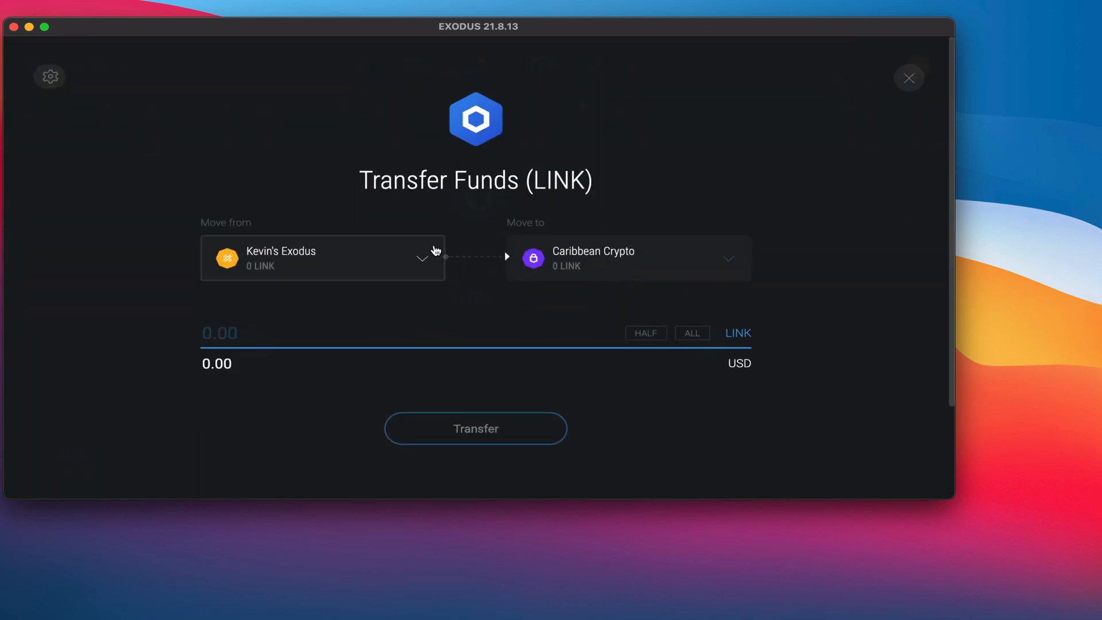
pyautogui.moveTo(585, 262)
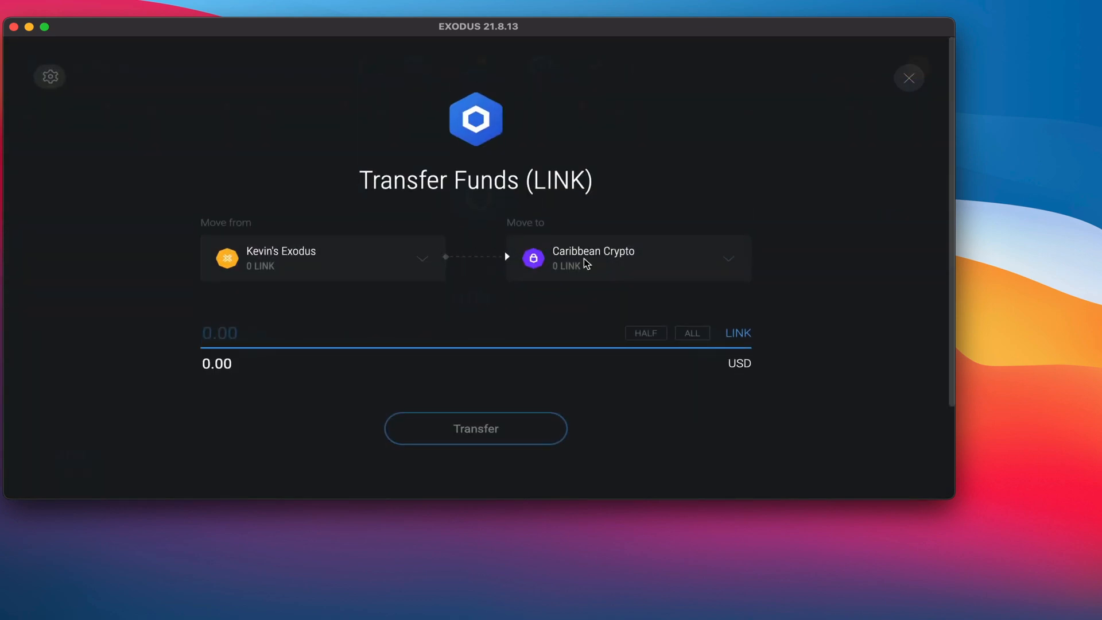
pyautogui.click(907, 78)
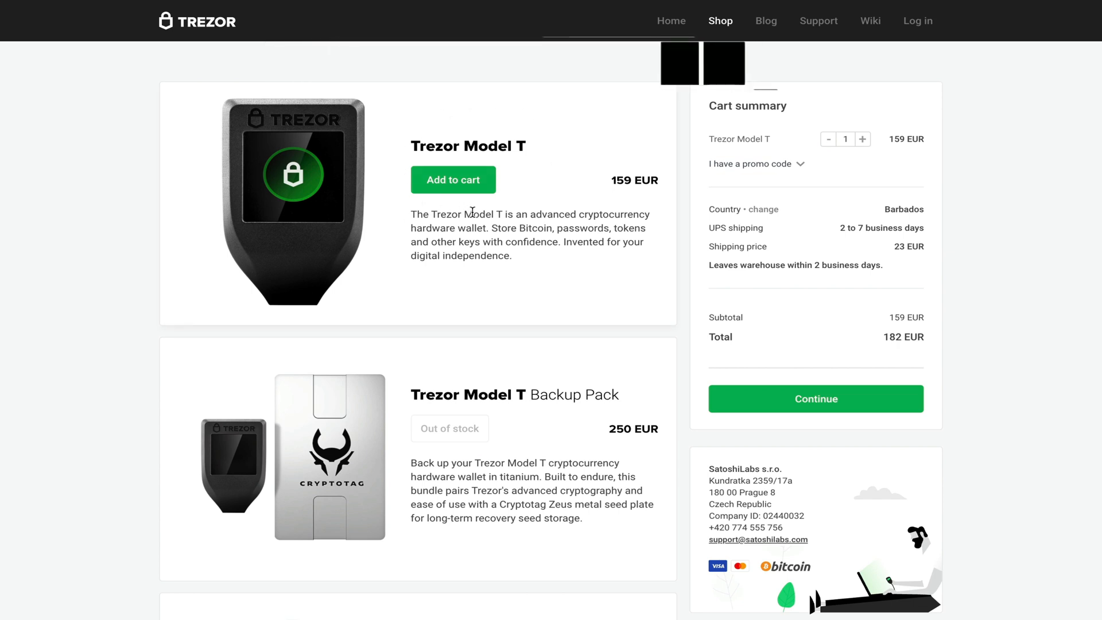
pyautogui.scroll(-3)
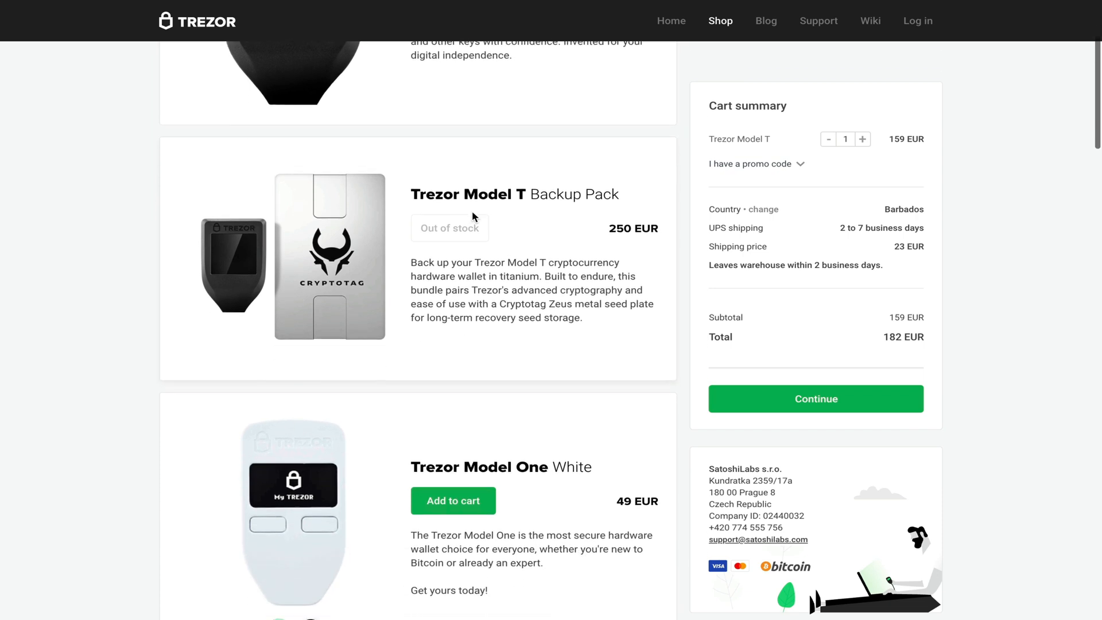
pyautogui.scroll(-3)
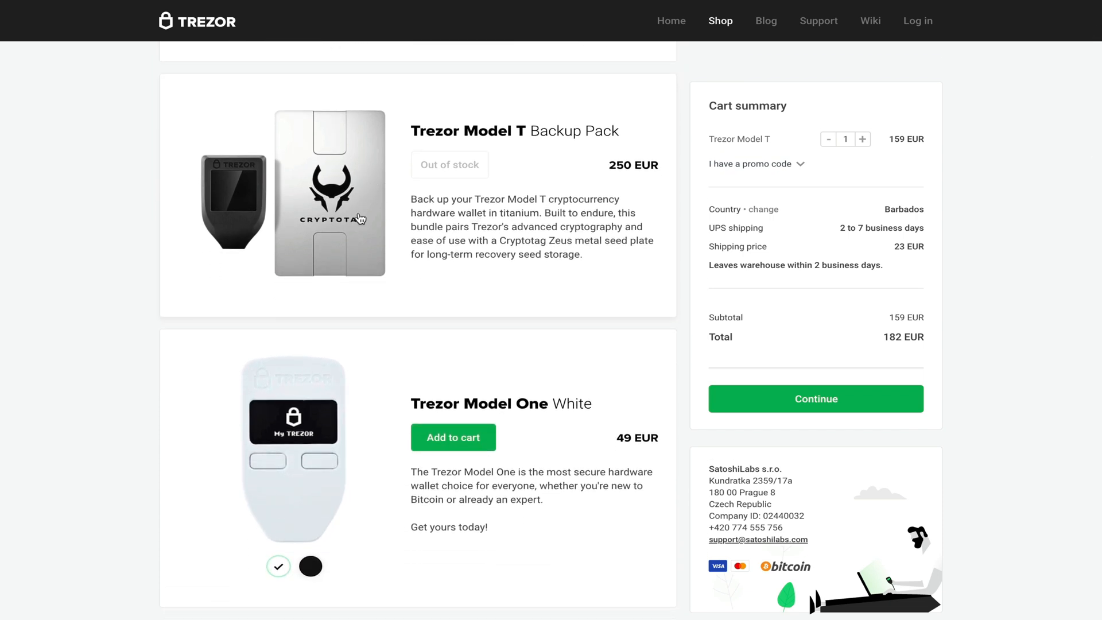
pyautogui.scroll(-3)
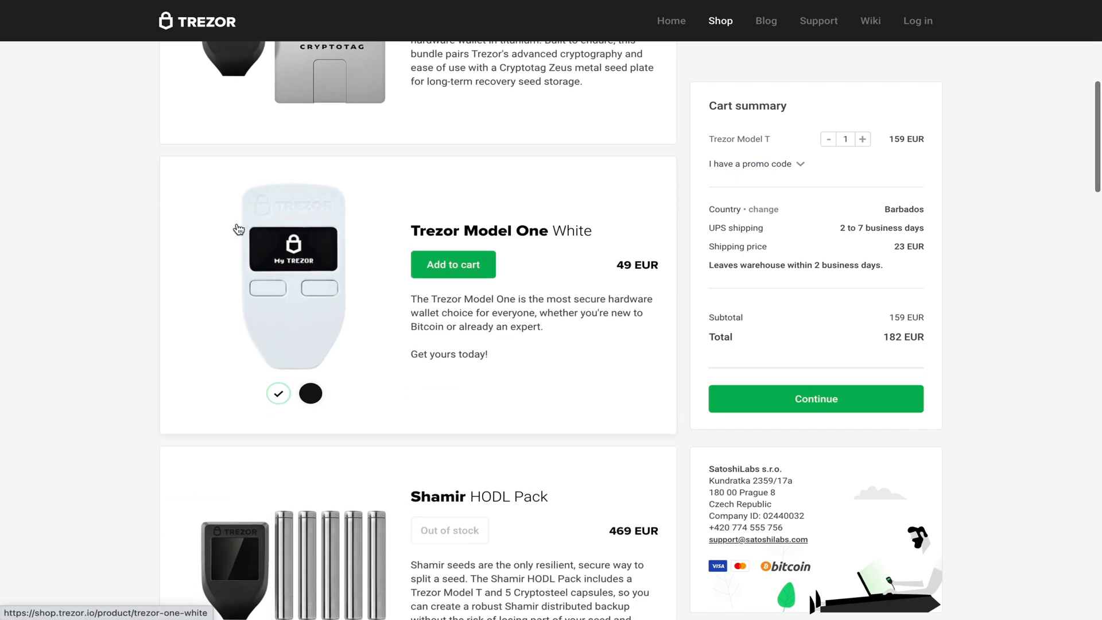
pyautogui.moveTo(373, 190)
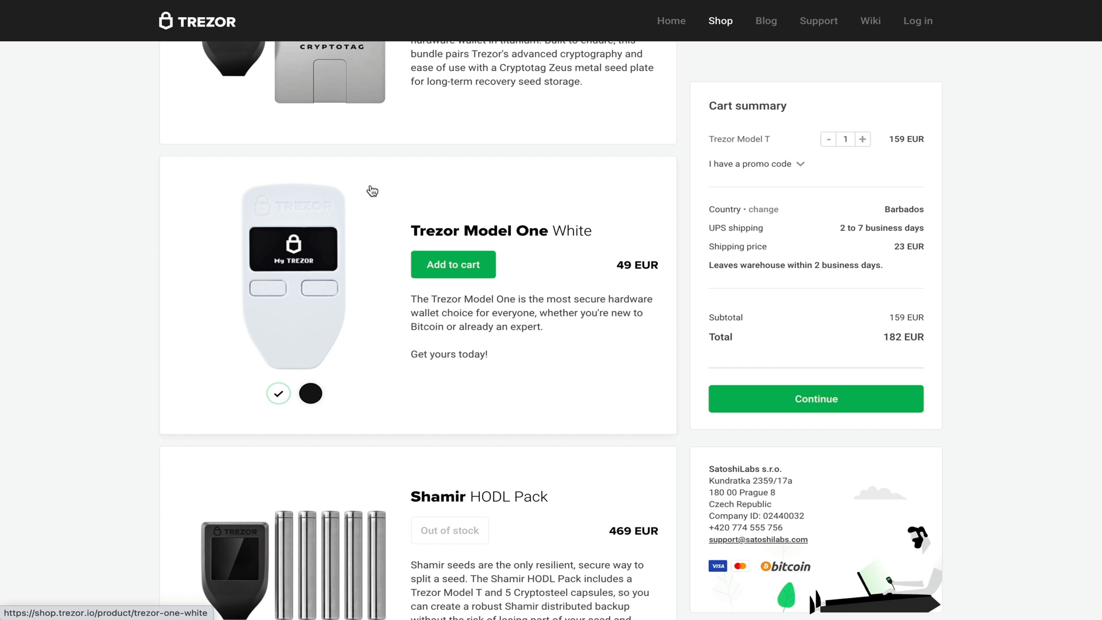
pyautogui.moveTo(563, 273)
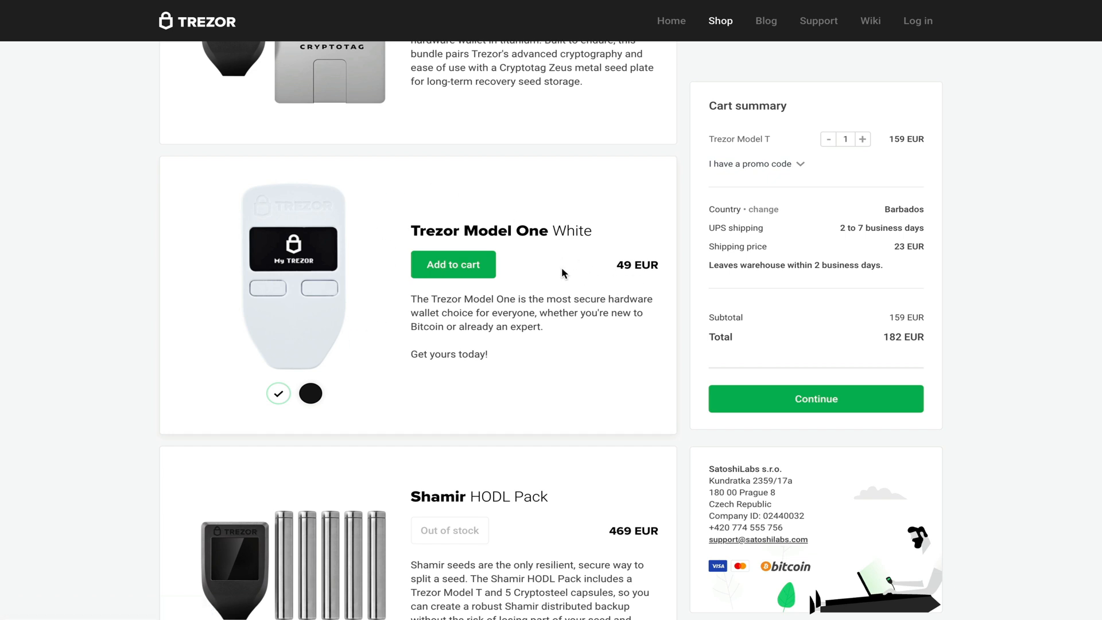
pyautogui.scroll(-3)
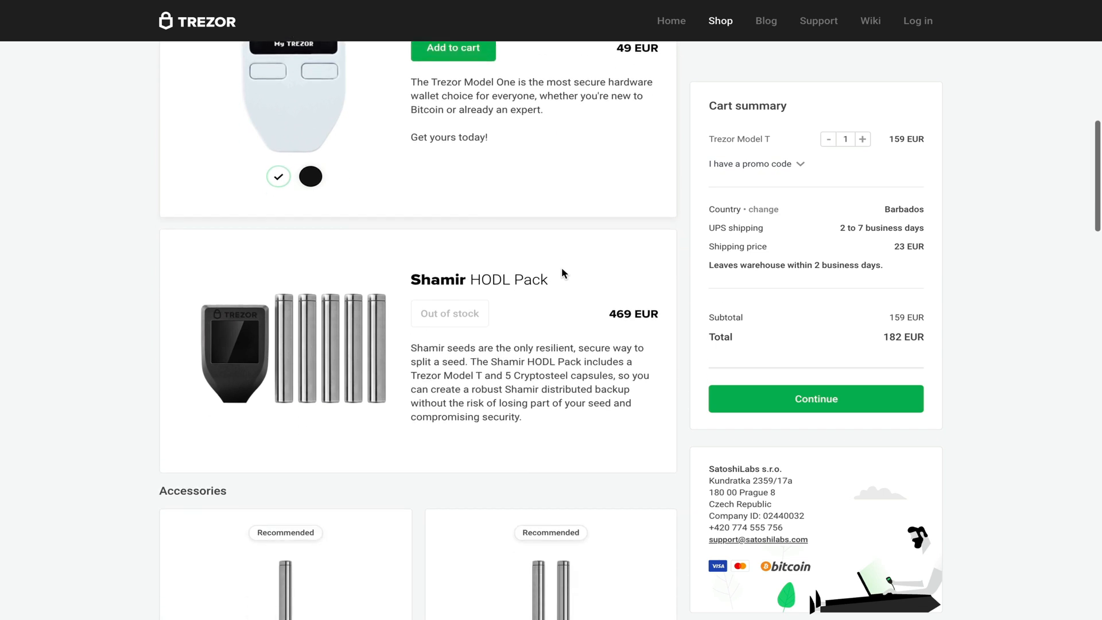
pyautogui.scroll(-3)
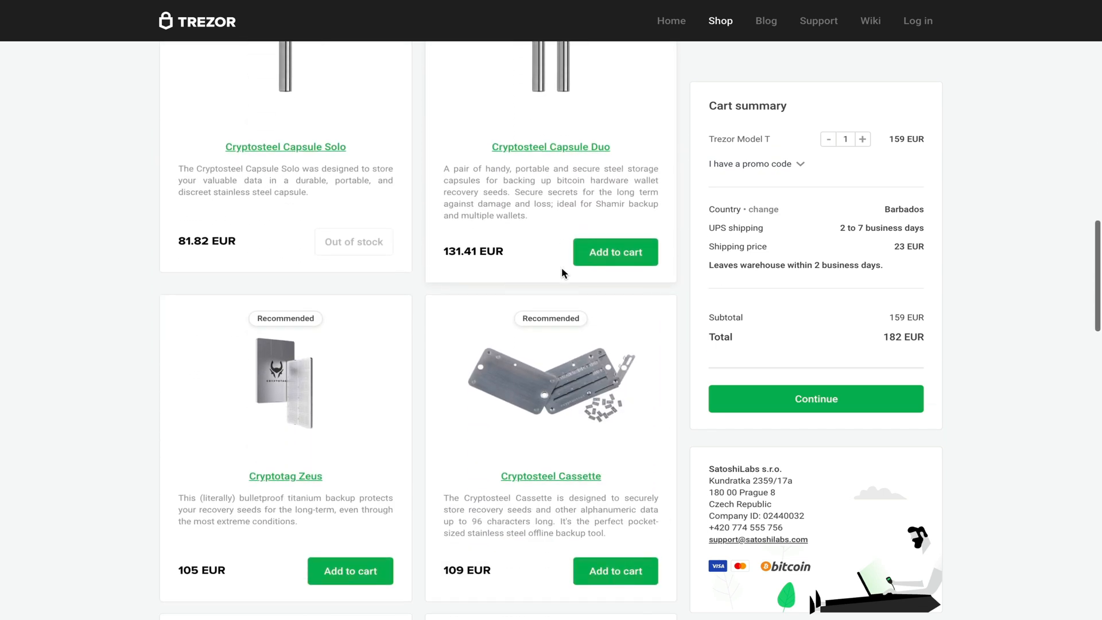
pyautogui.scroll(-3)
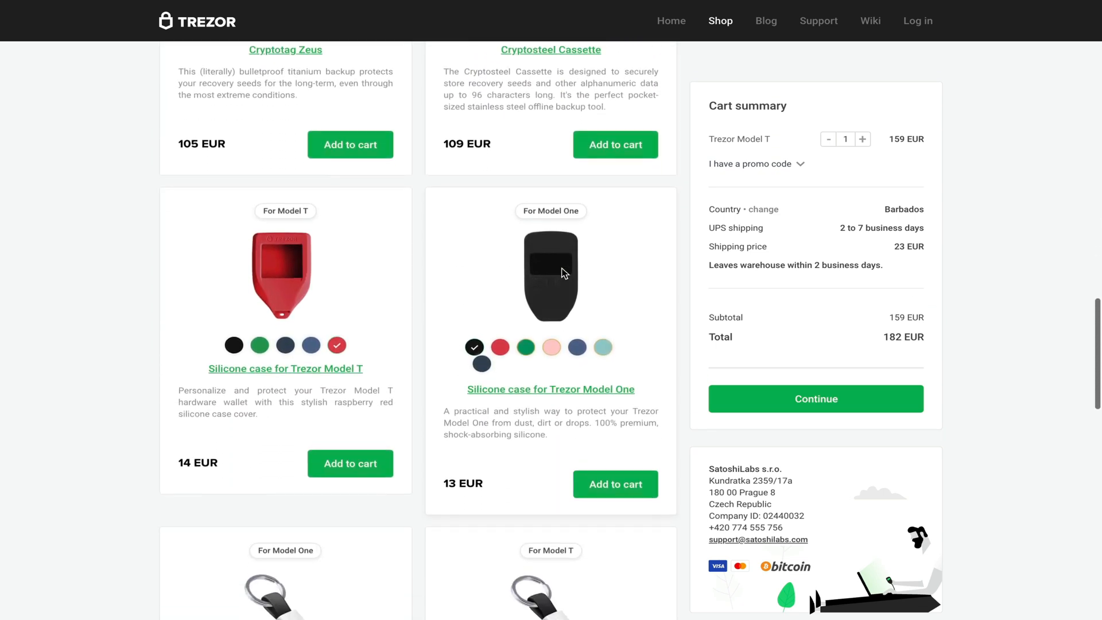
pyautogui.scroll(-3)
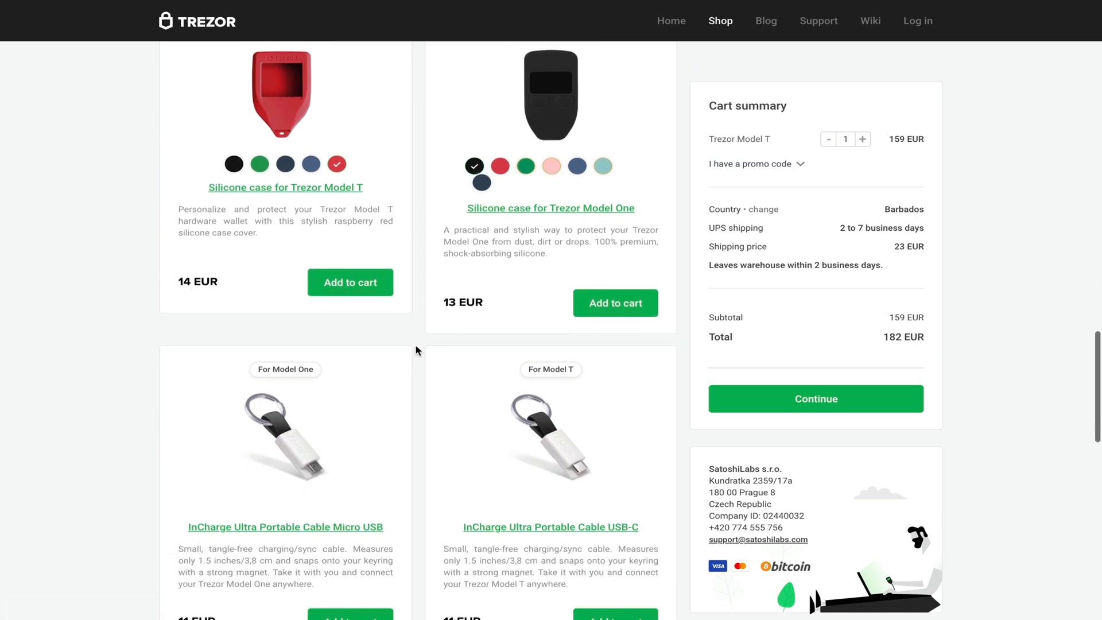
pyautogui.scroll(-3)
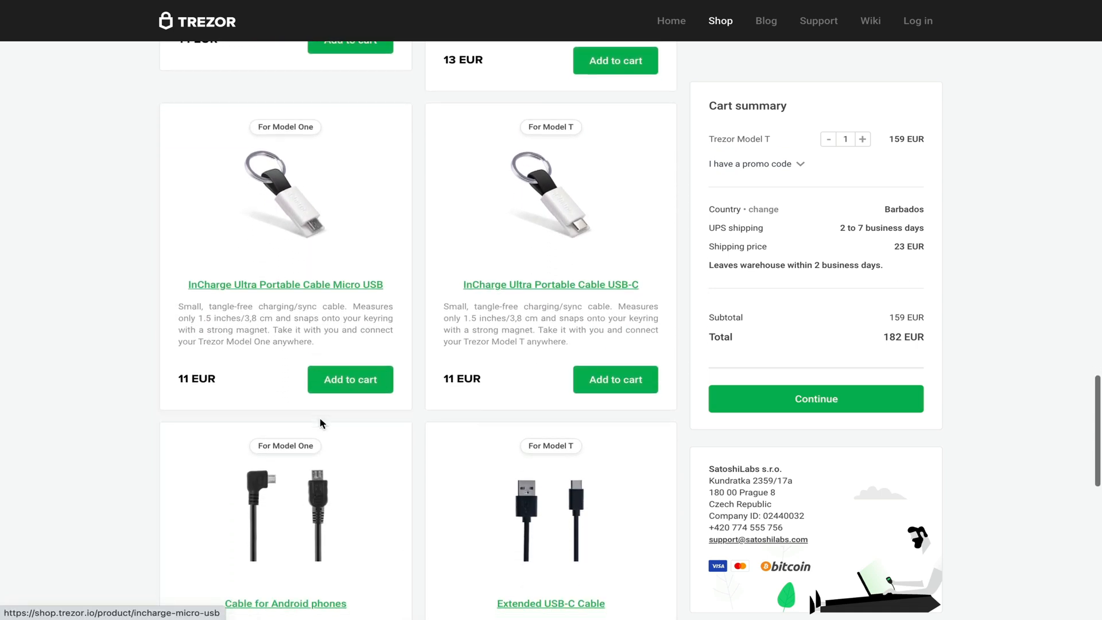
pyautogui.scroll(-3)
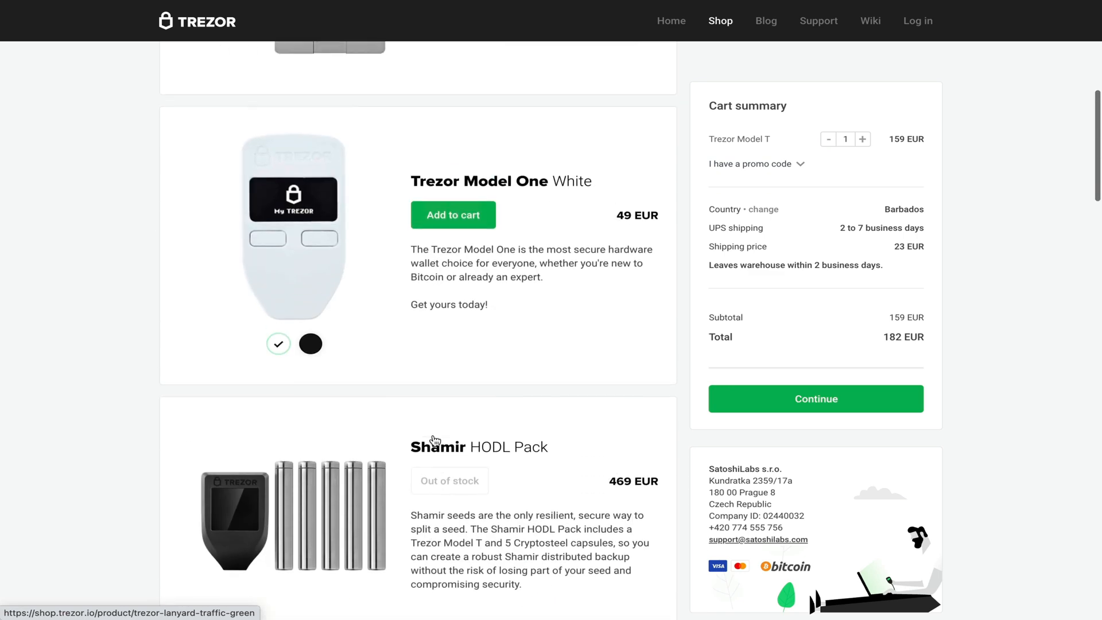
pyautogui.scroll(3)
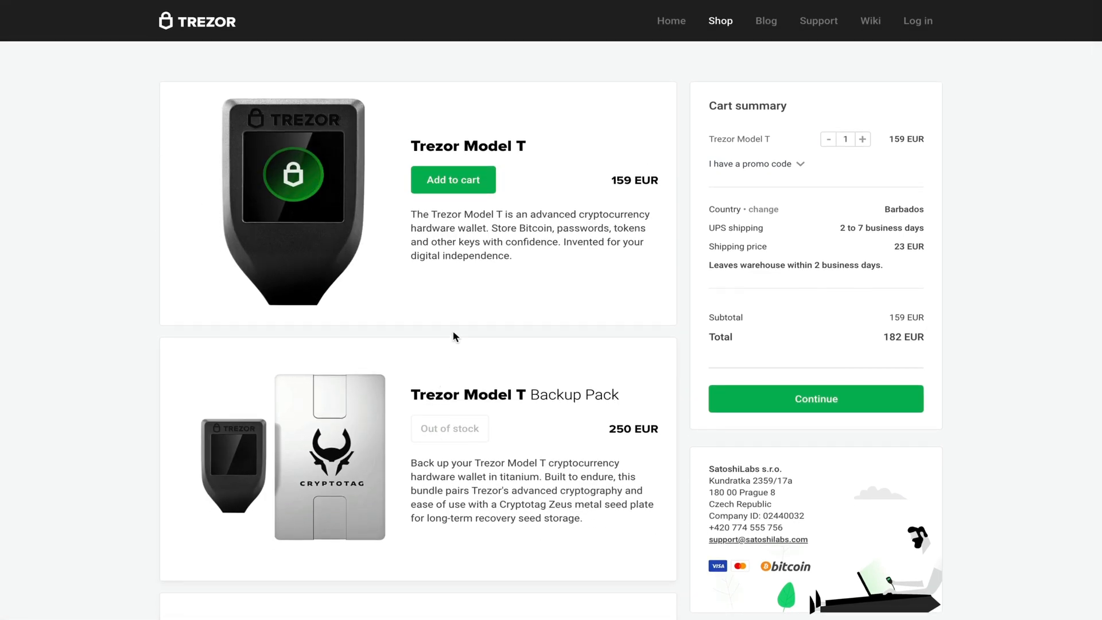